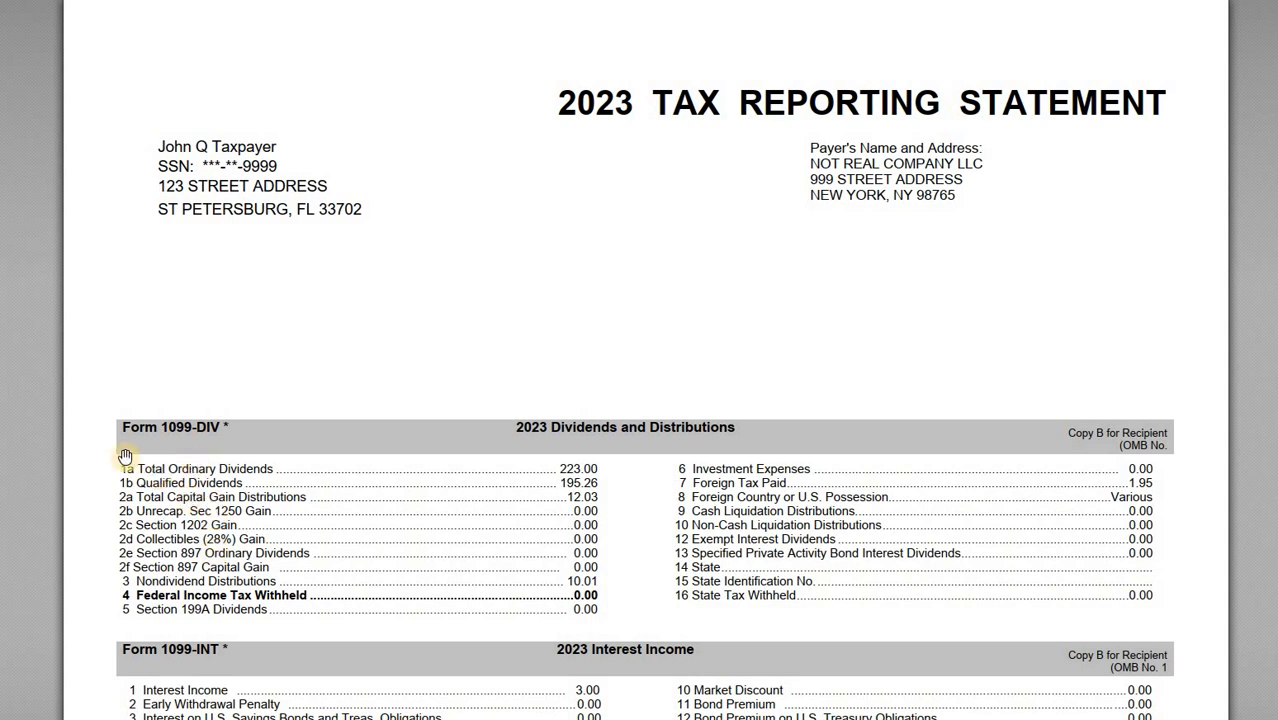
mouse_move(447, 169)
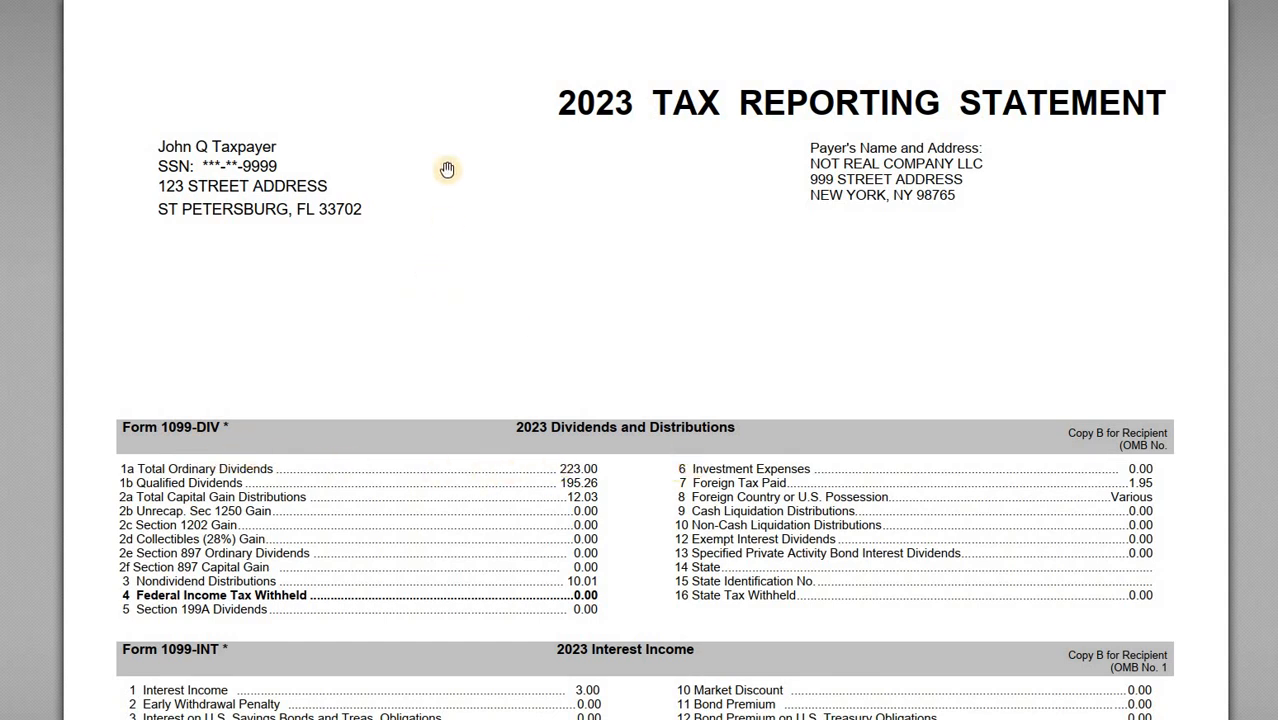
mouse_move(398, 184)
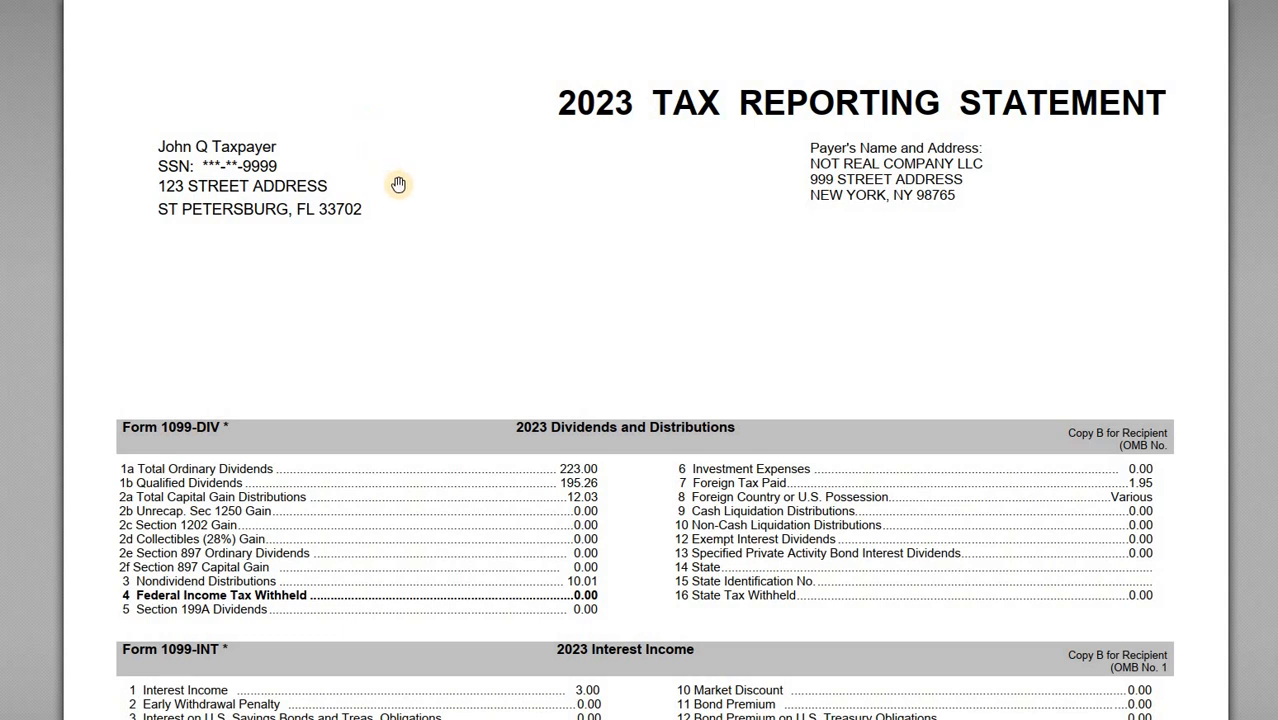
mouse_move(159, 221)
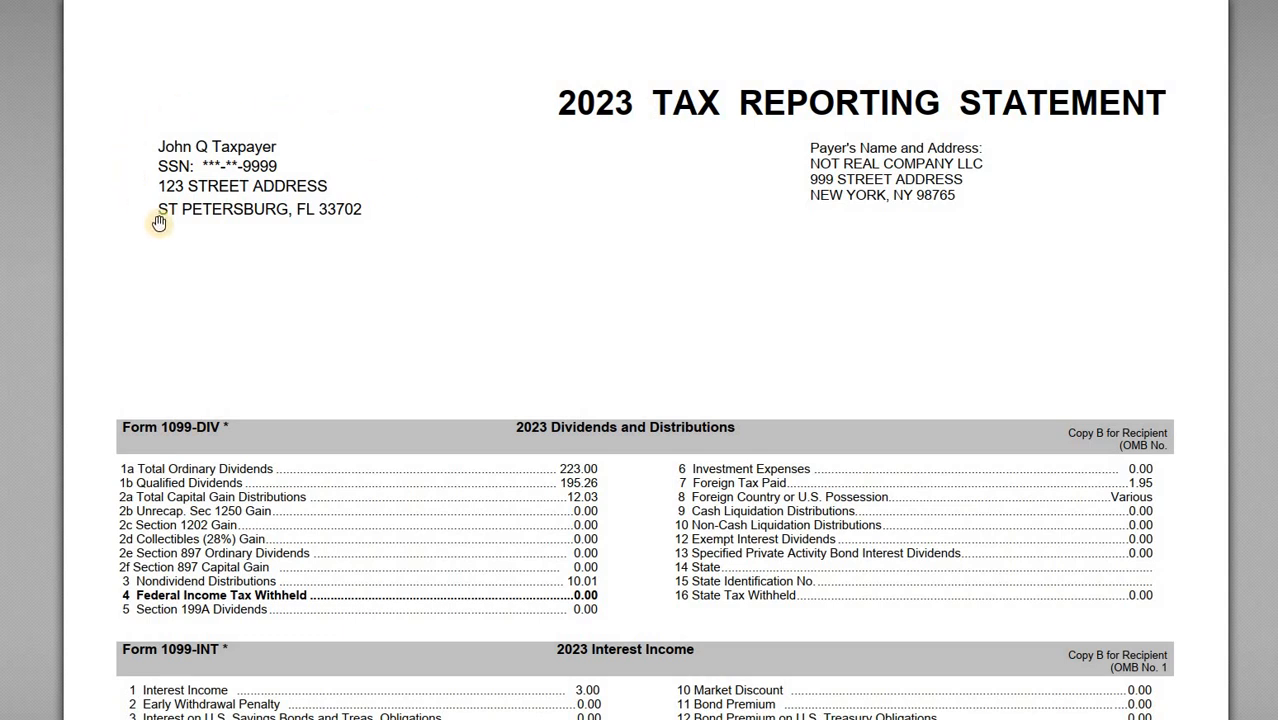
mouse_move(773, 238)
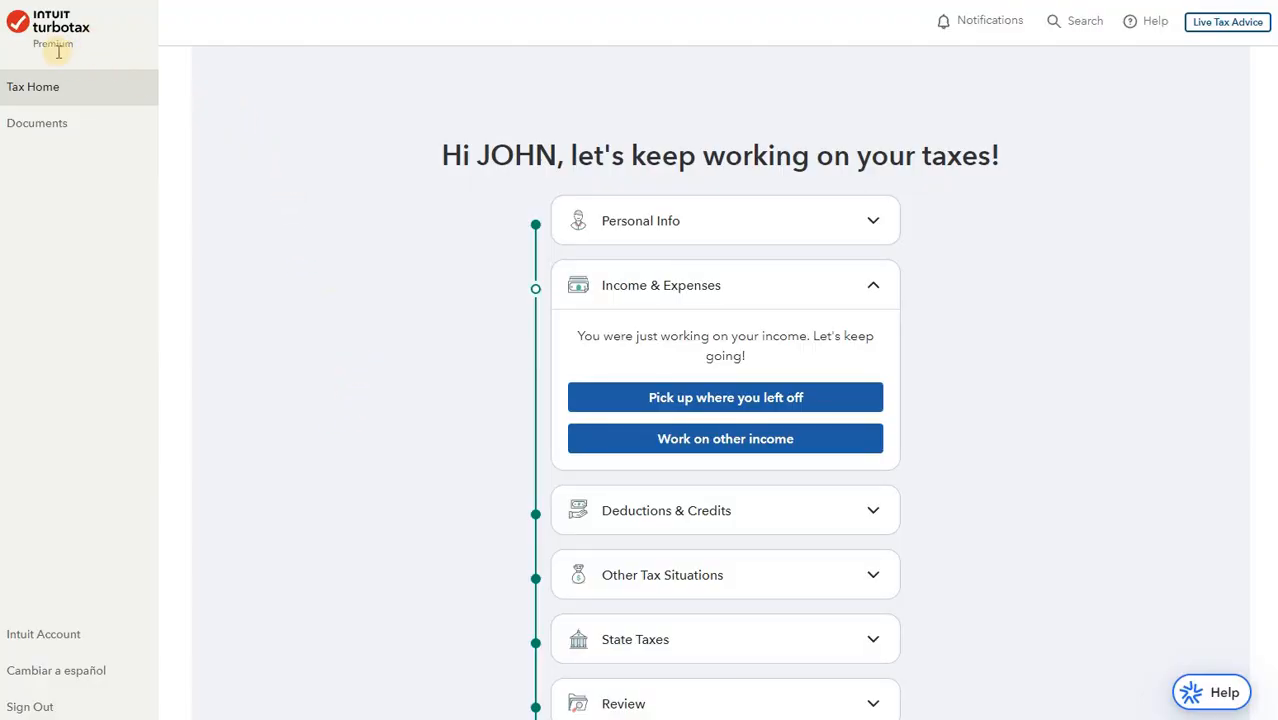
mouse_move(323, 178)
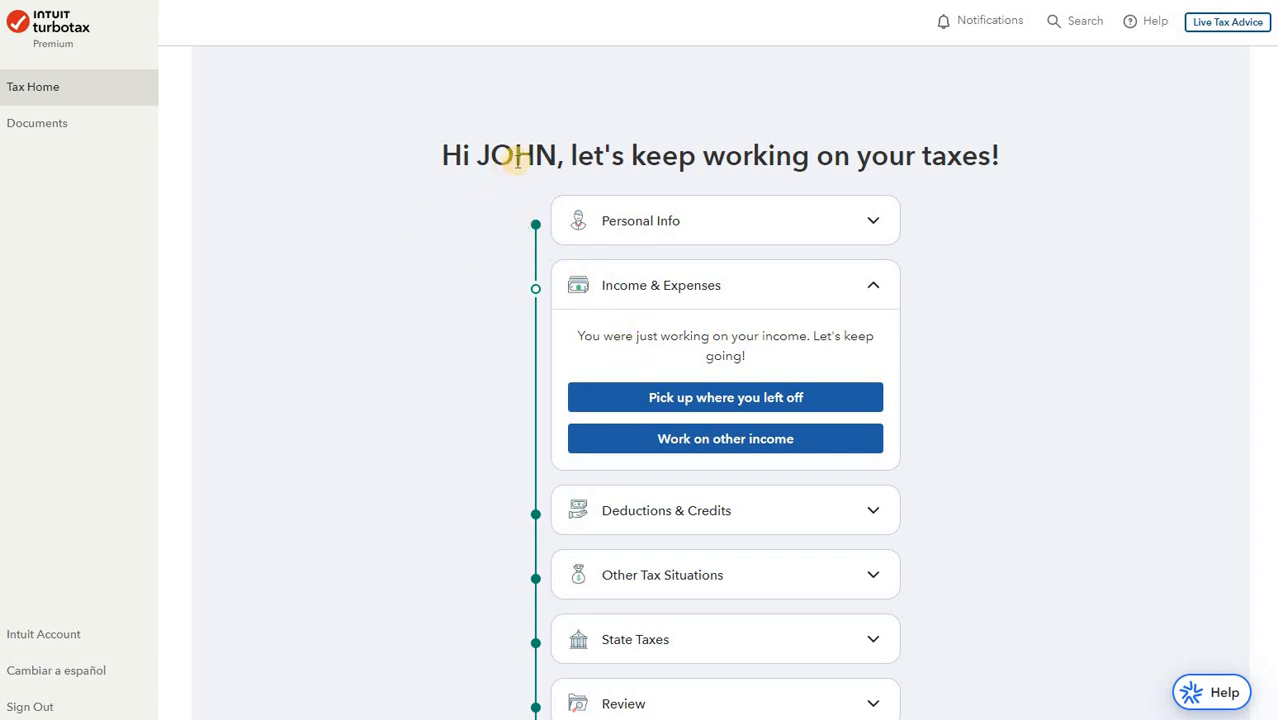
mouse_move(431, 278)
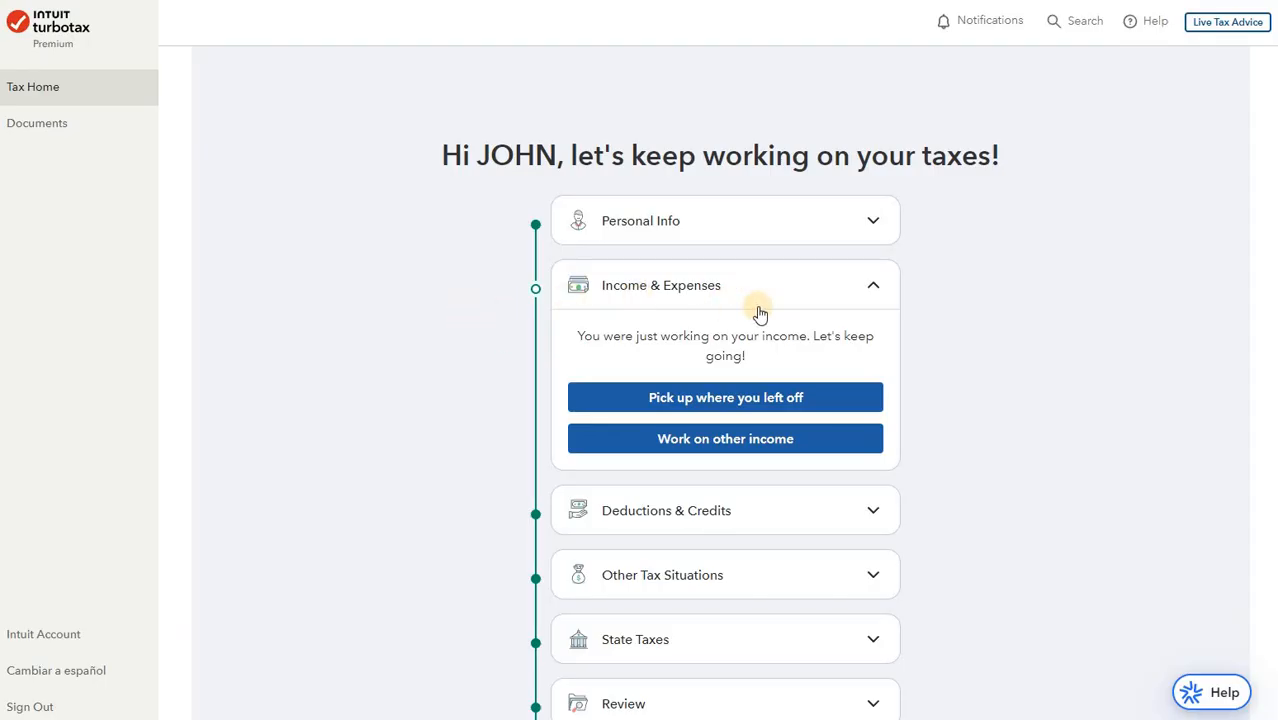
mouse_move(766, 303)
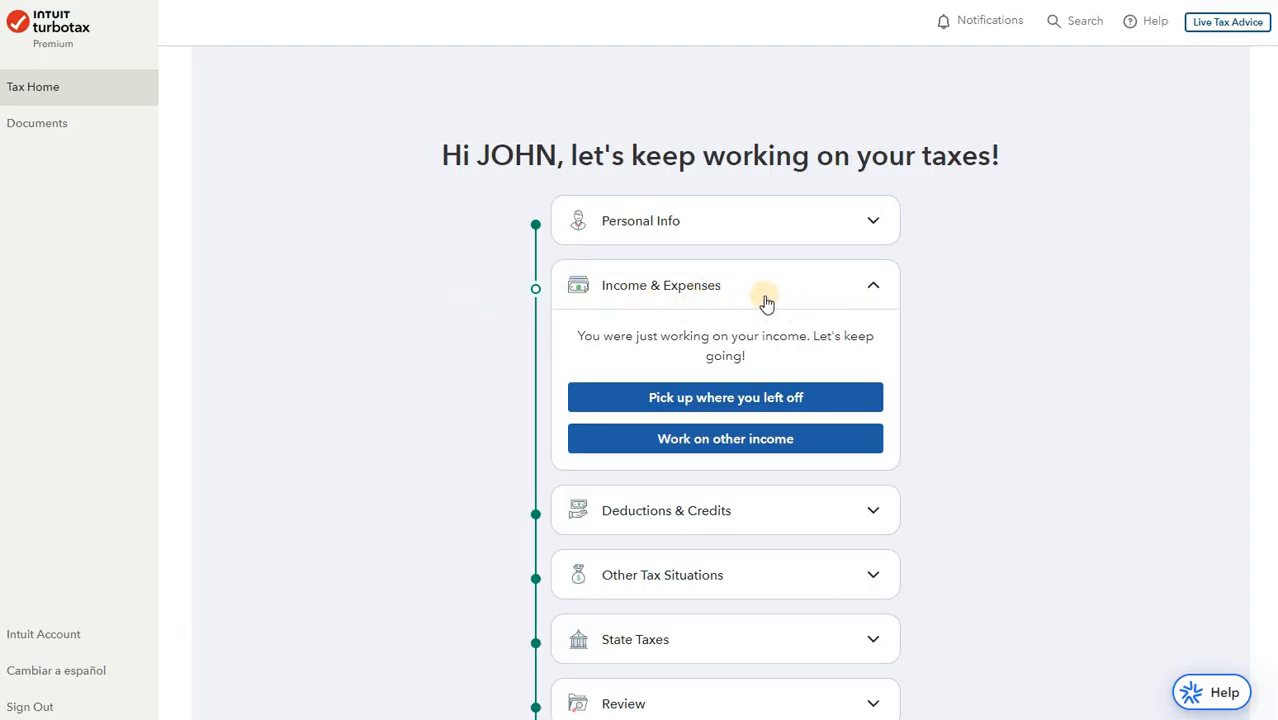
mouse_move(836, 356)
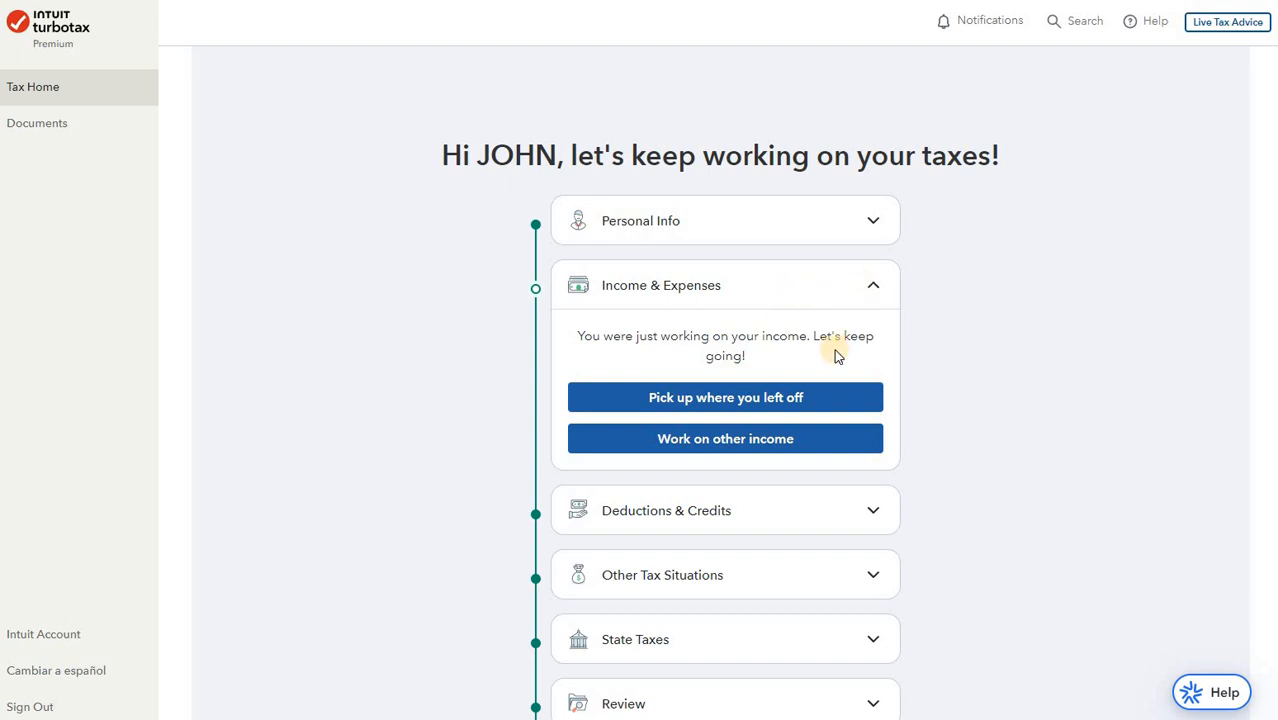
mouse_move(980, 310)
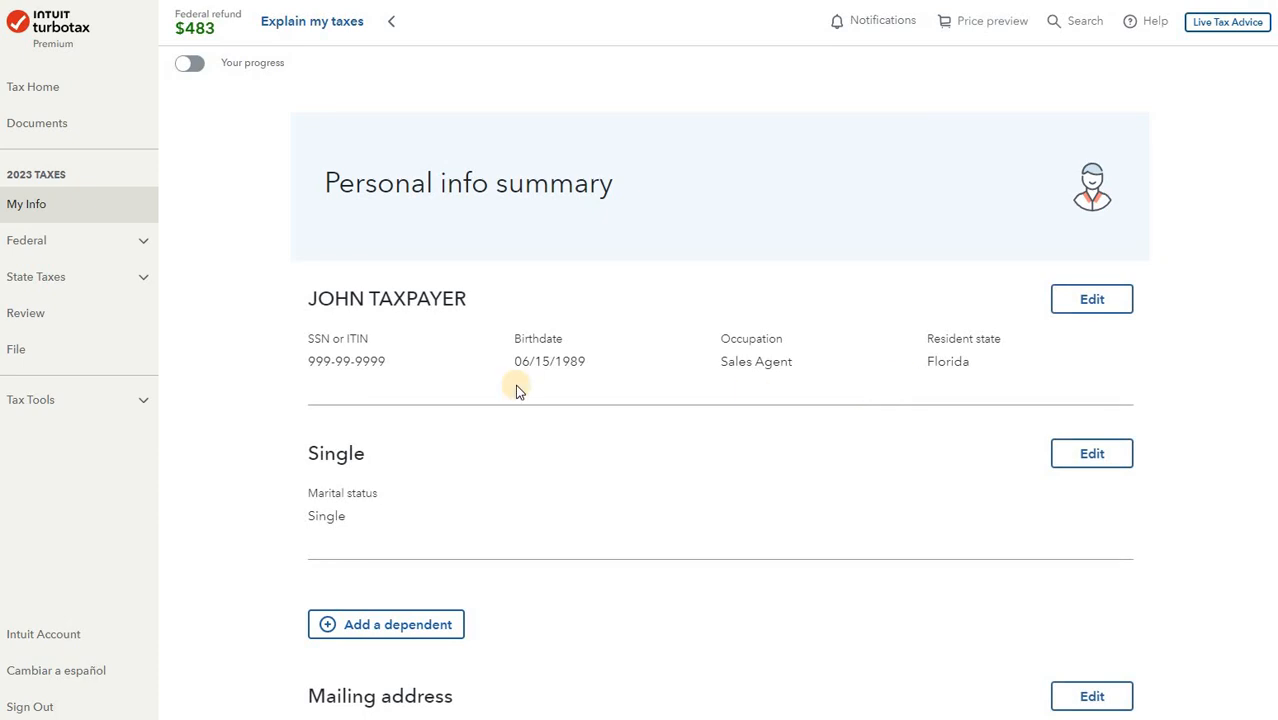
Step: Go to the federal Wages & Income summary and scroll to Investments and Savings
scroll(down, 3)
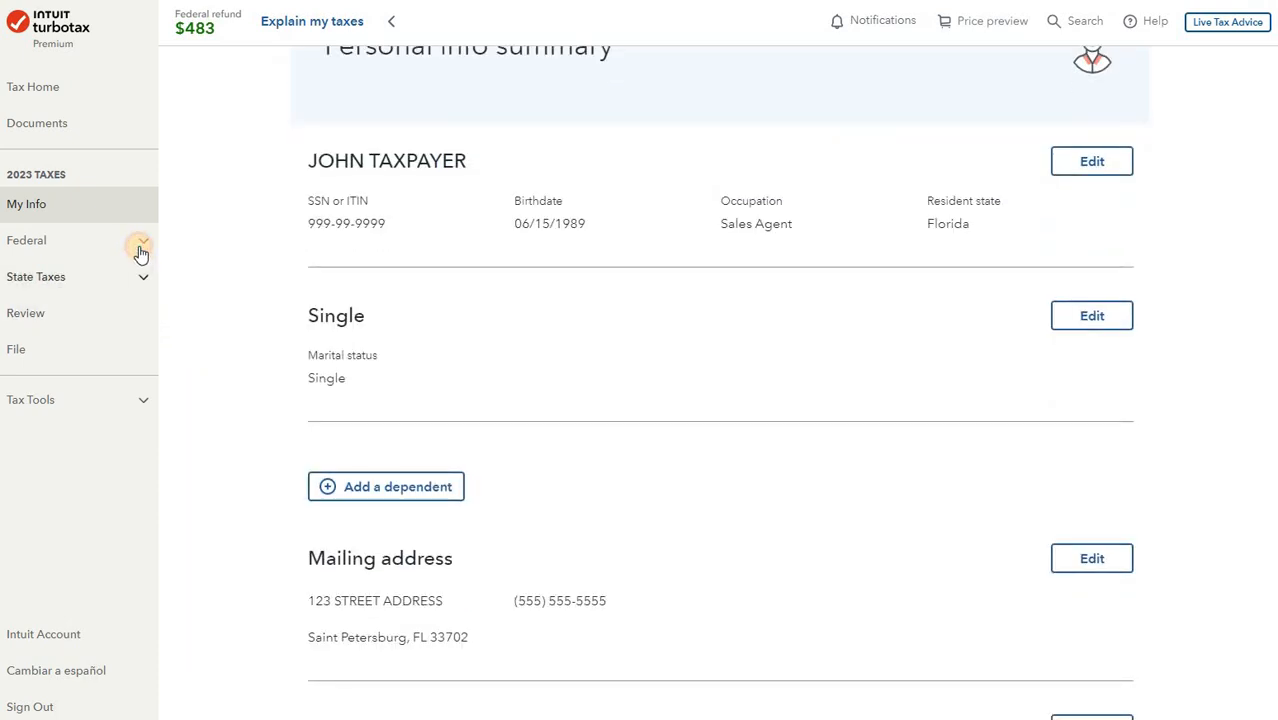
click(141, 247)
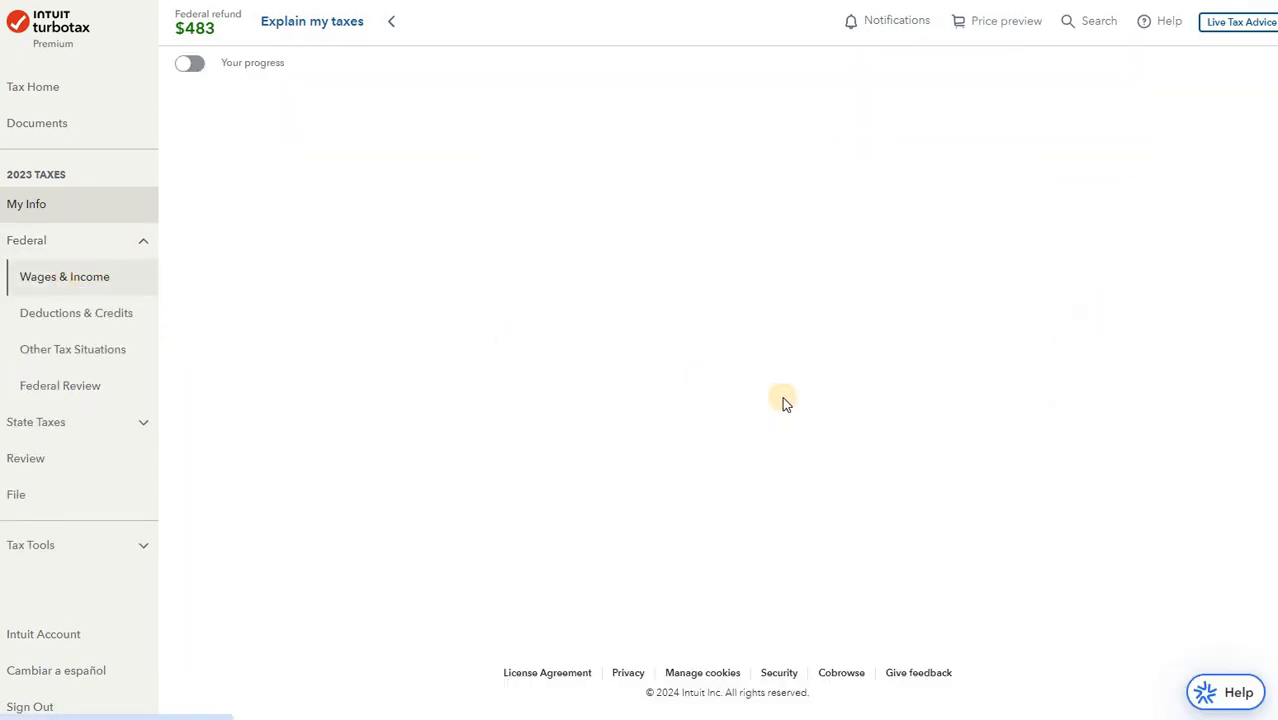
click(64, 276)
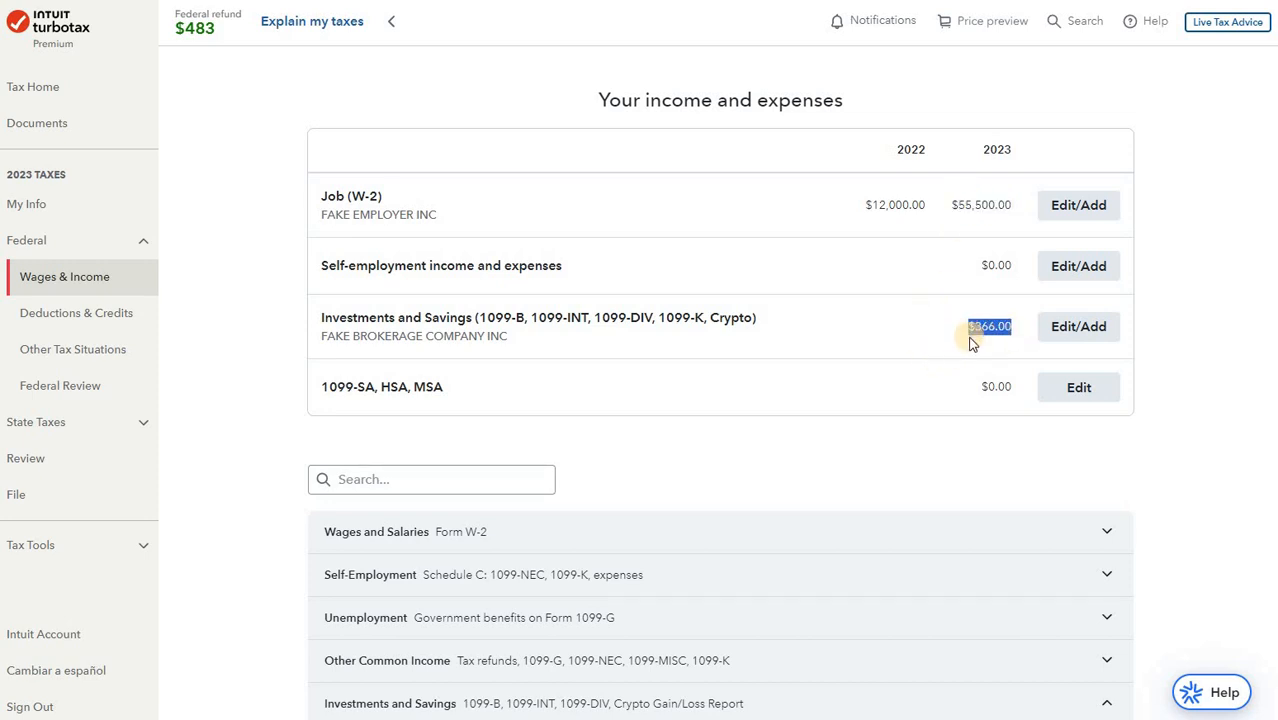
scroll(down, 3)
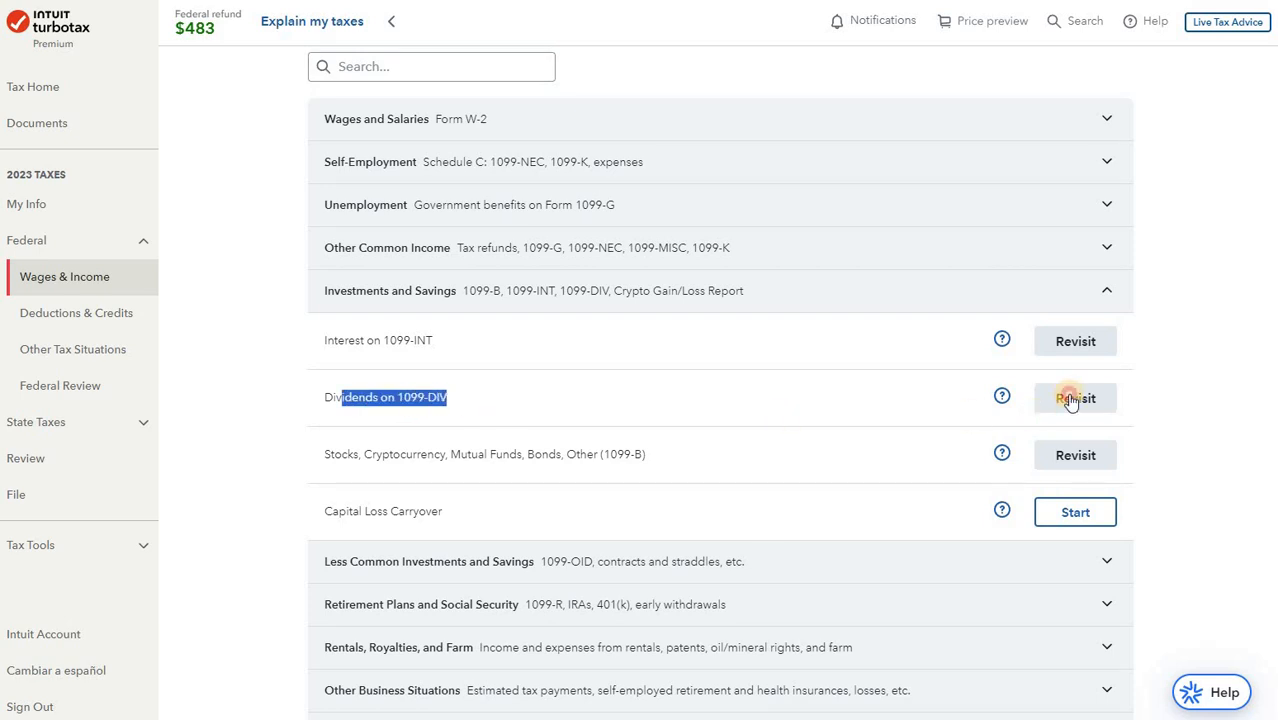
Step: Revisit Dividends on 1099-DIV, add a Dividends investment, and choose manual entry
click(1074, 397)
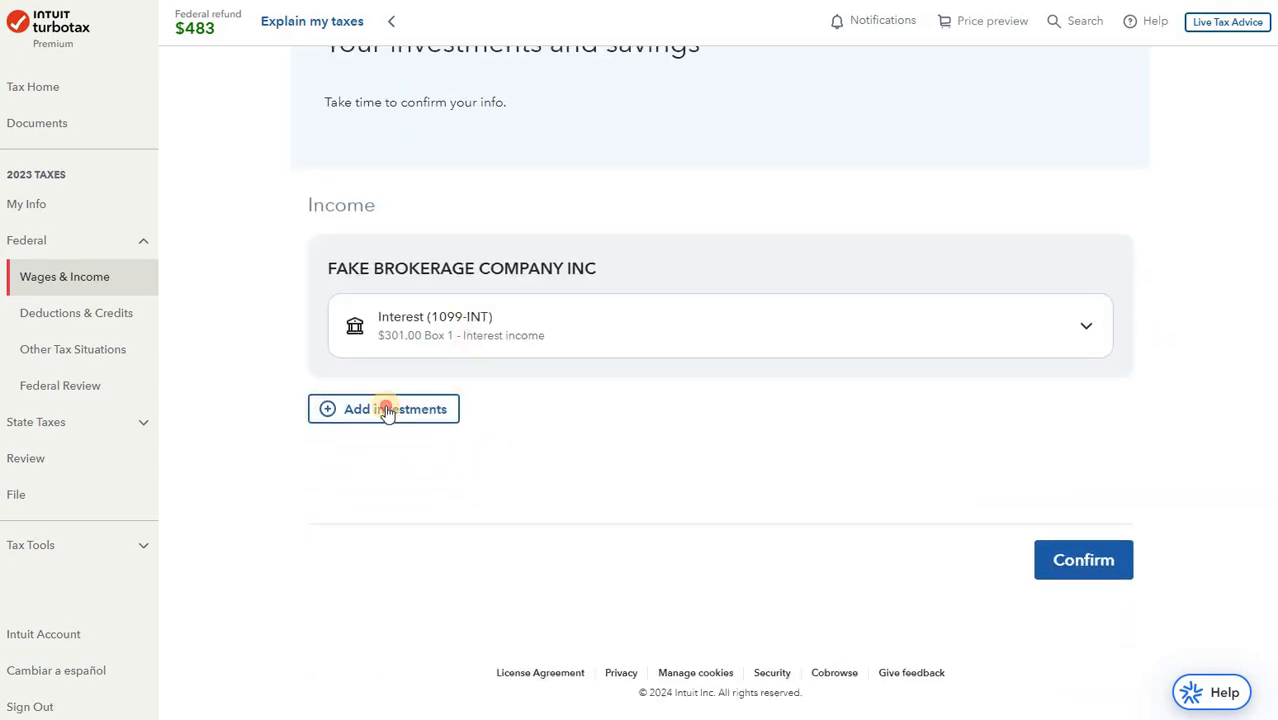
click(383, 409)
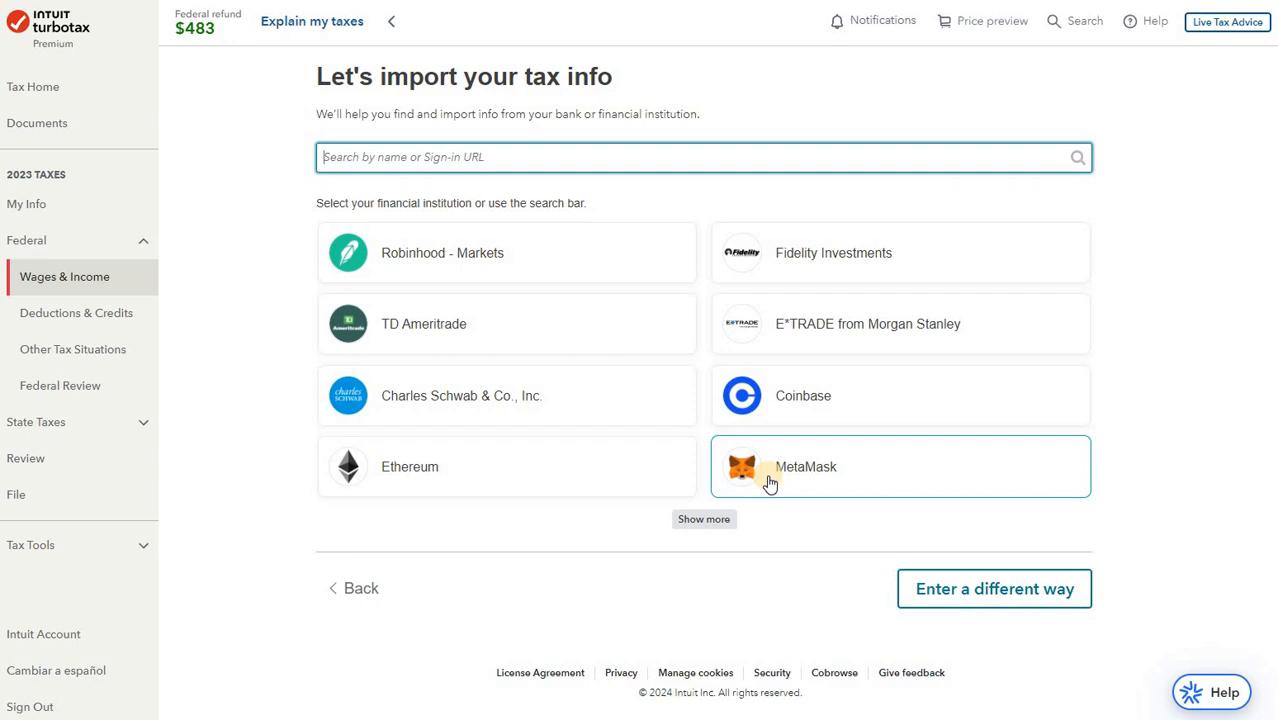
mouse_move(915, 354)
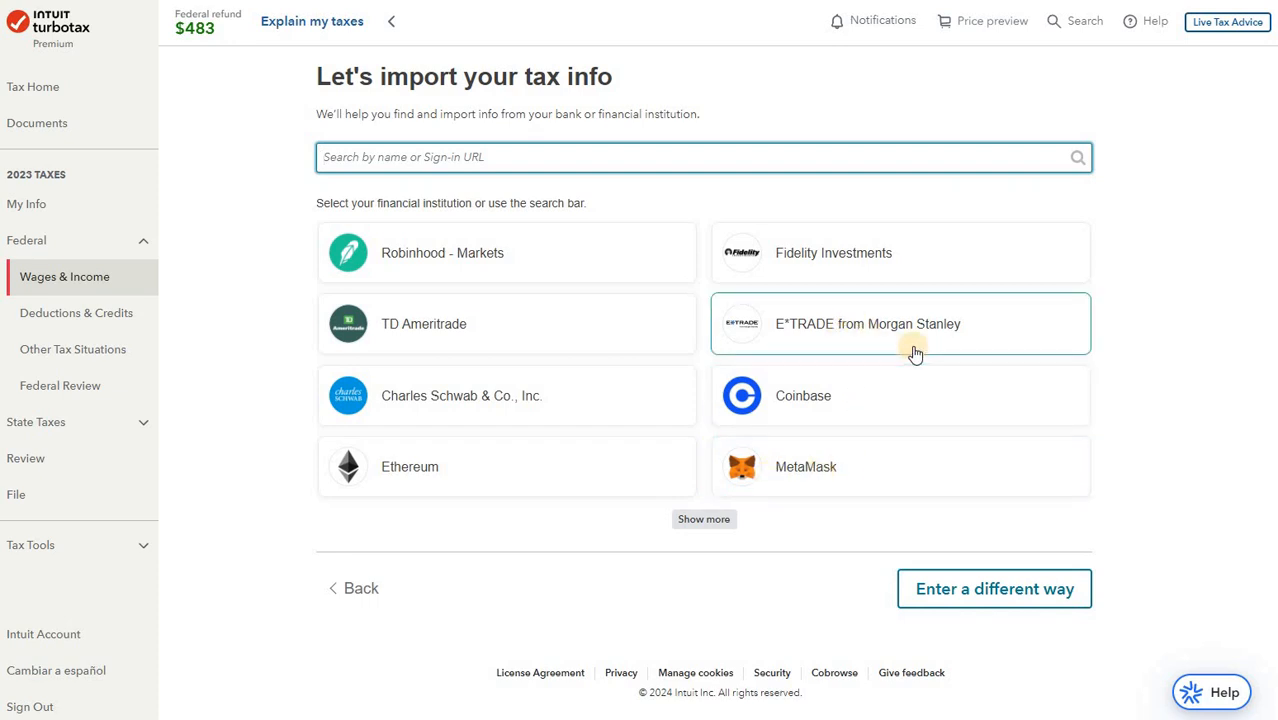
mouse_move(1082, 640)
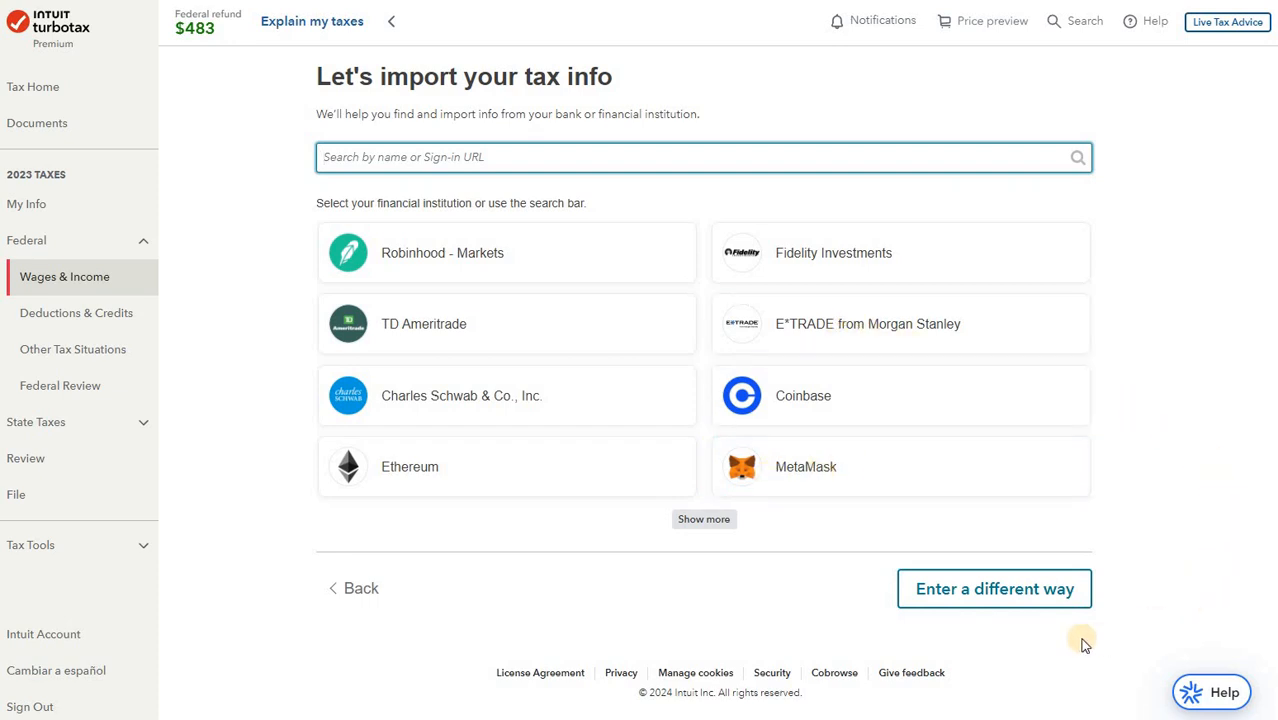
mouse_move(1124, 557)
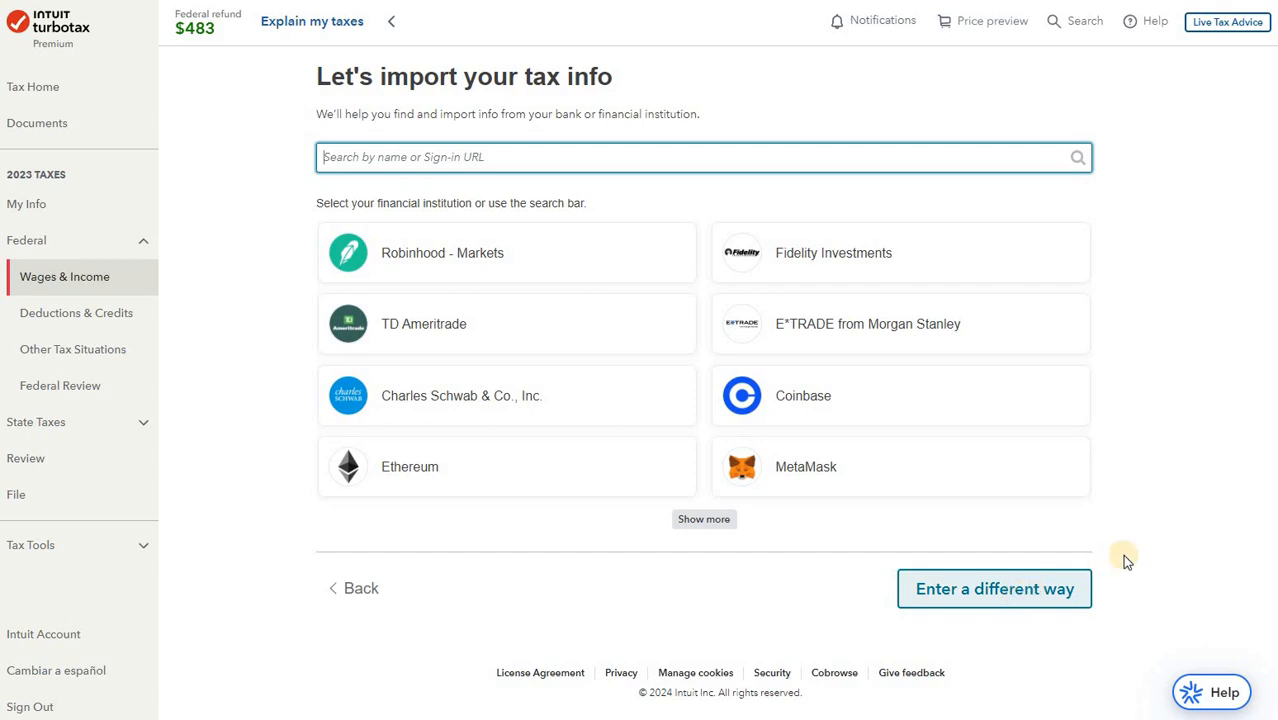
click(994, 588)
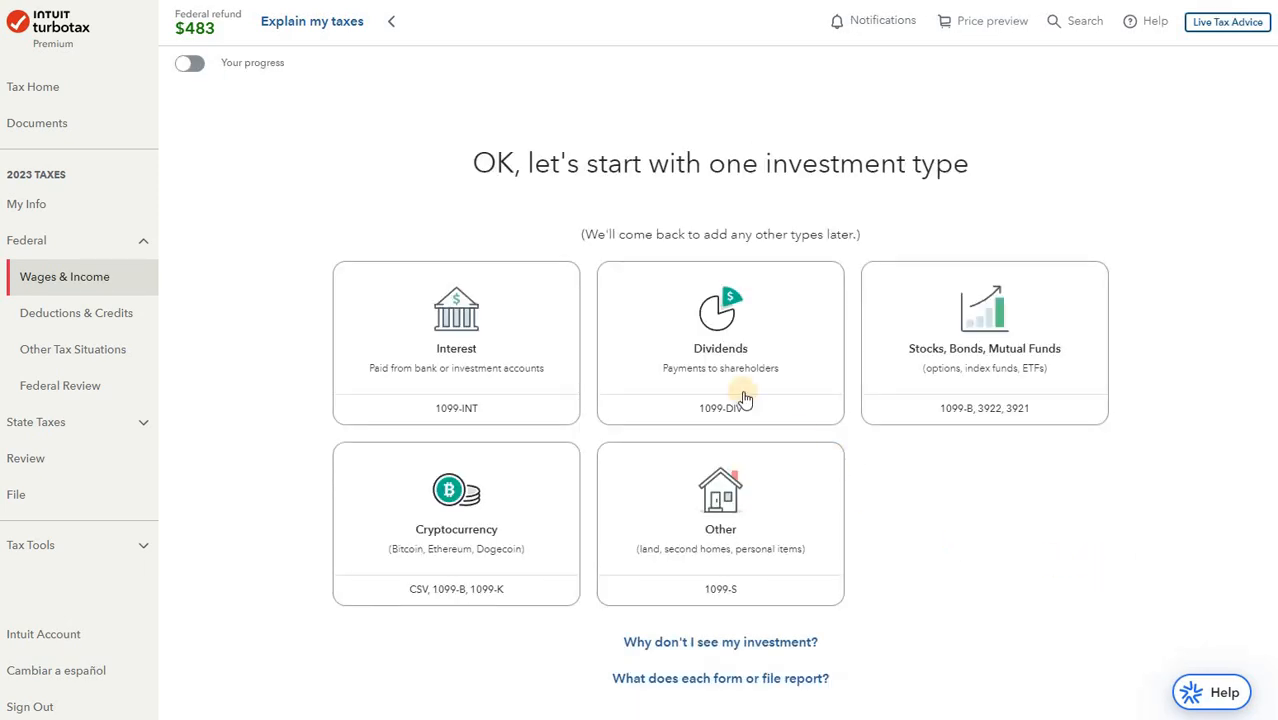
click(720, 340)
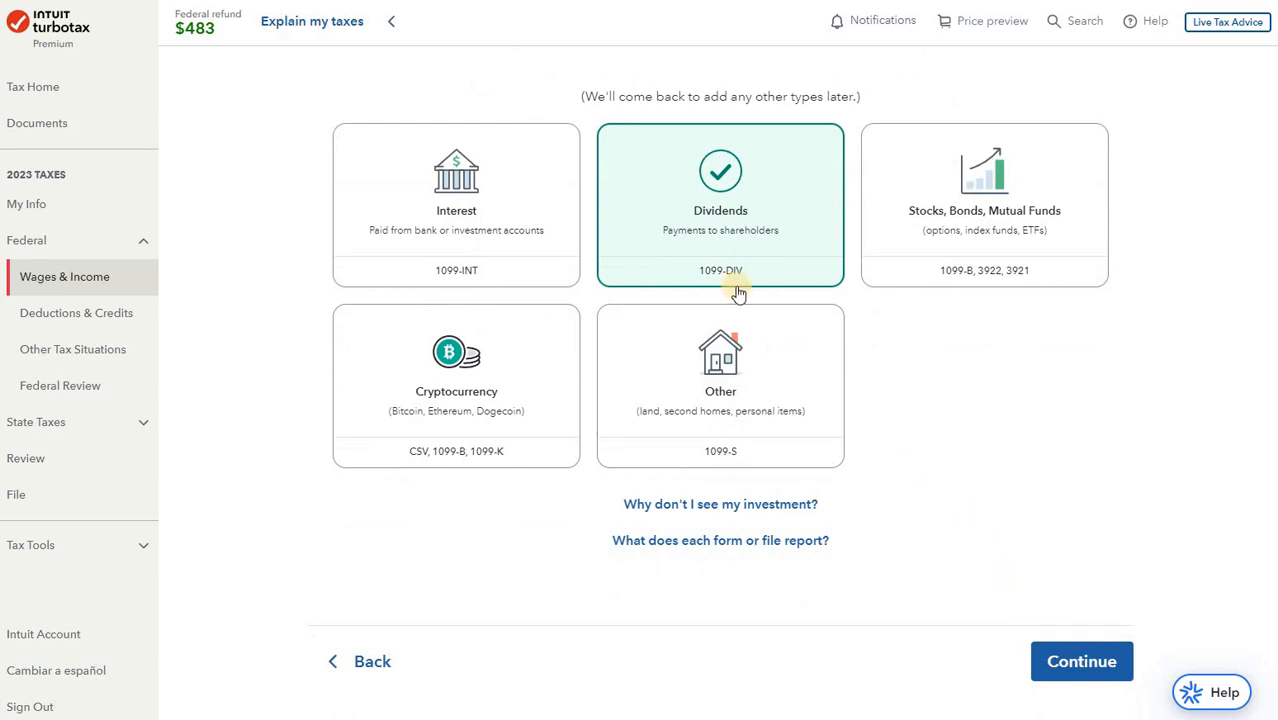
mouse_move(1103, 525)
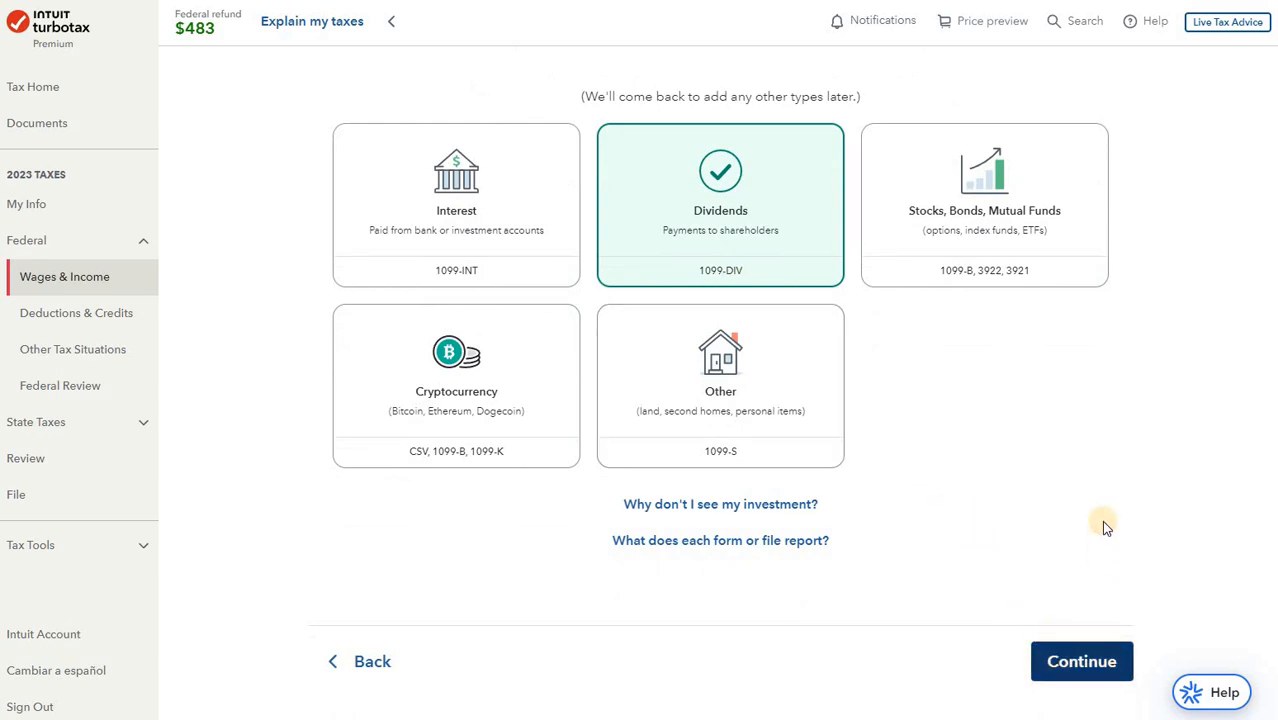
click(1081, 661)
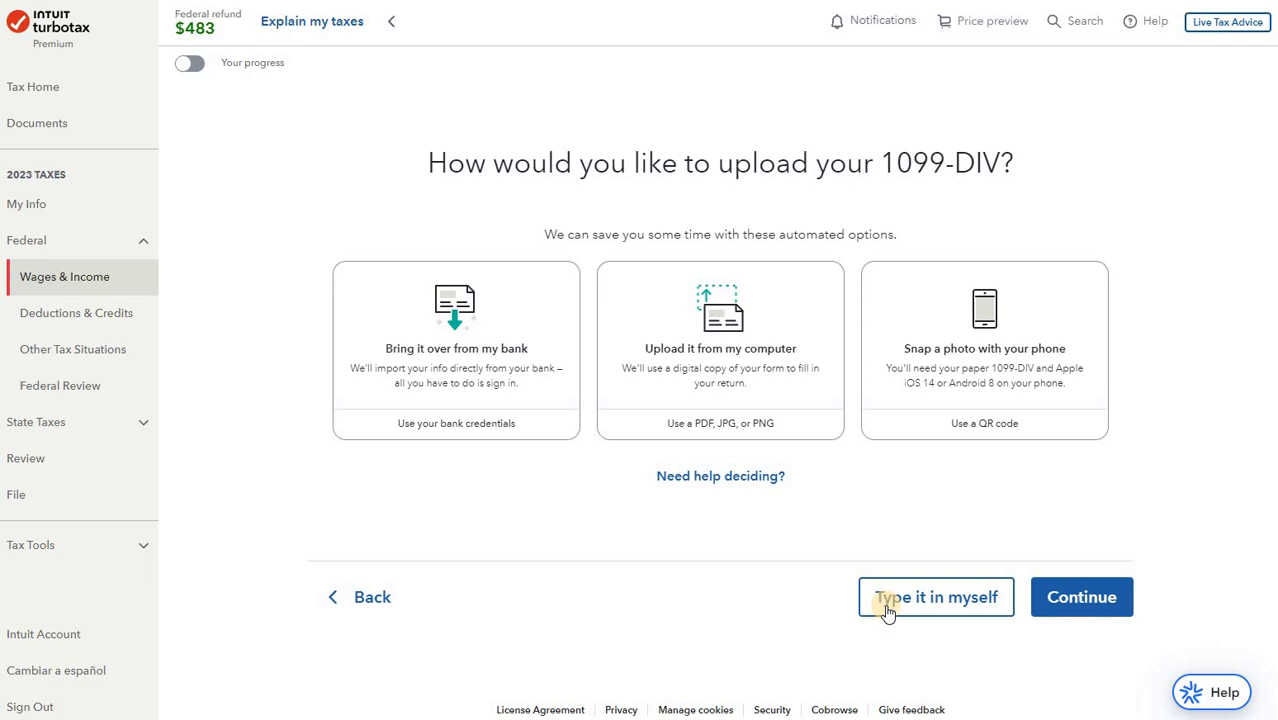
click(935, 597)
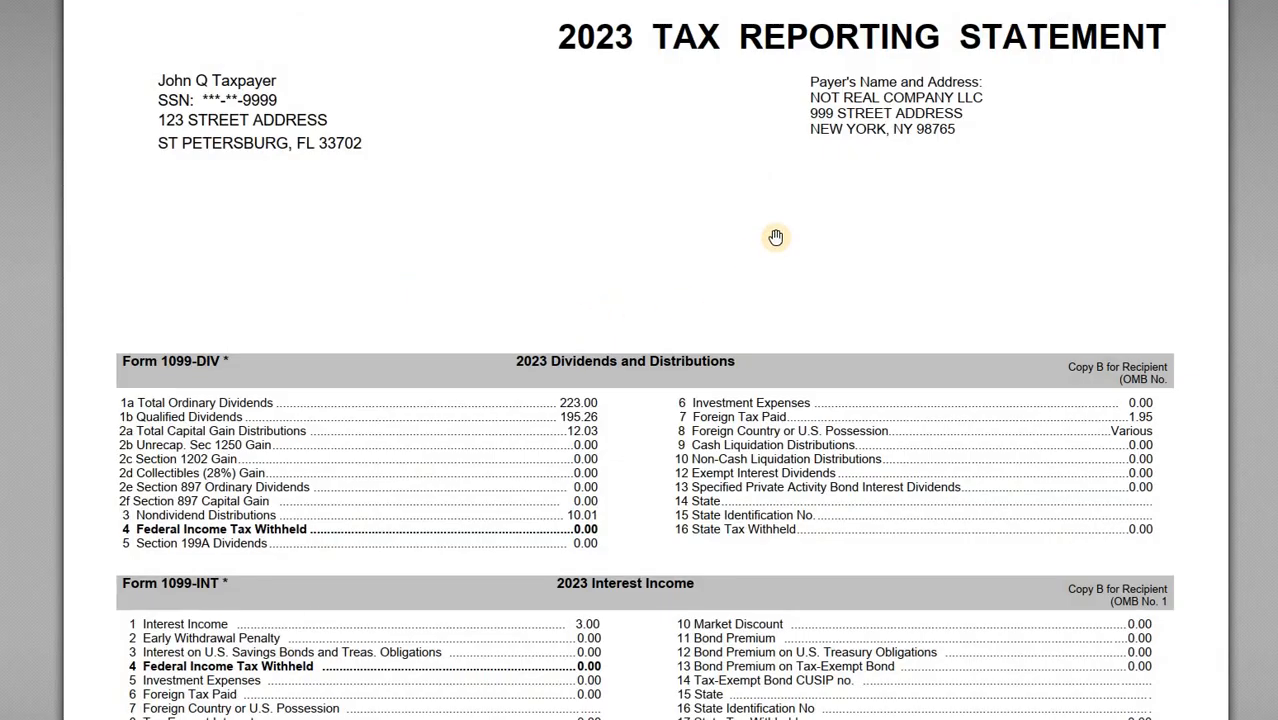
Step: Enter NOT REAL COMPANY LLC in the 1099-DIV Received from field
scroll(down, 3)
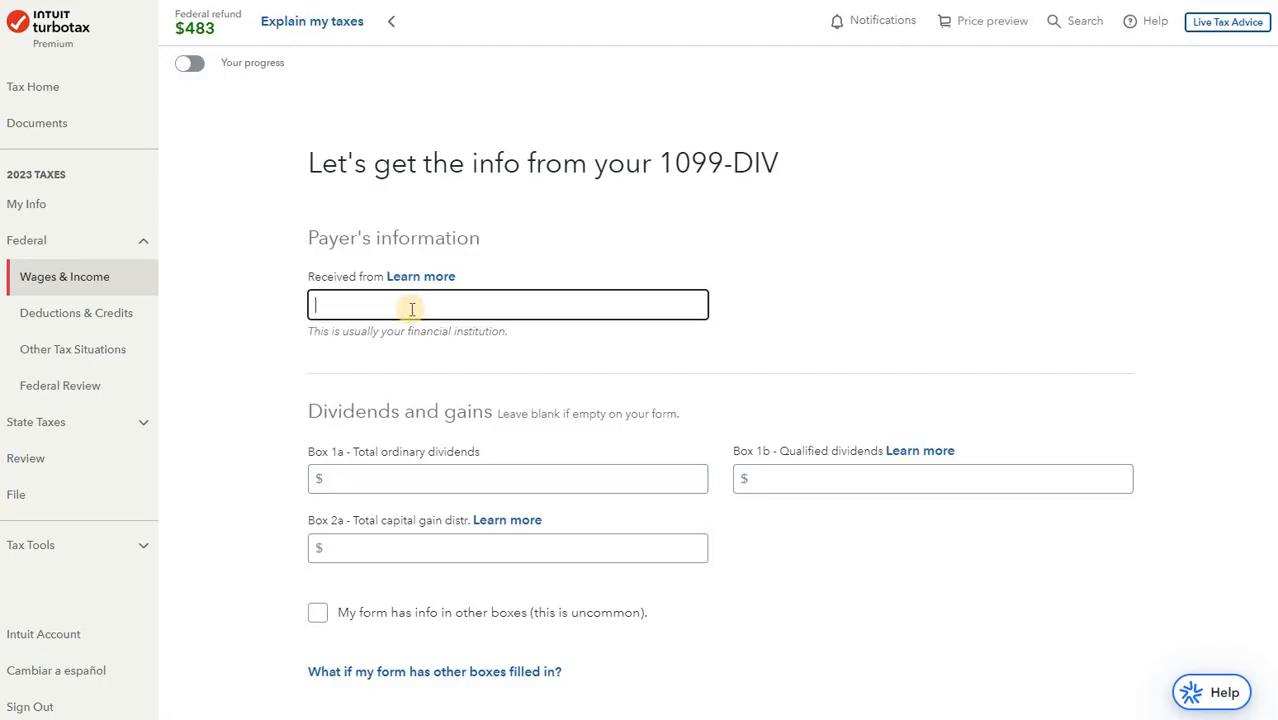
text(NOT REAL COMPANY LLC)
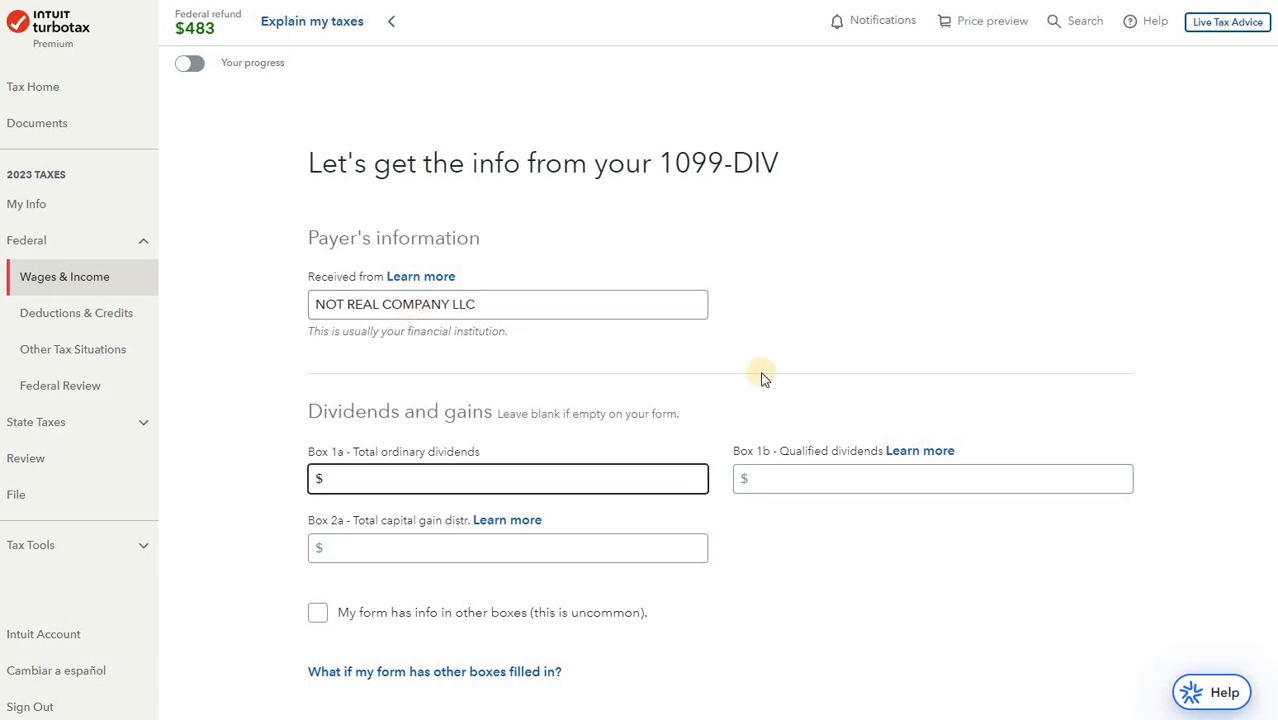
scroll(down, 3)
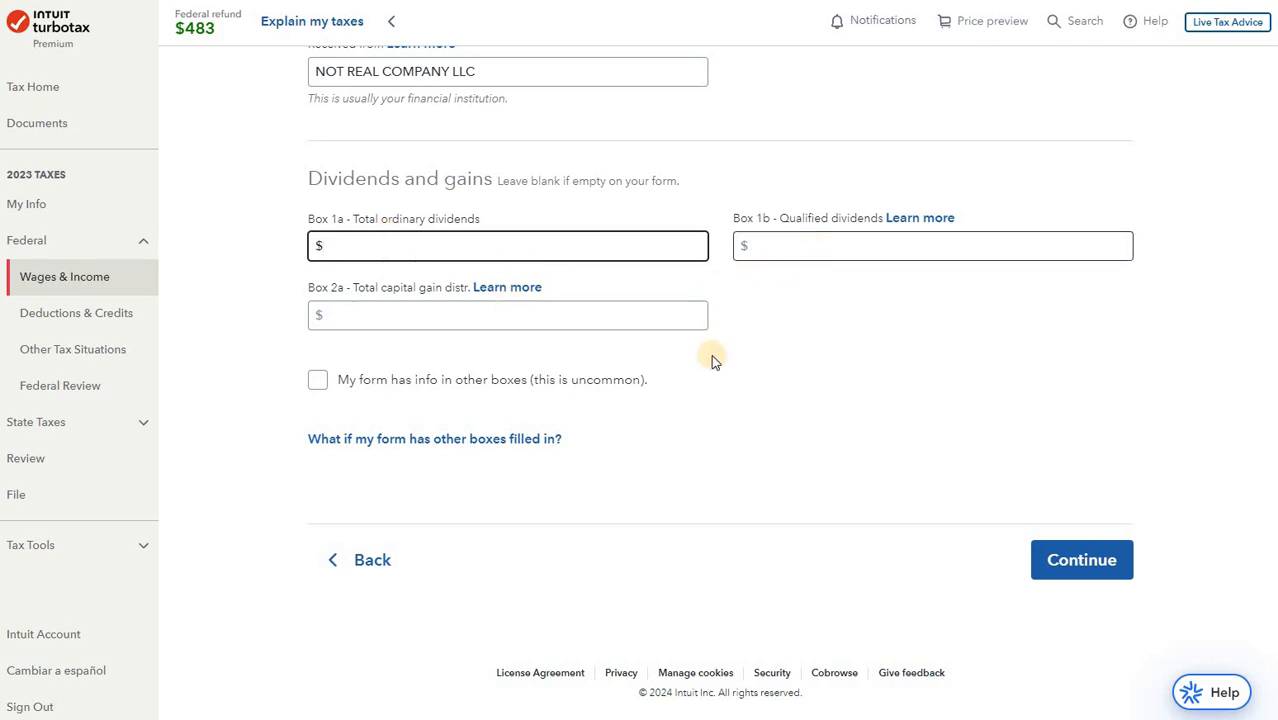
Step: Scroll the PDF statement to the 1099-DIV and 1099-INT figures, including $223.00 ordinary dividends
click(507, 245)
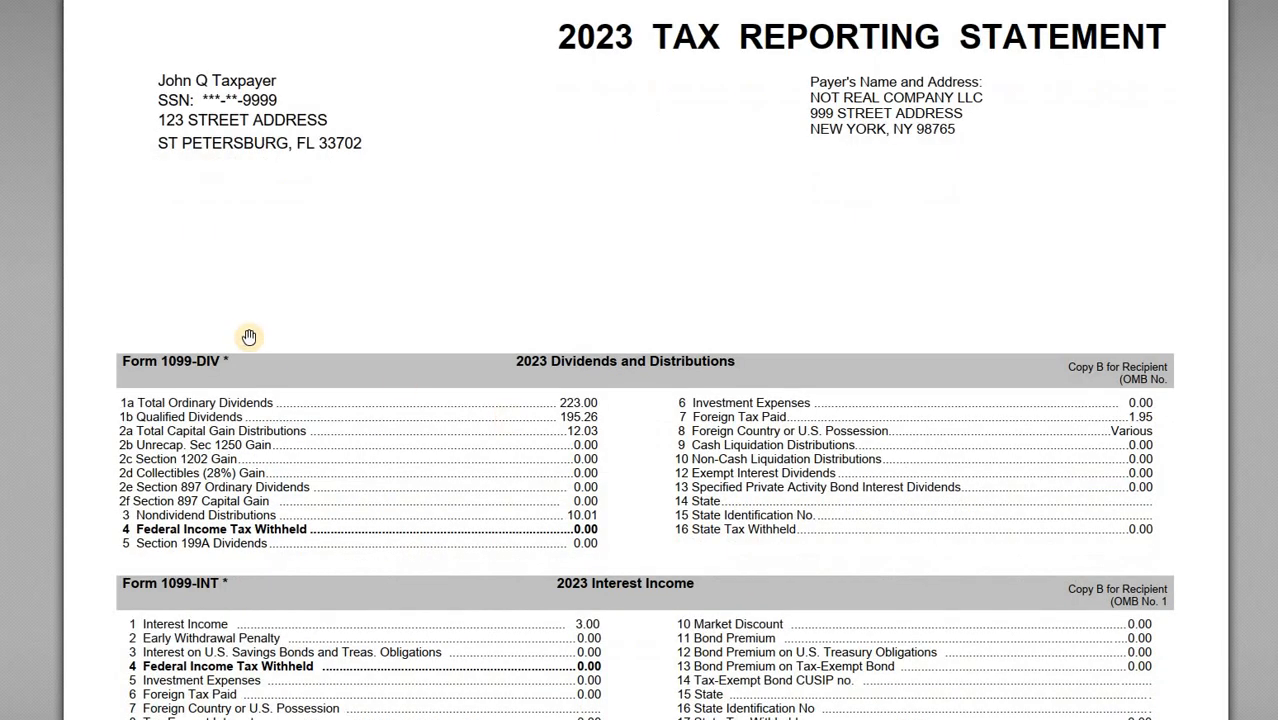
scroll(down, 3)
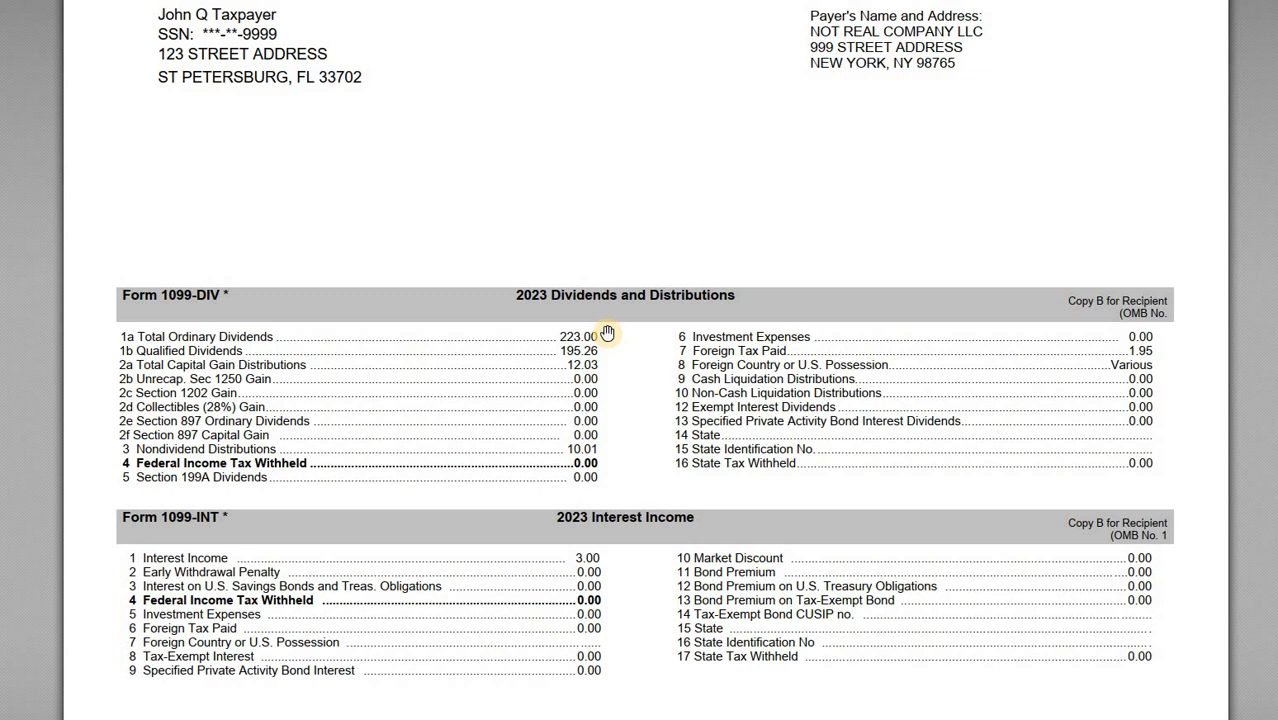
mouse_move(657, 508)
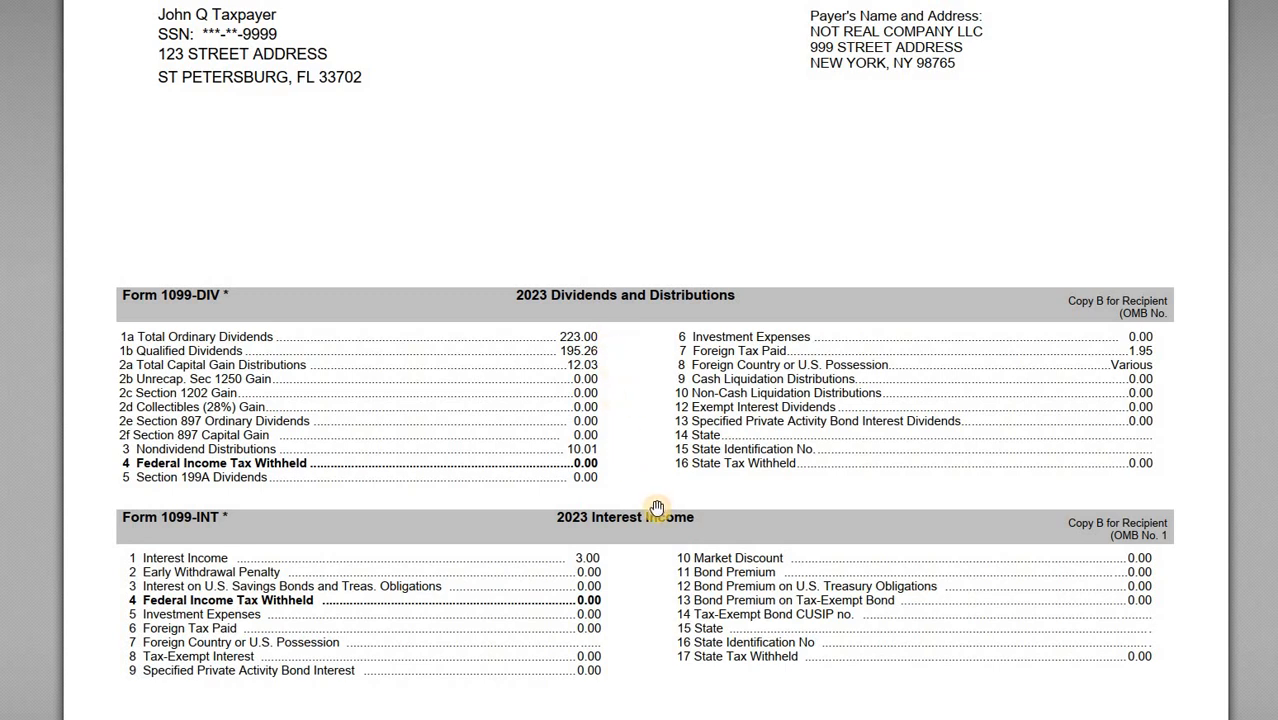
mouse_move(610, 368)
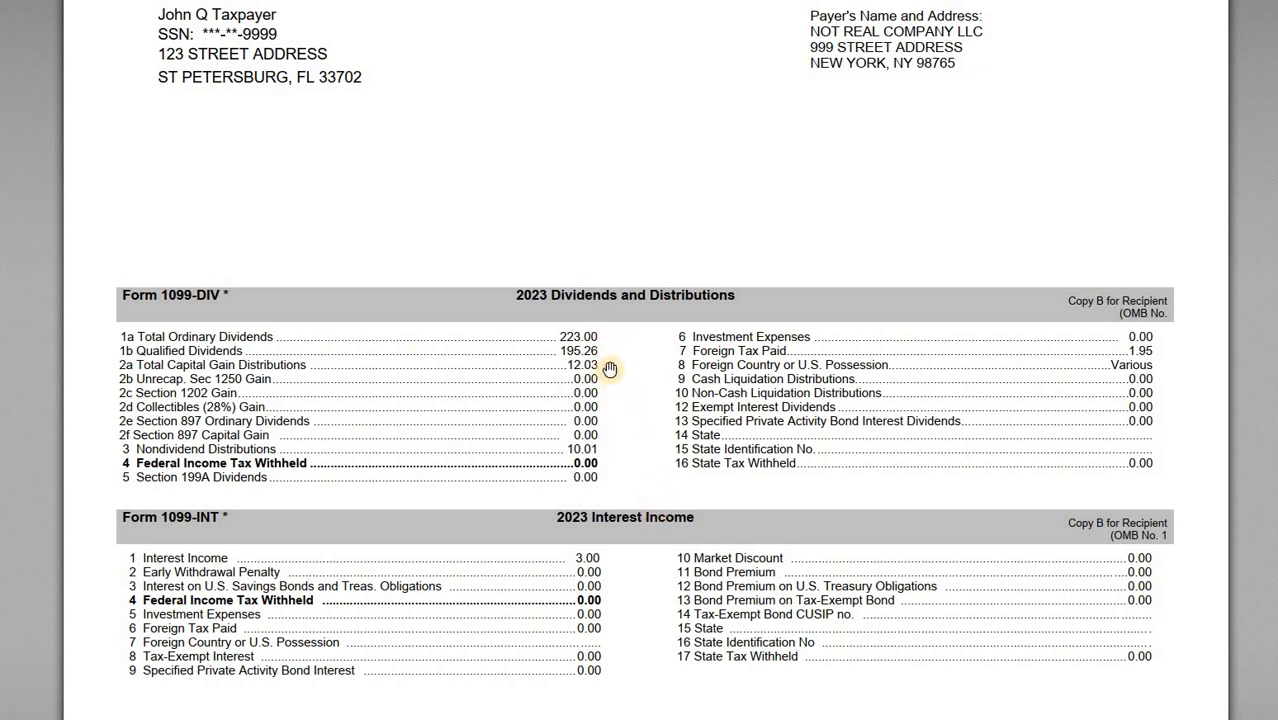
mouse_move(185, 598)
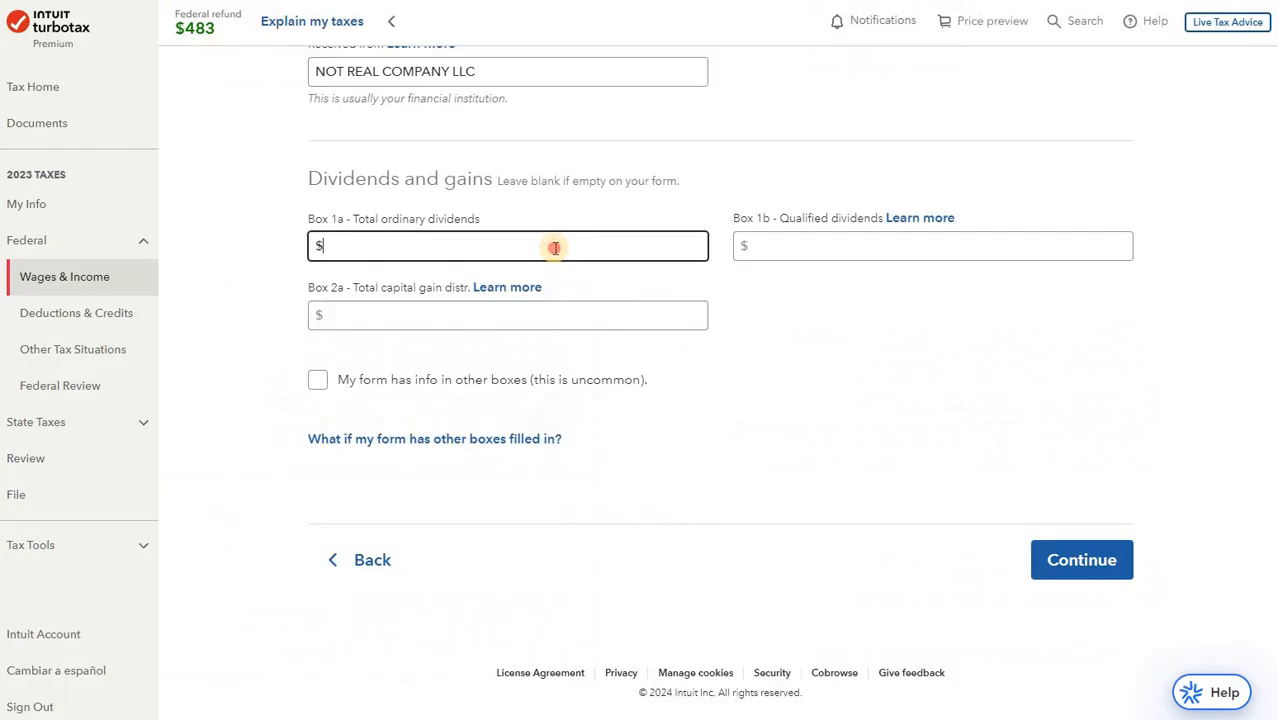
Step: Enter 223 in Box 1a, 195 in Box 1b and 12 in Box 2a
text(223)
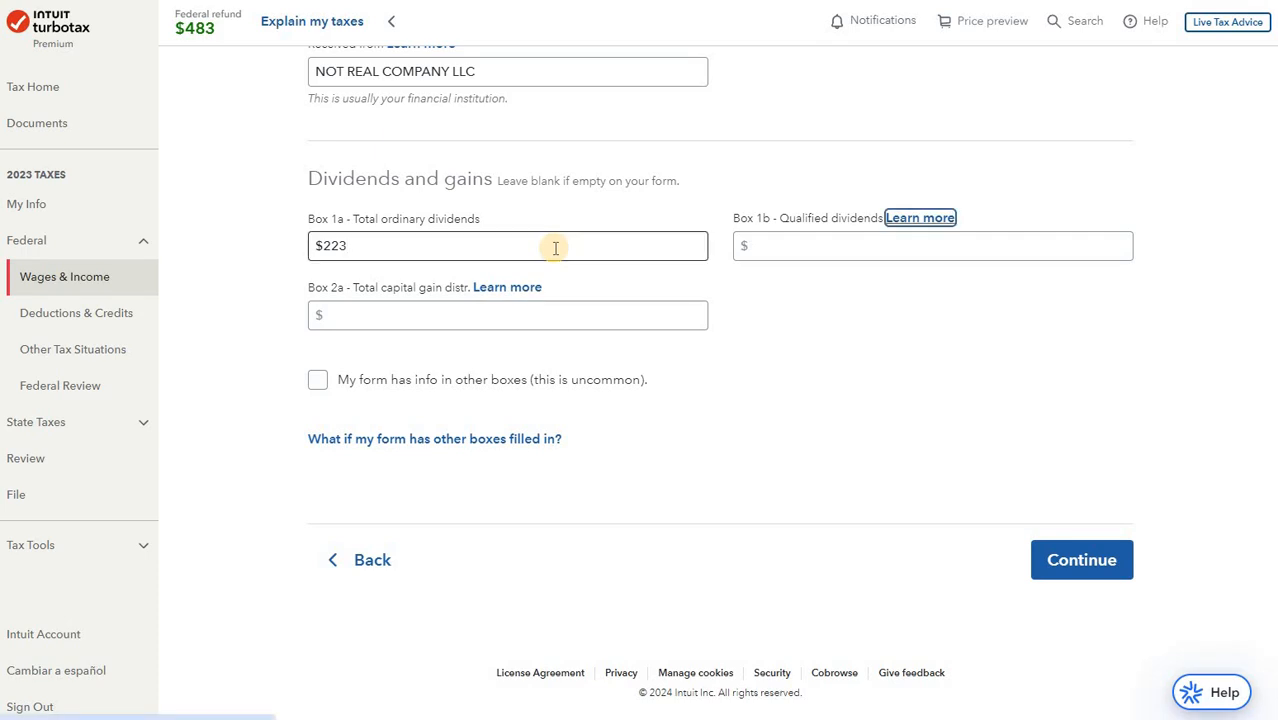
text(195)
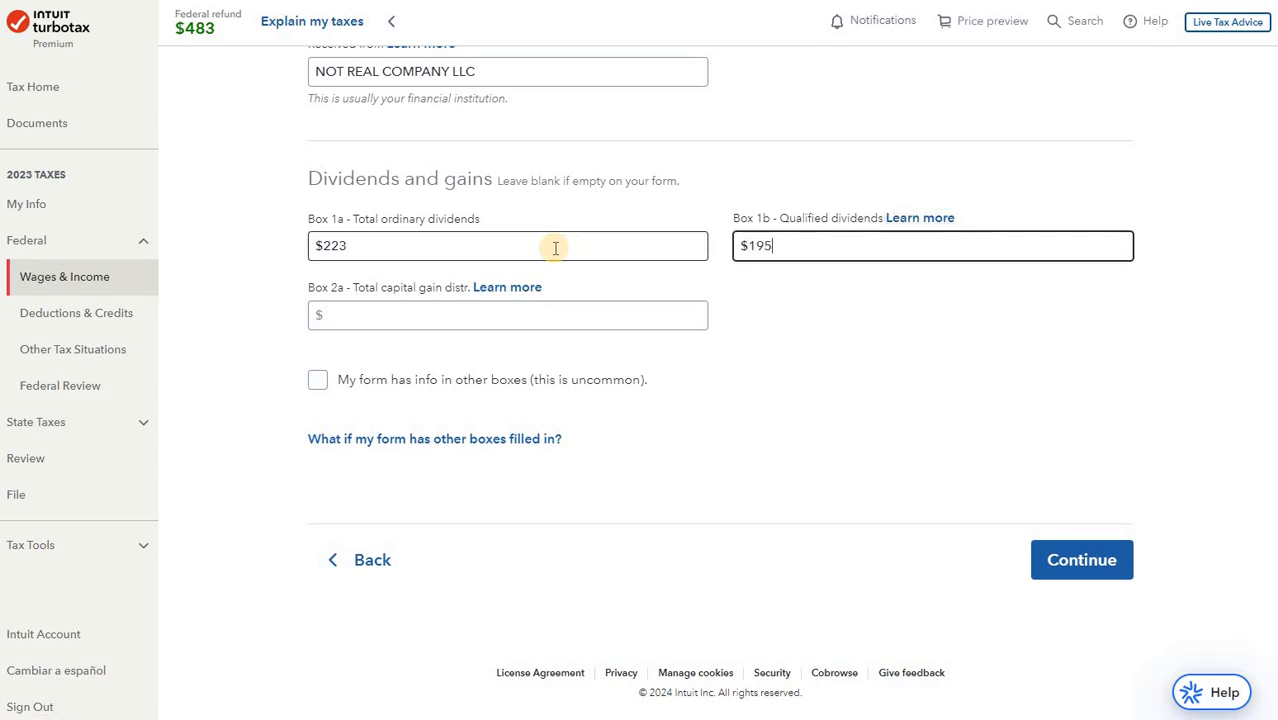
text(12)
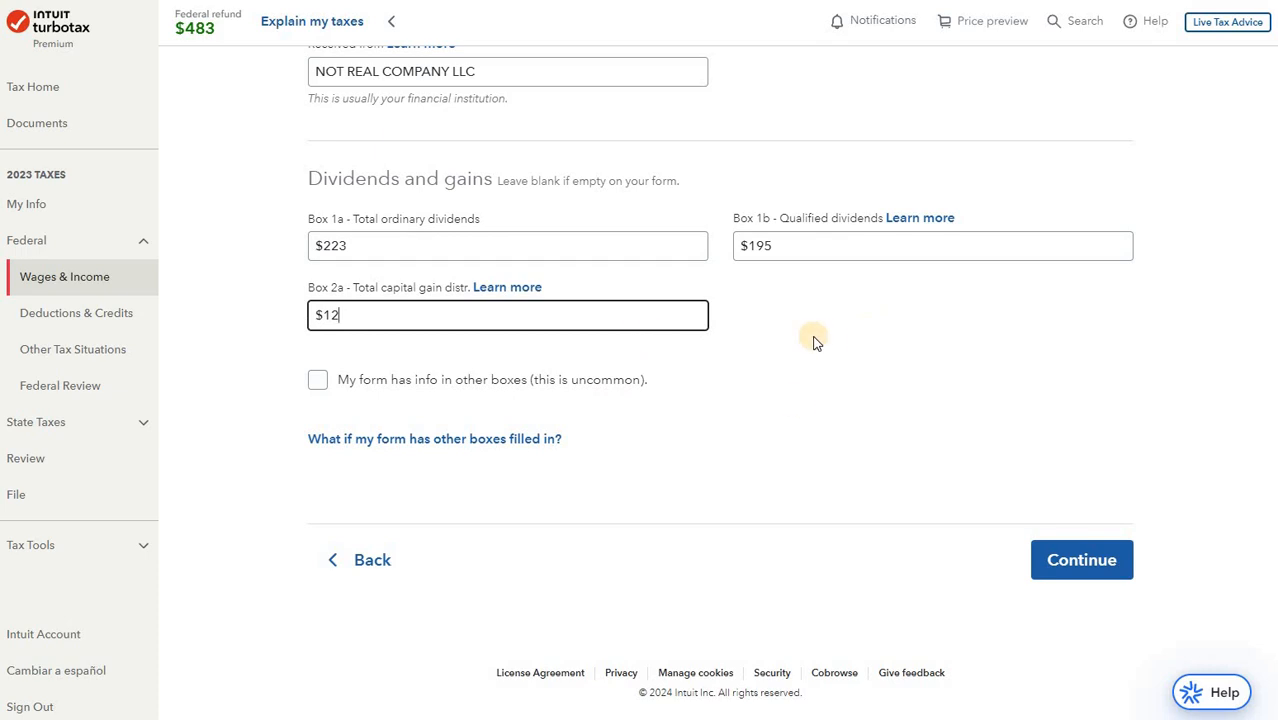
mouse_move(814, 366)
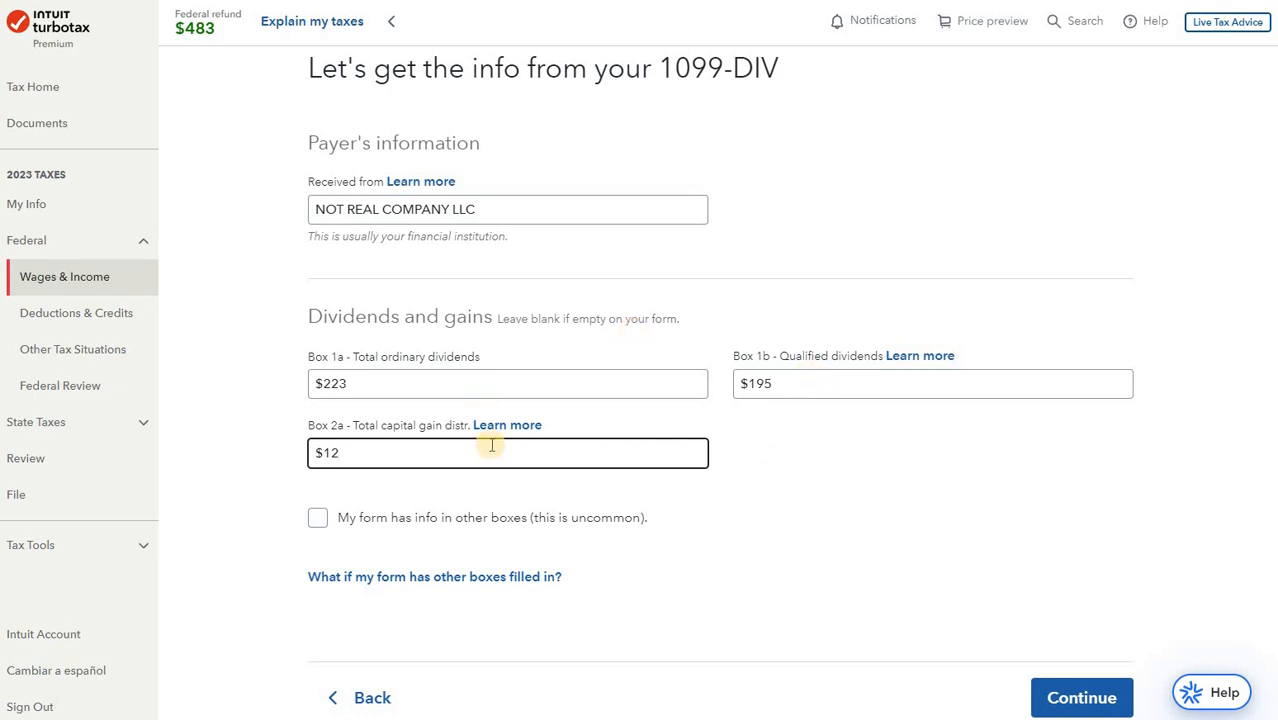
mouse_move(784, 447)
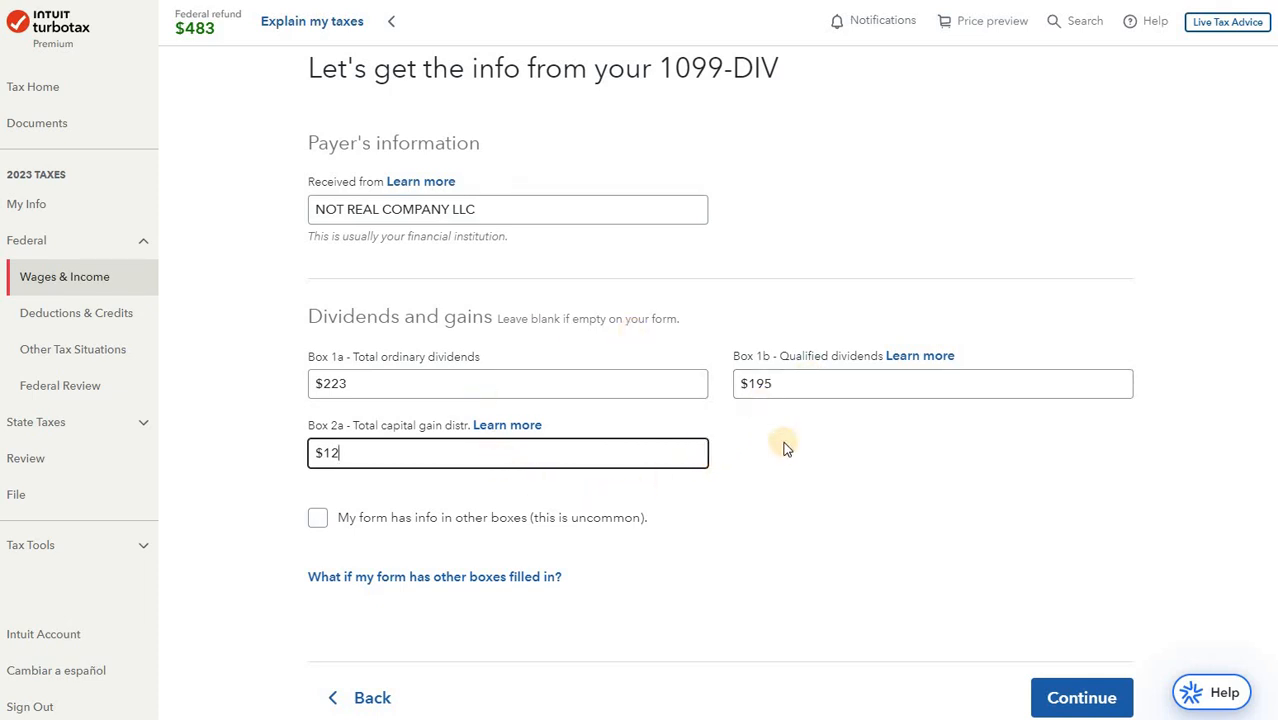
mouse_move(815, 465)
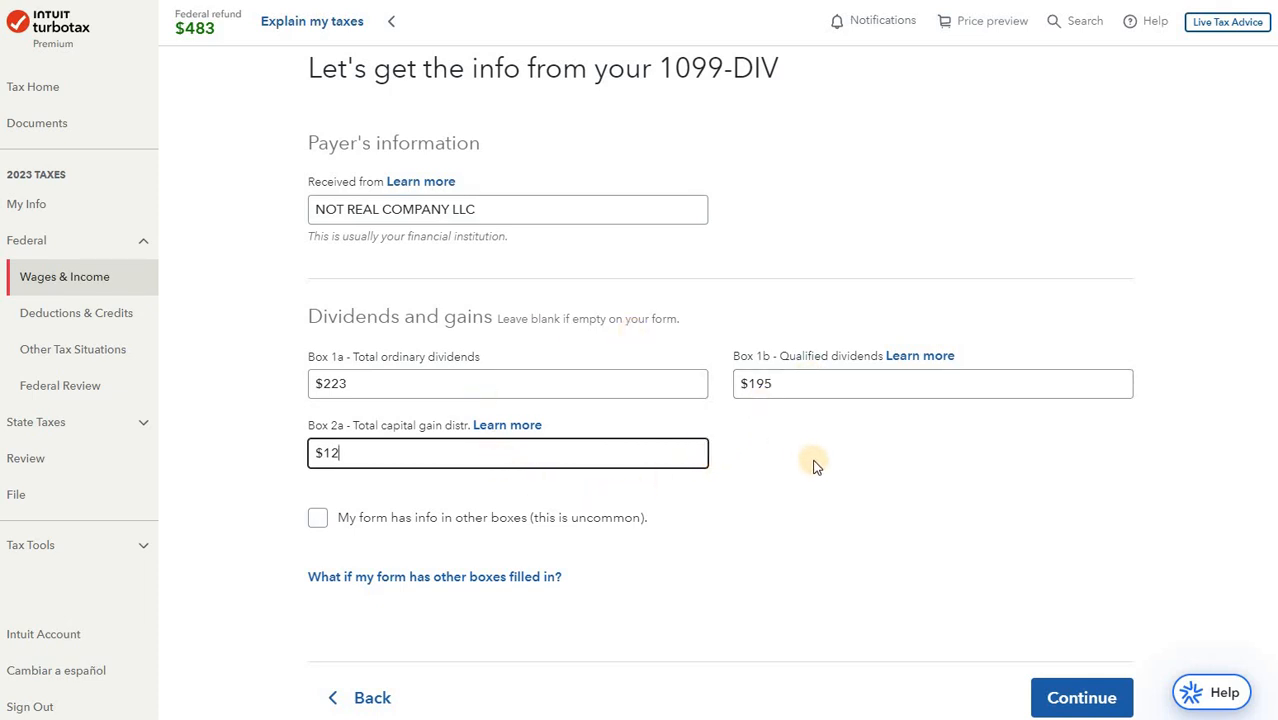
mouse_move(726, 340)
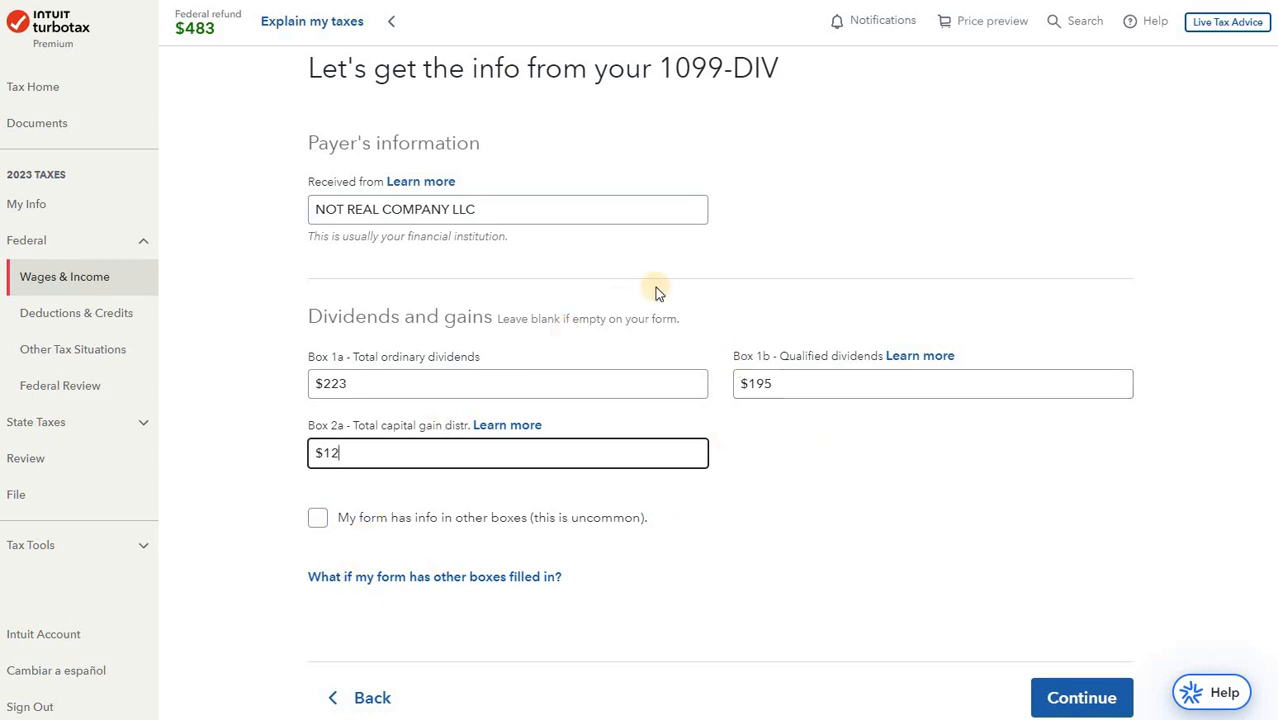
scroll(down, 3)
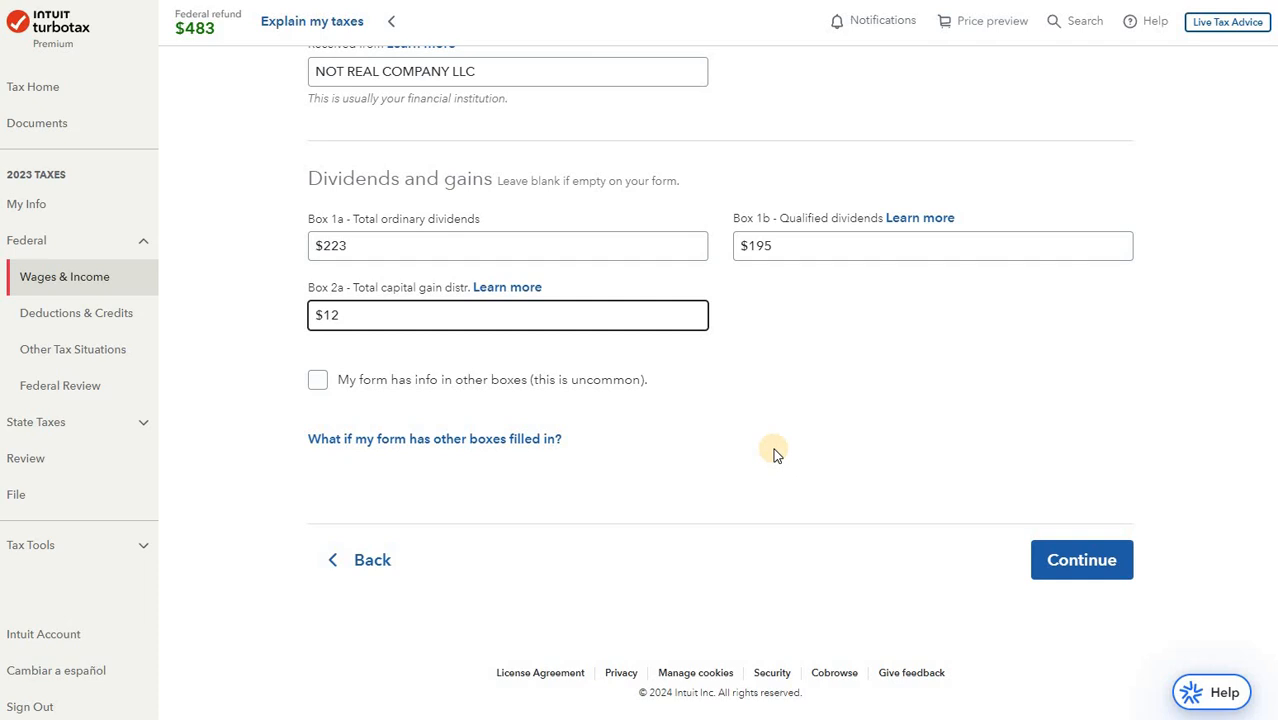
mouse_move(290, 413)
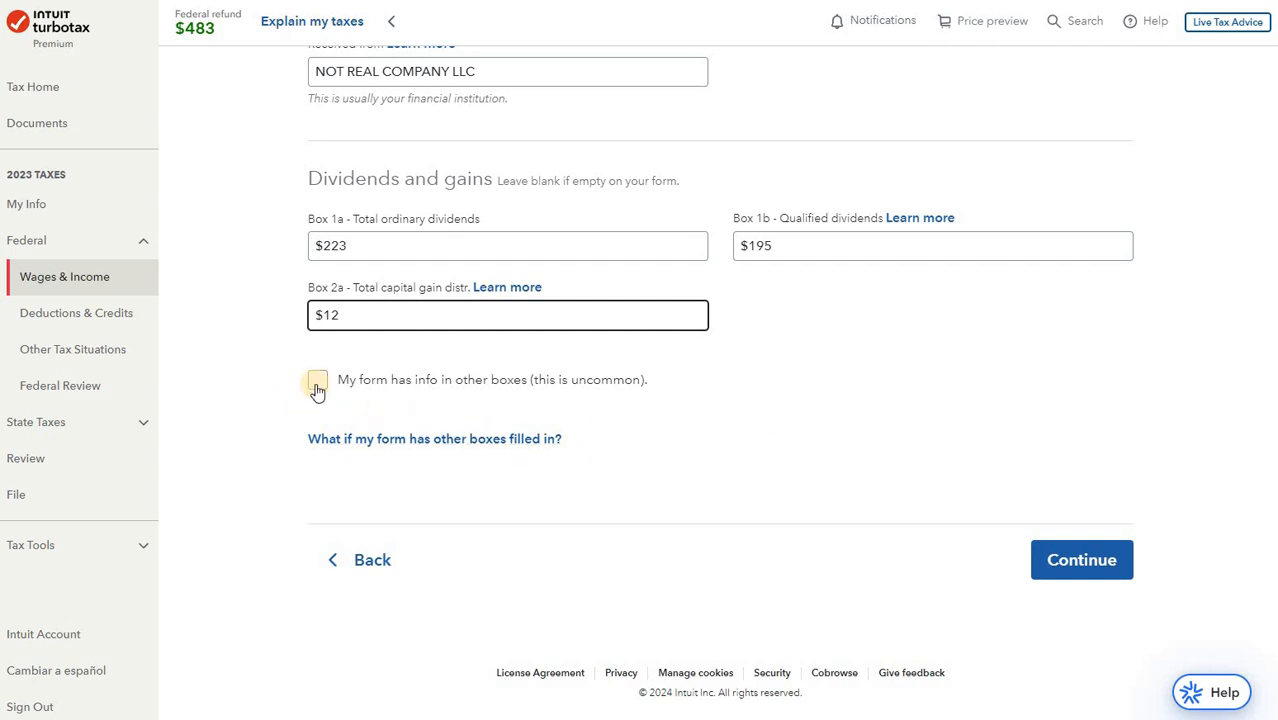
Step: Reveal the other boxes, enter 10 in Box 3 and 2 in Box 7, and submit
click(318, 380)
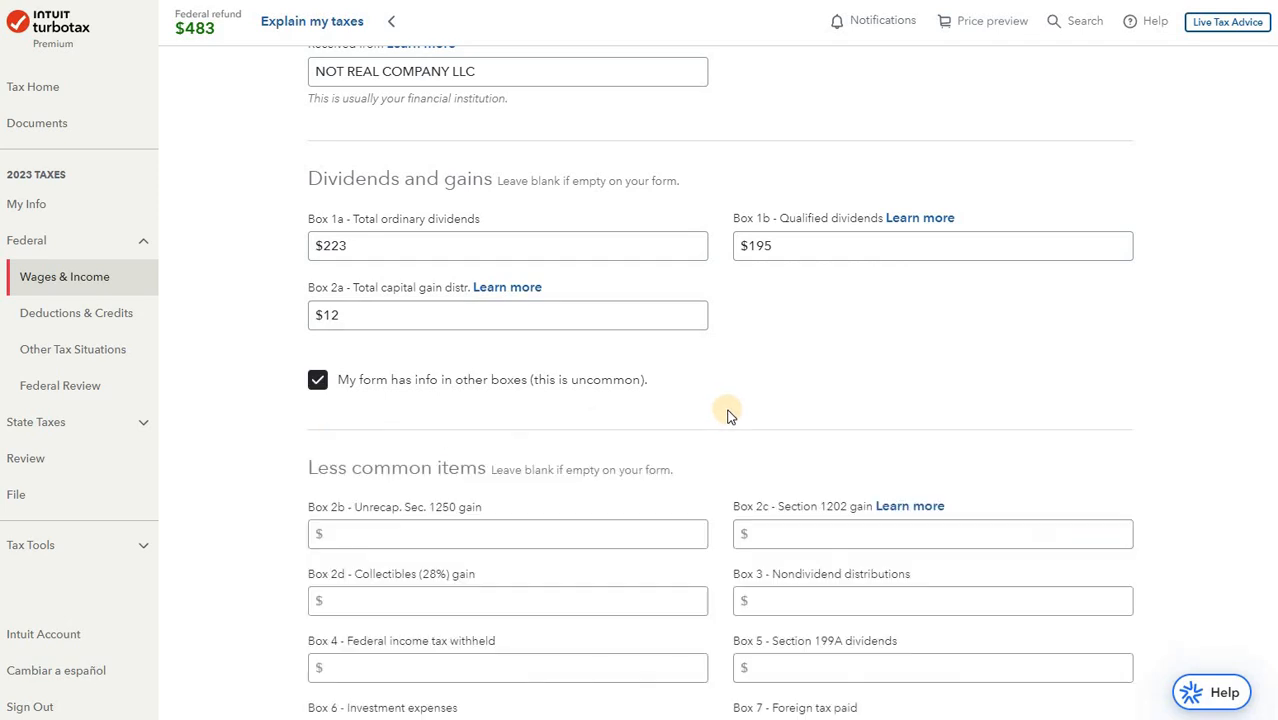
scroll(down, 3)
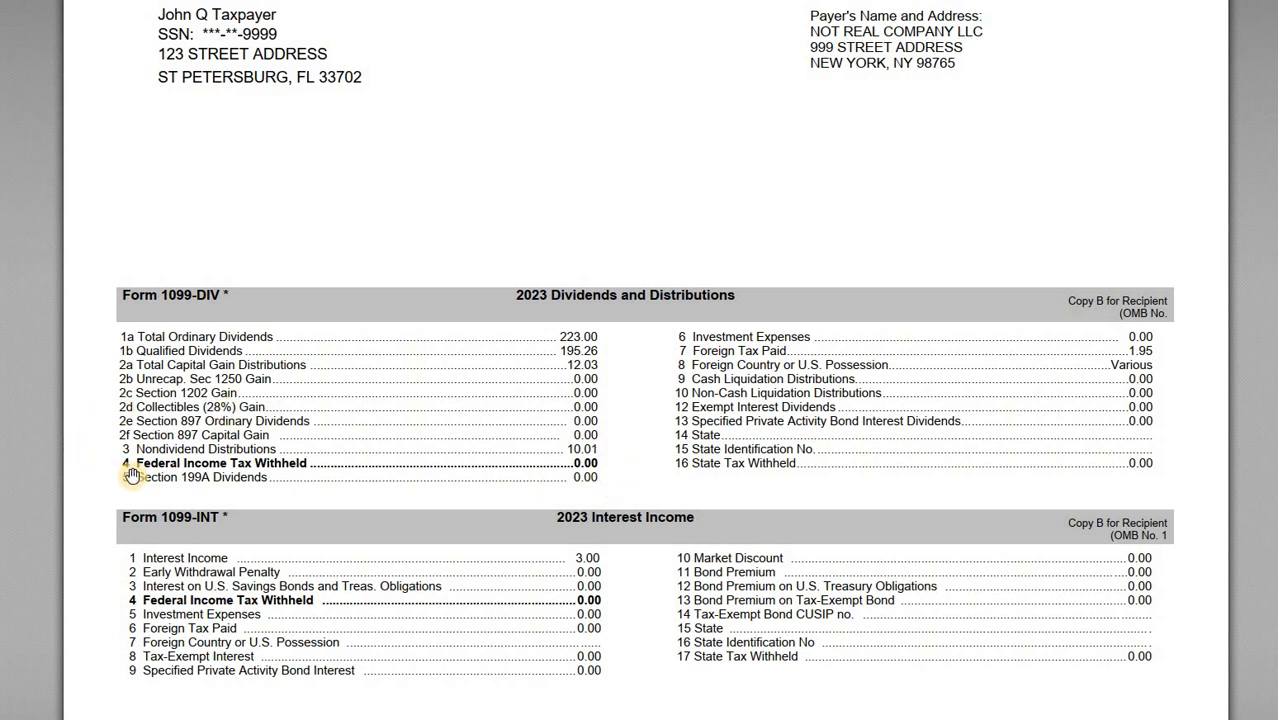
mouse_move(648, 360)
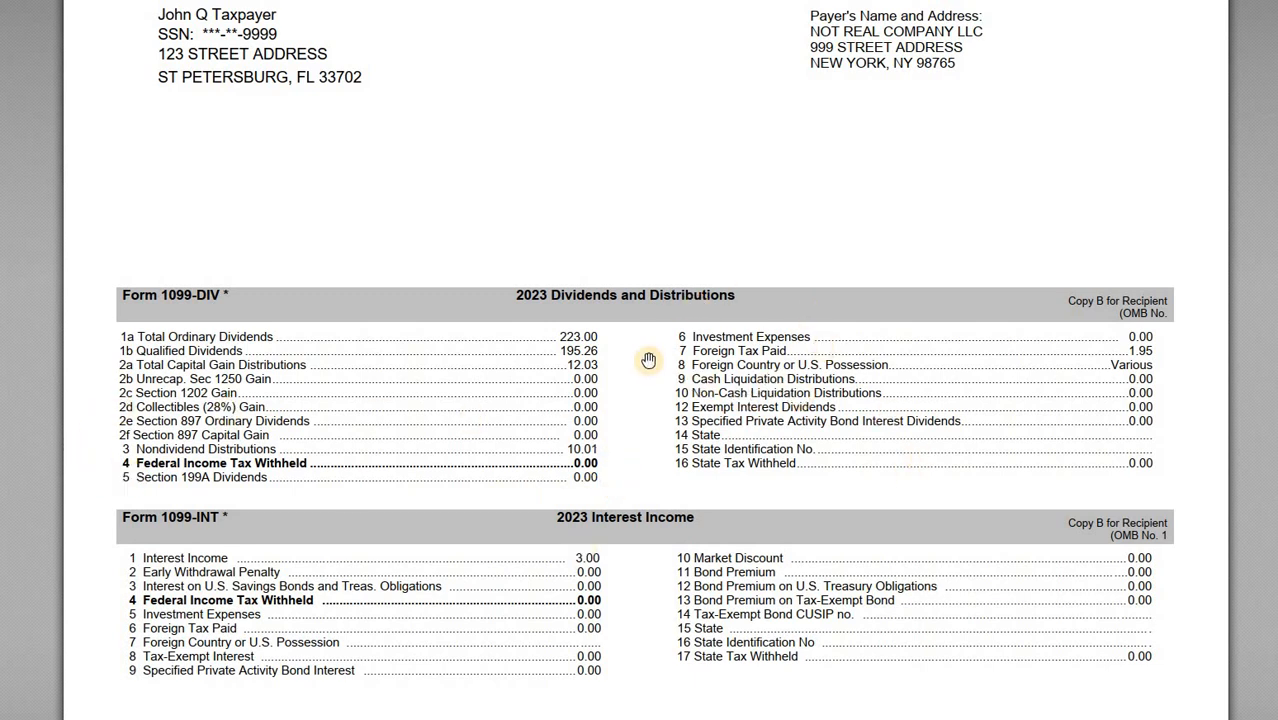
mouse_move(290, 548)
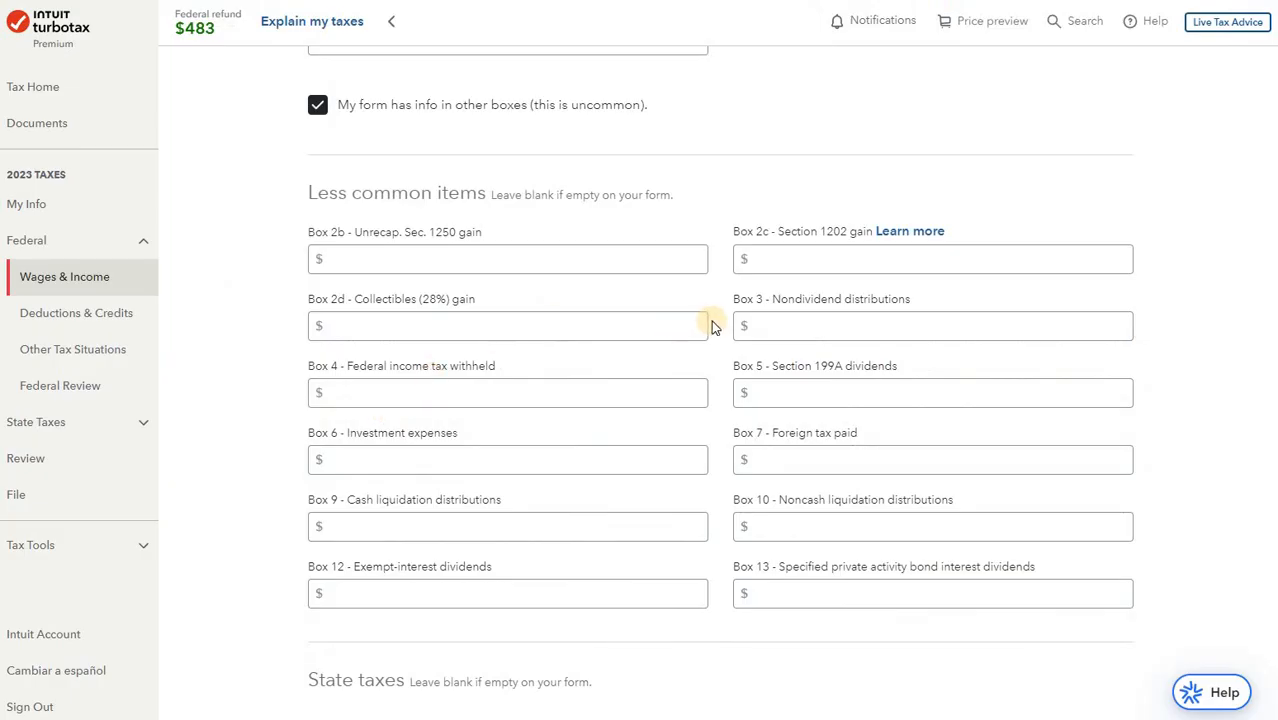
scroll(down, 3)
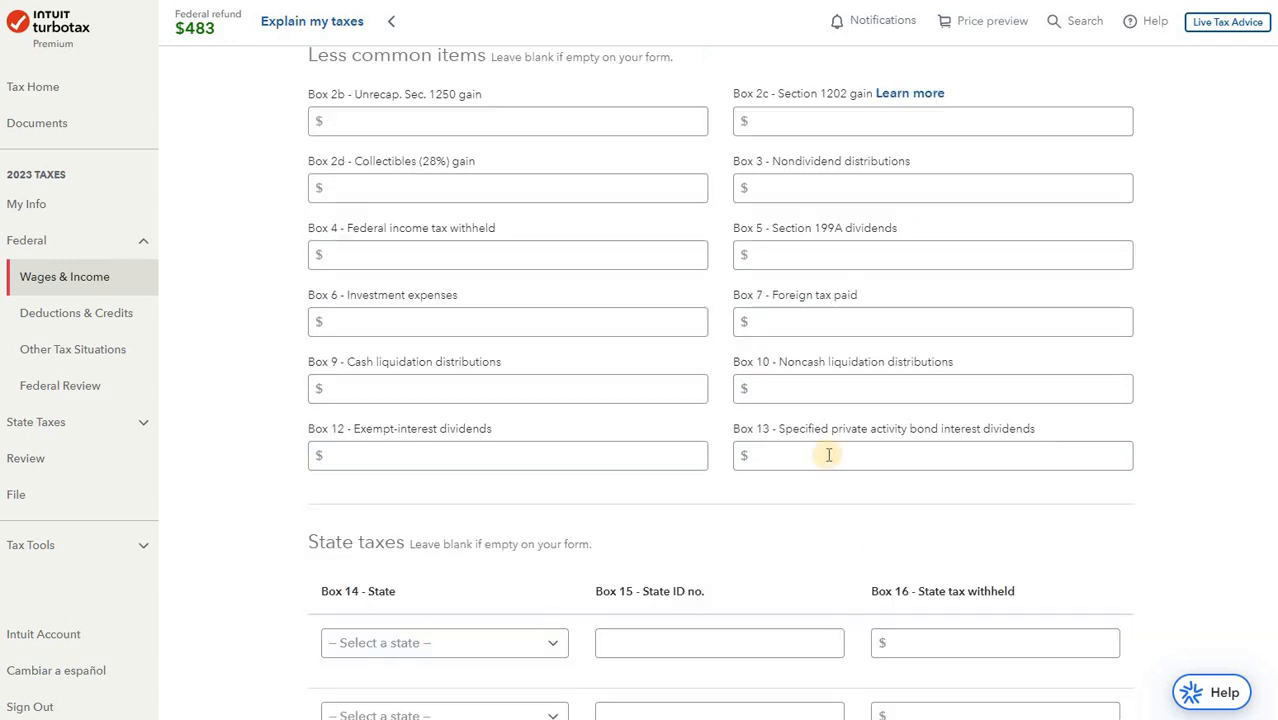
click(932, 188)
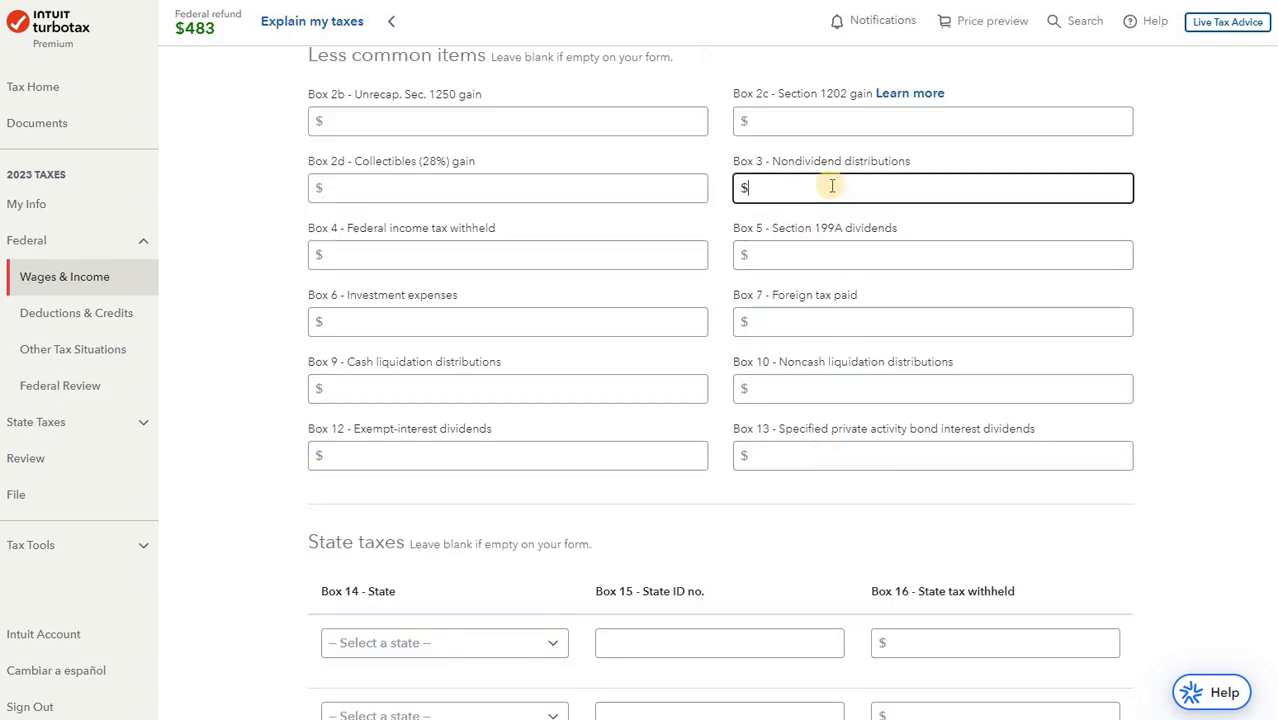
text(10)
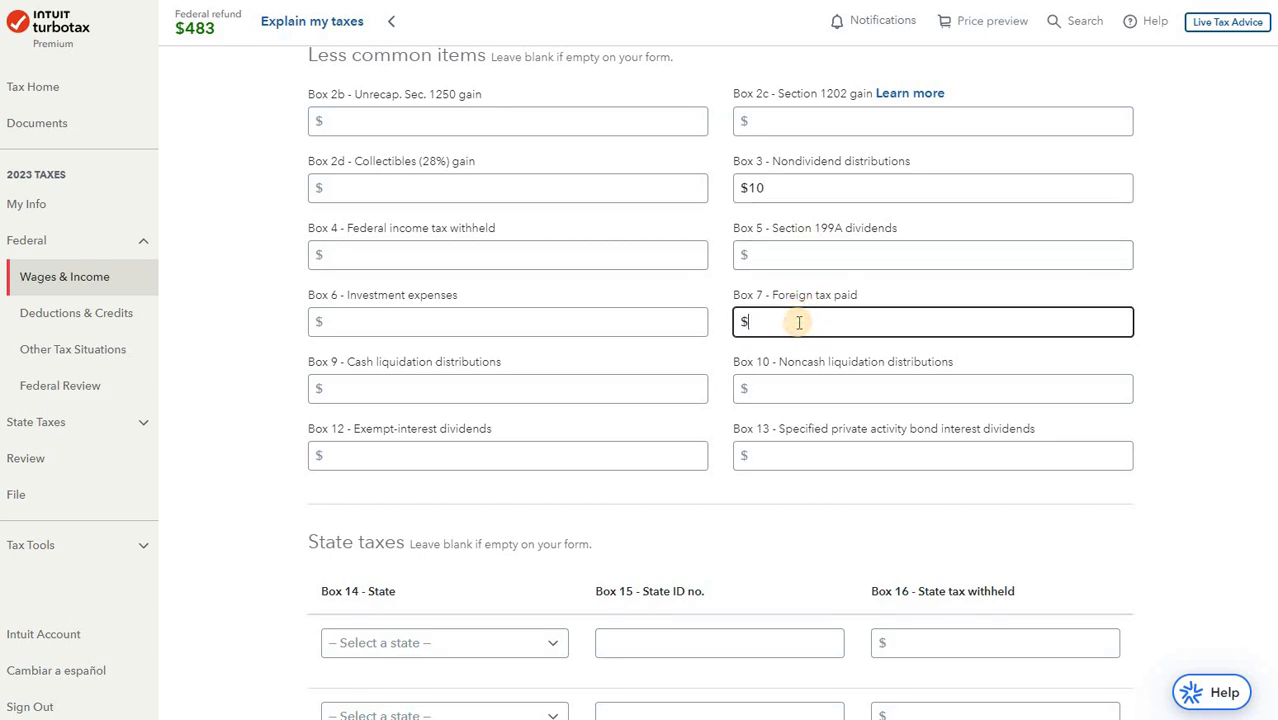
text(2)
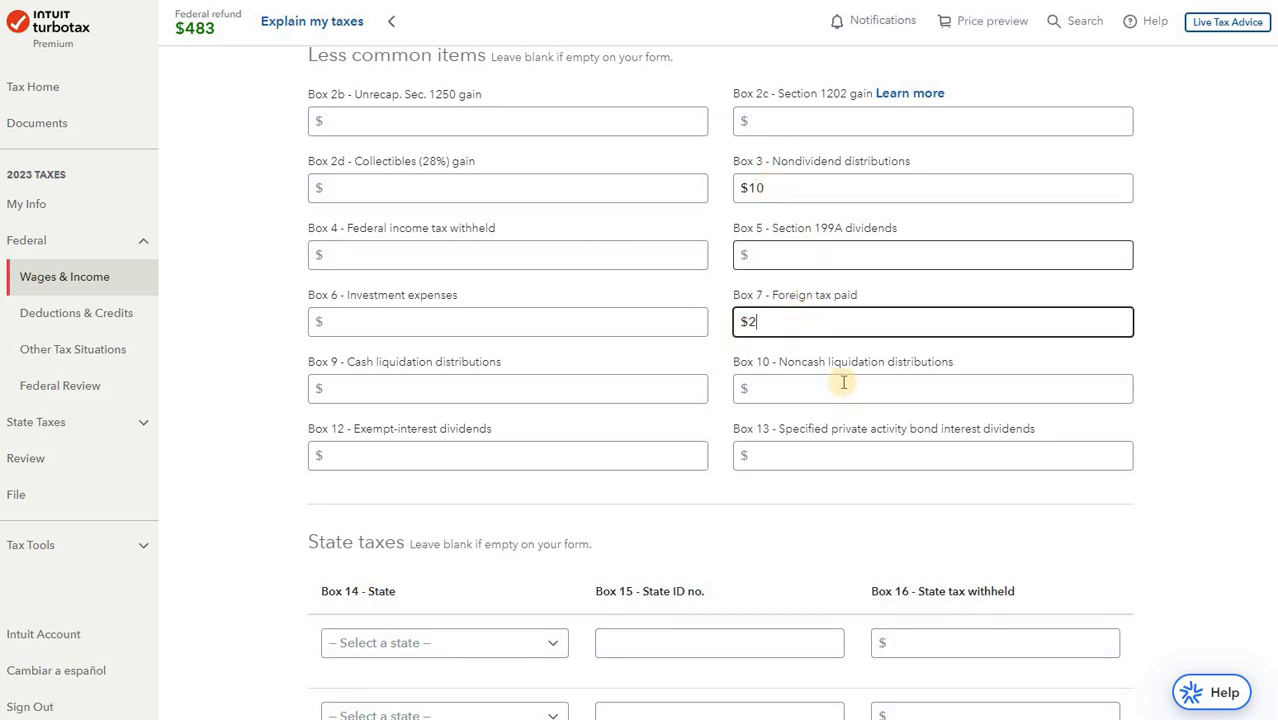
scroll(down, 3)
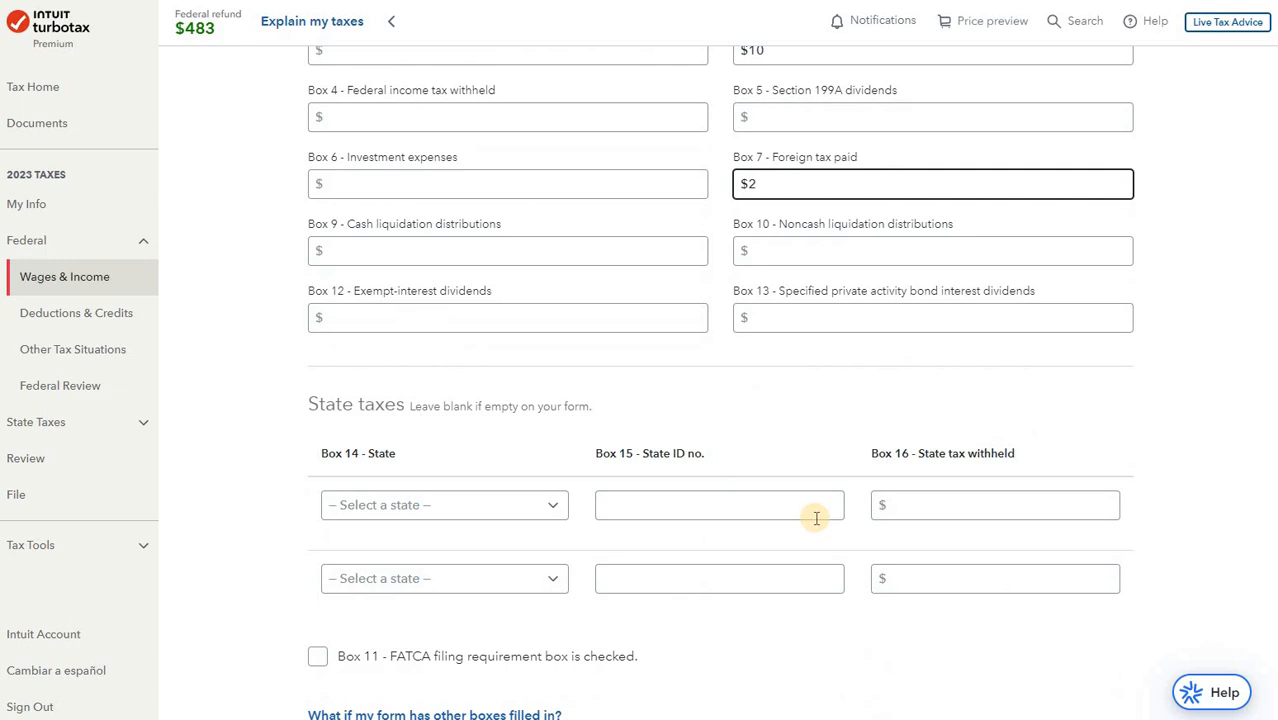
scroll(down, 3)
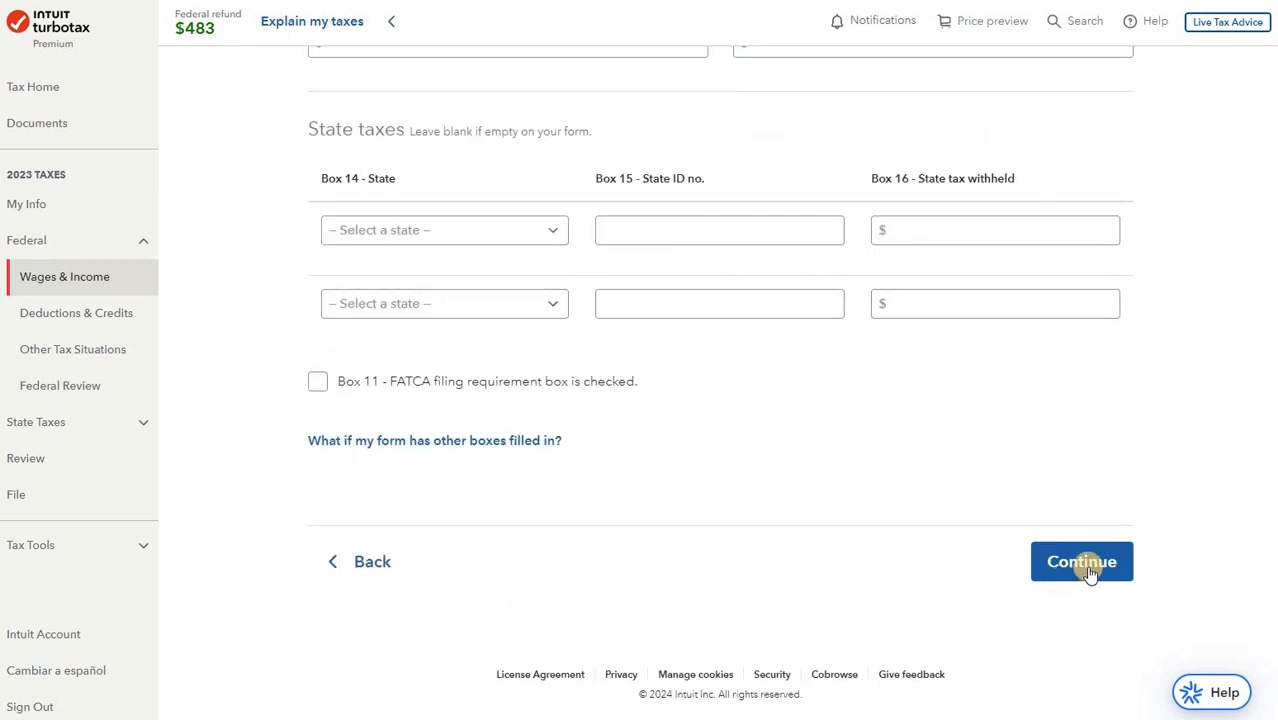
mouse_move(984, 565)
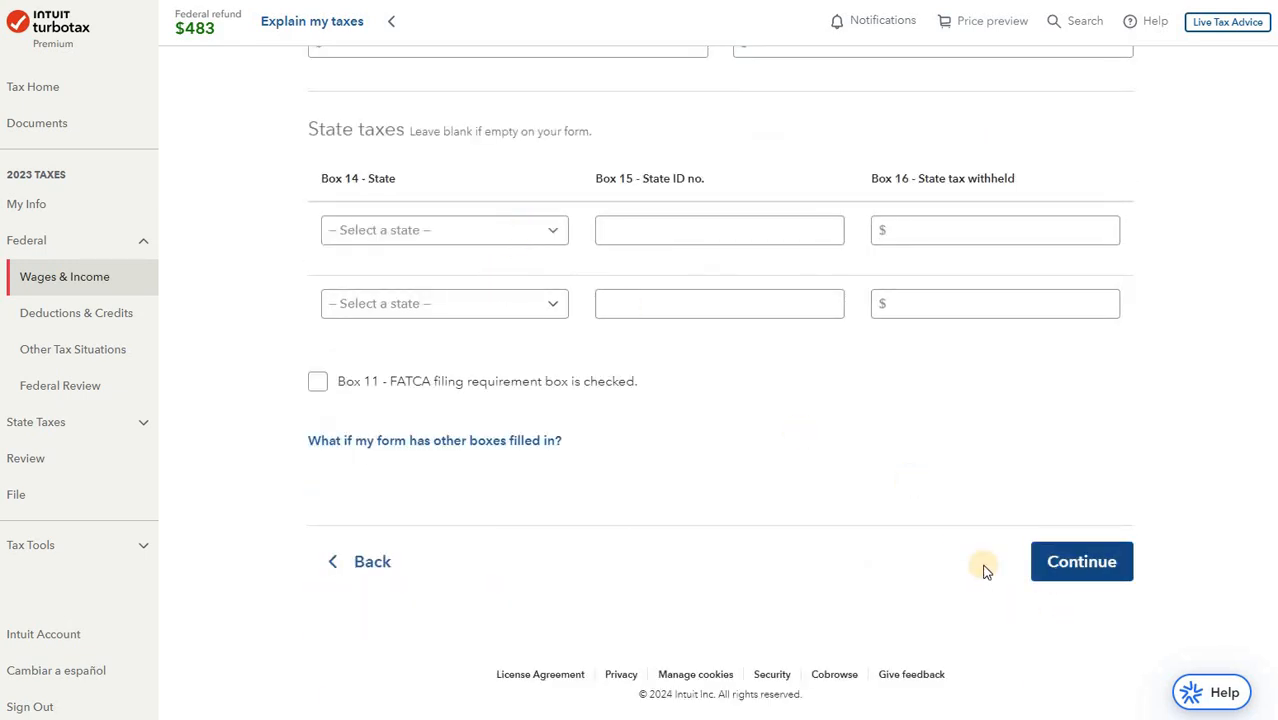
click(1081, 561)
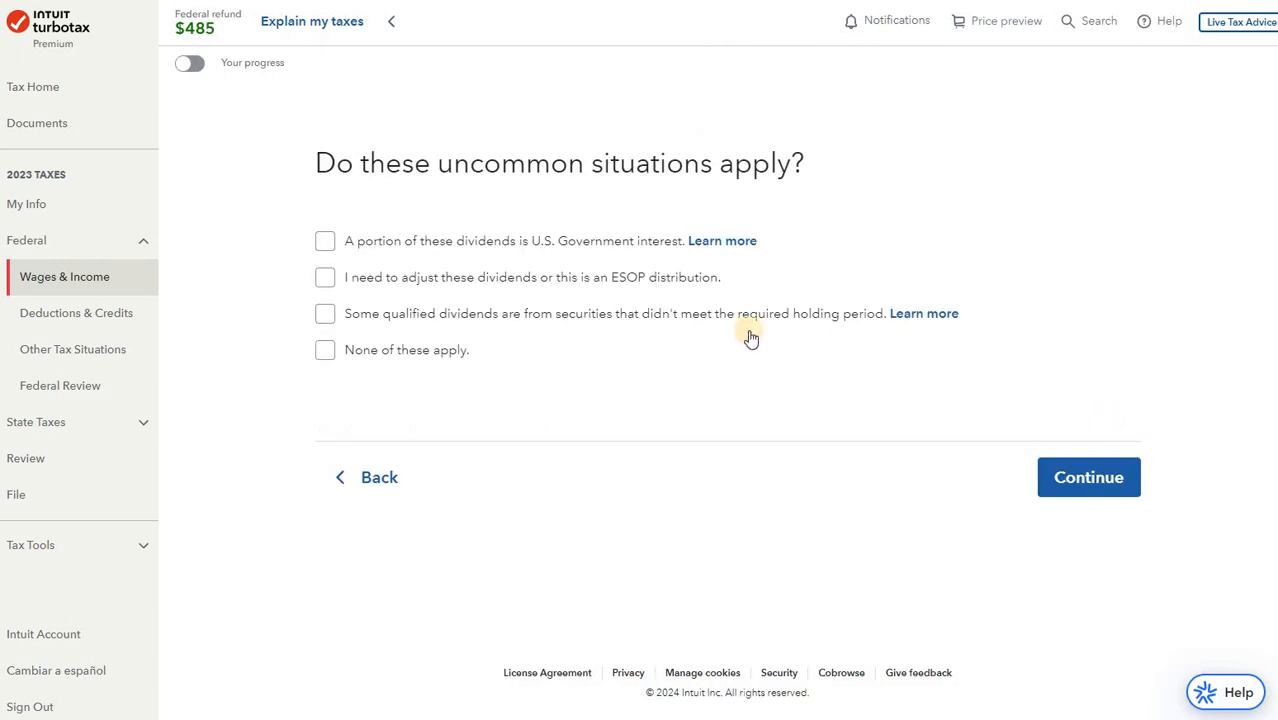
mouse_move(708, 194)
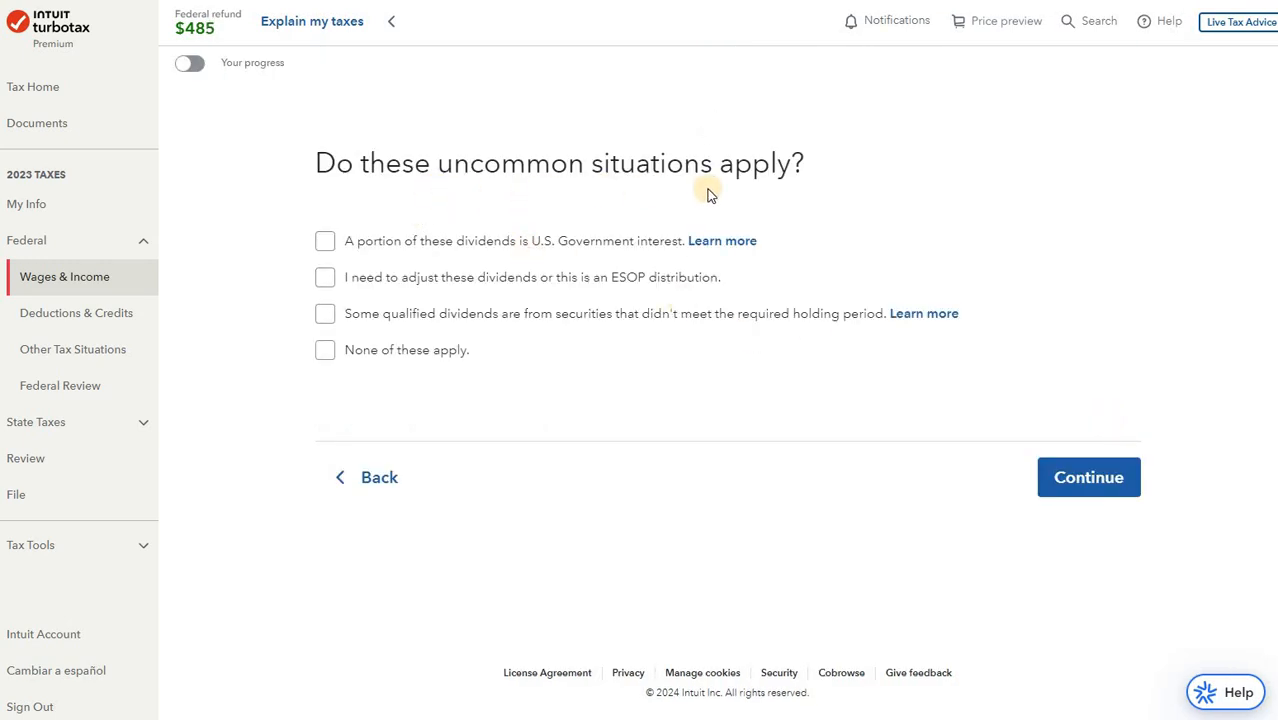
mouse_move(508, 327)
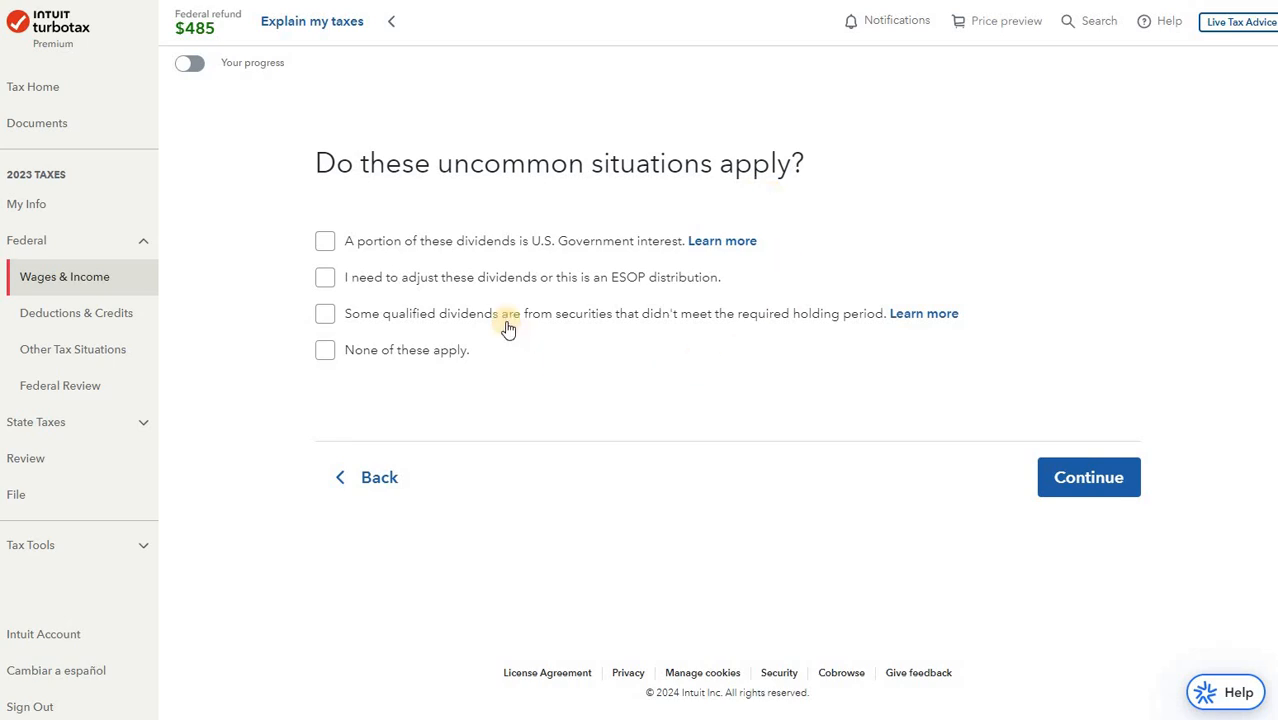
mouse_move(619, 240)
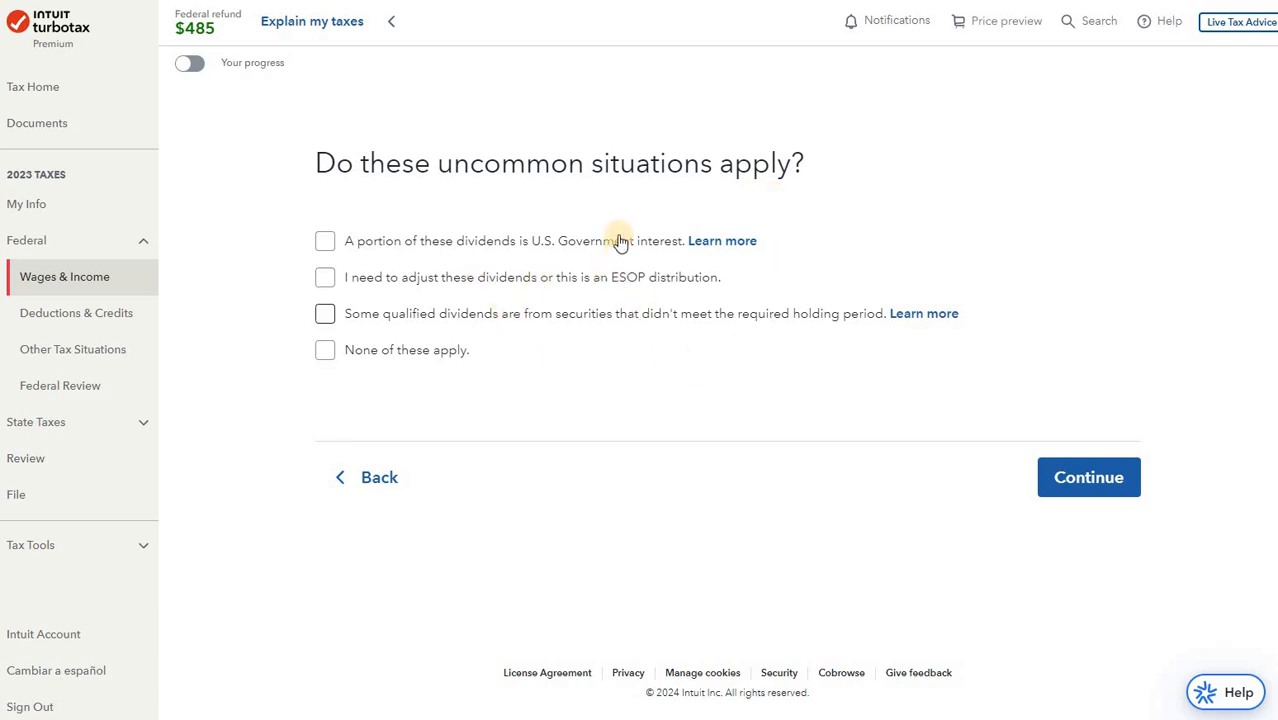
mouse_move(713, 279)
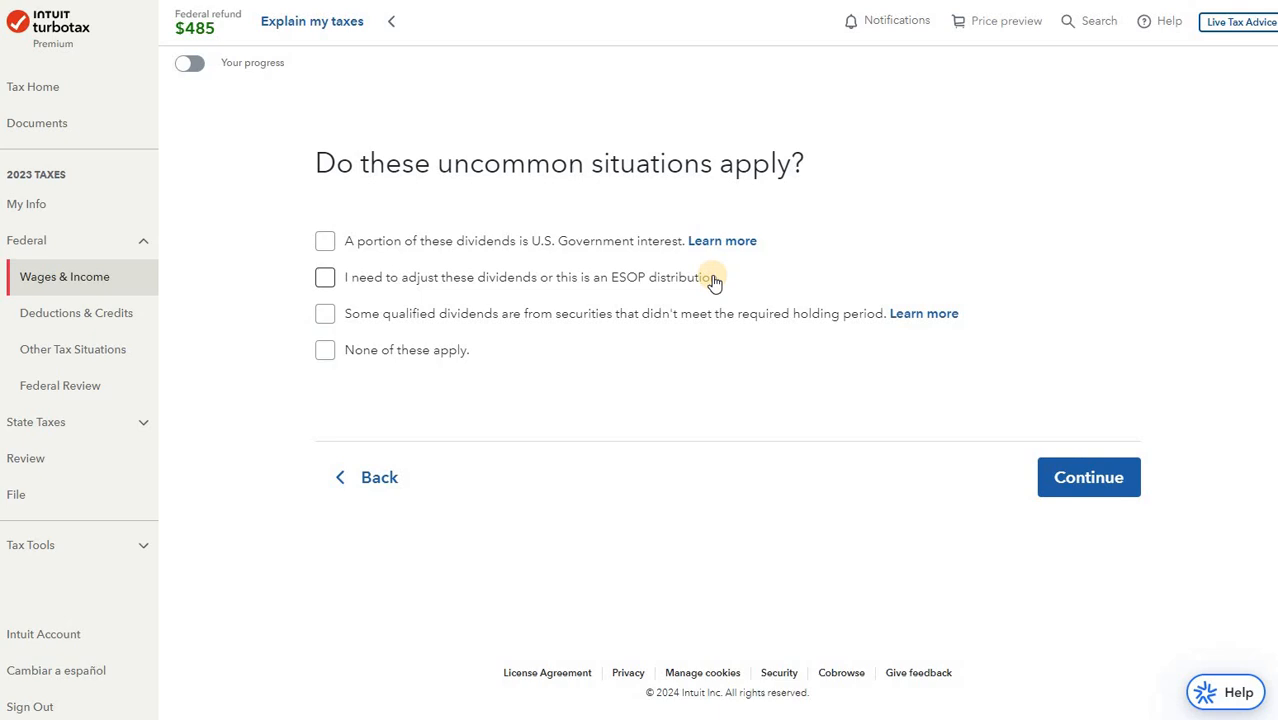
mouse_move(703, 330)
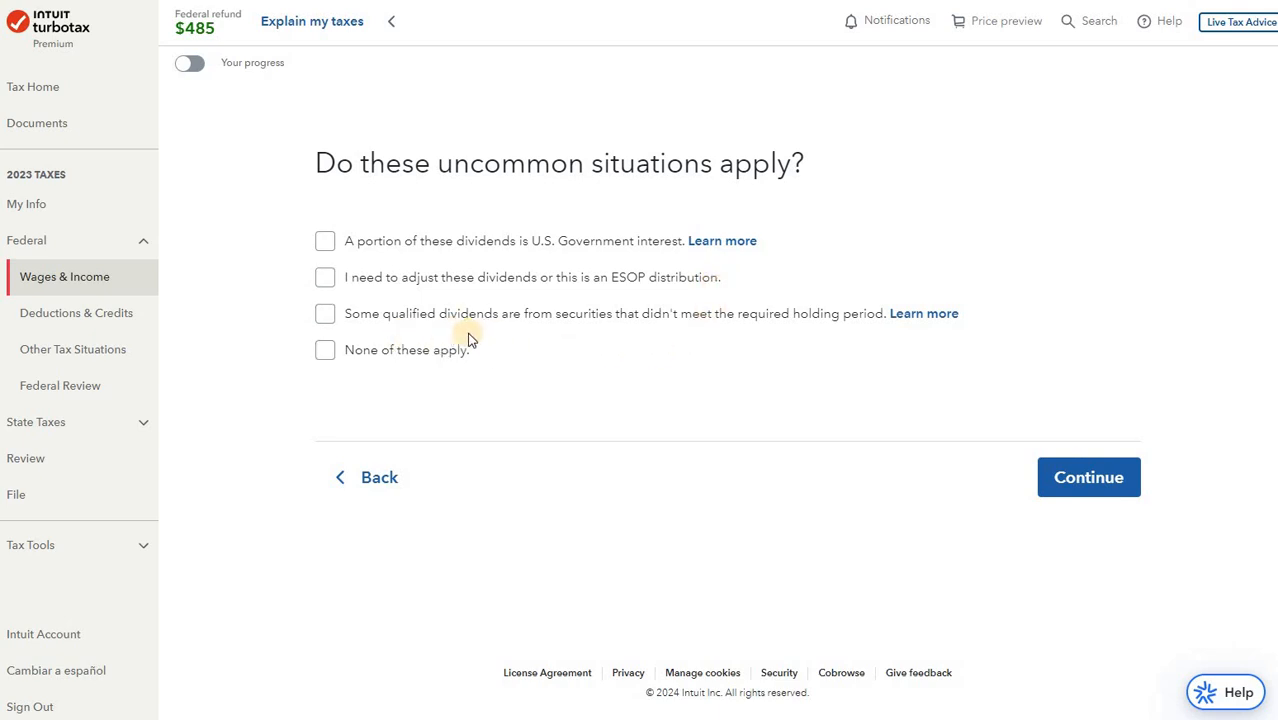
mouse_move(545, 356)
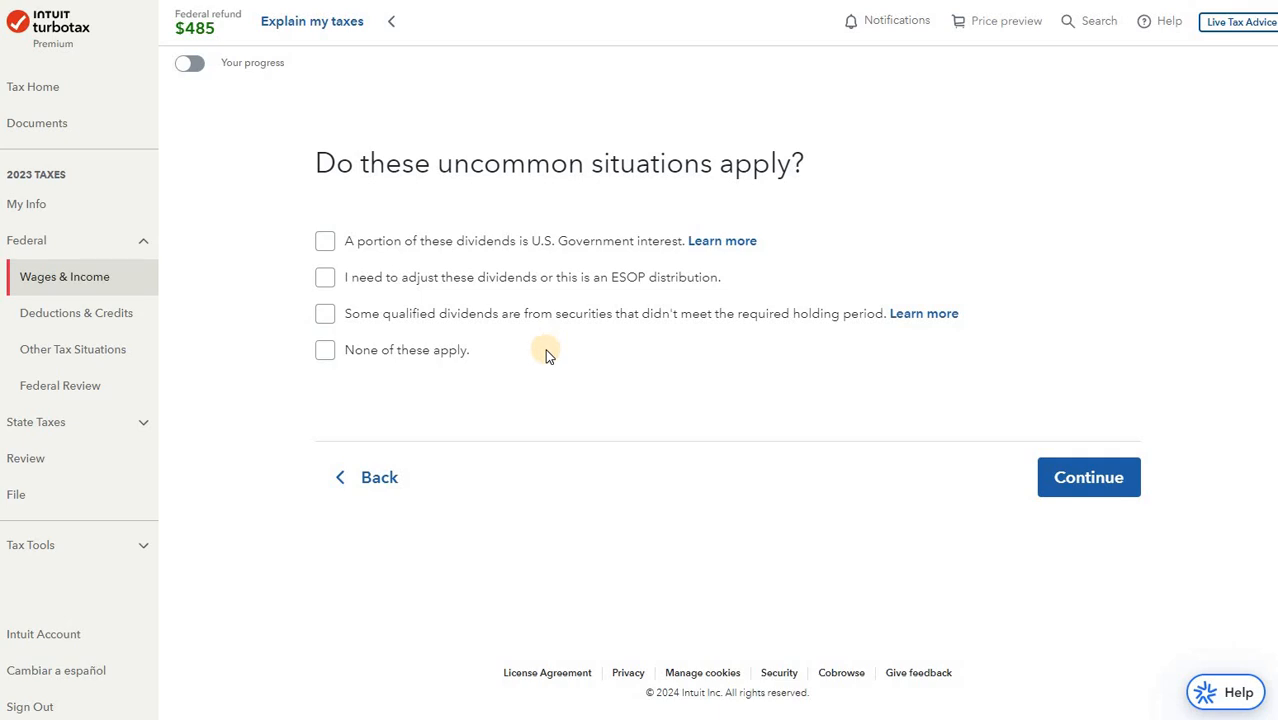
mouse_move(551, 363)
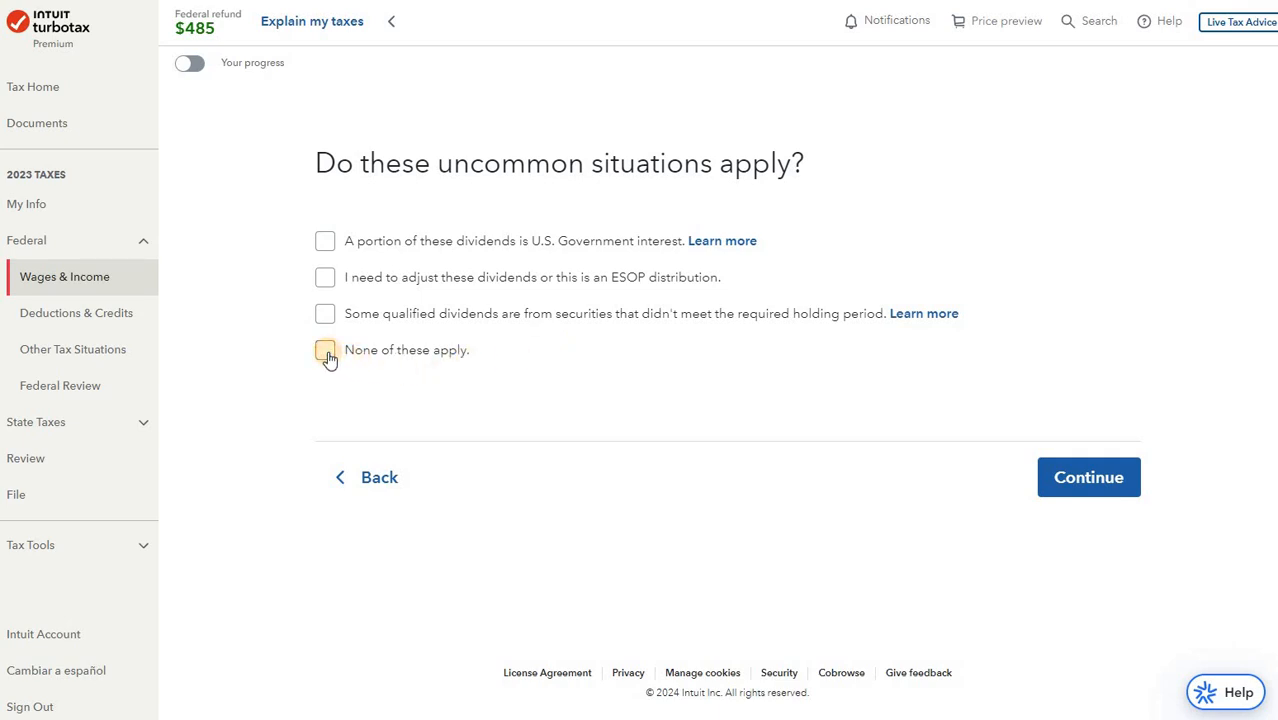
Step: Mark that none of the uncommon dividend situations apply and continue
click(325, 350)
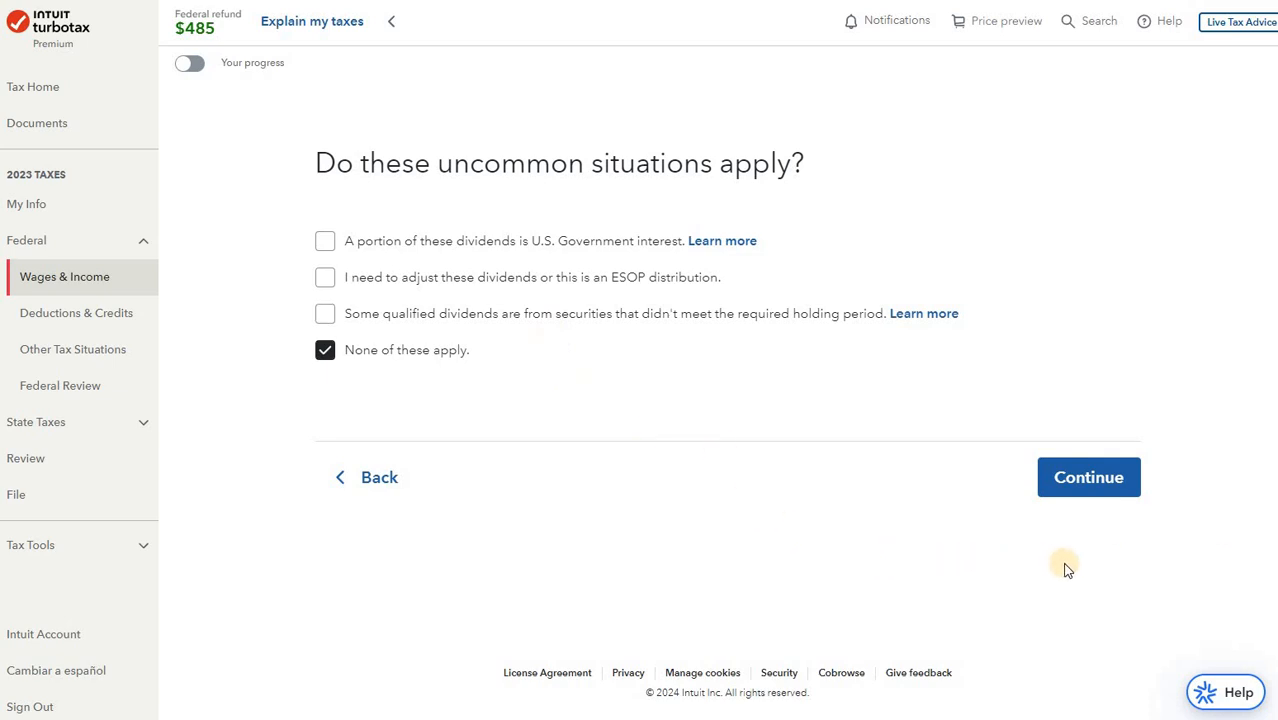
mouse_move(1107, 333)
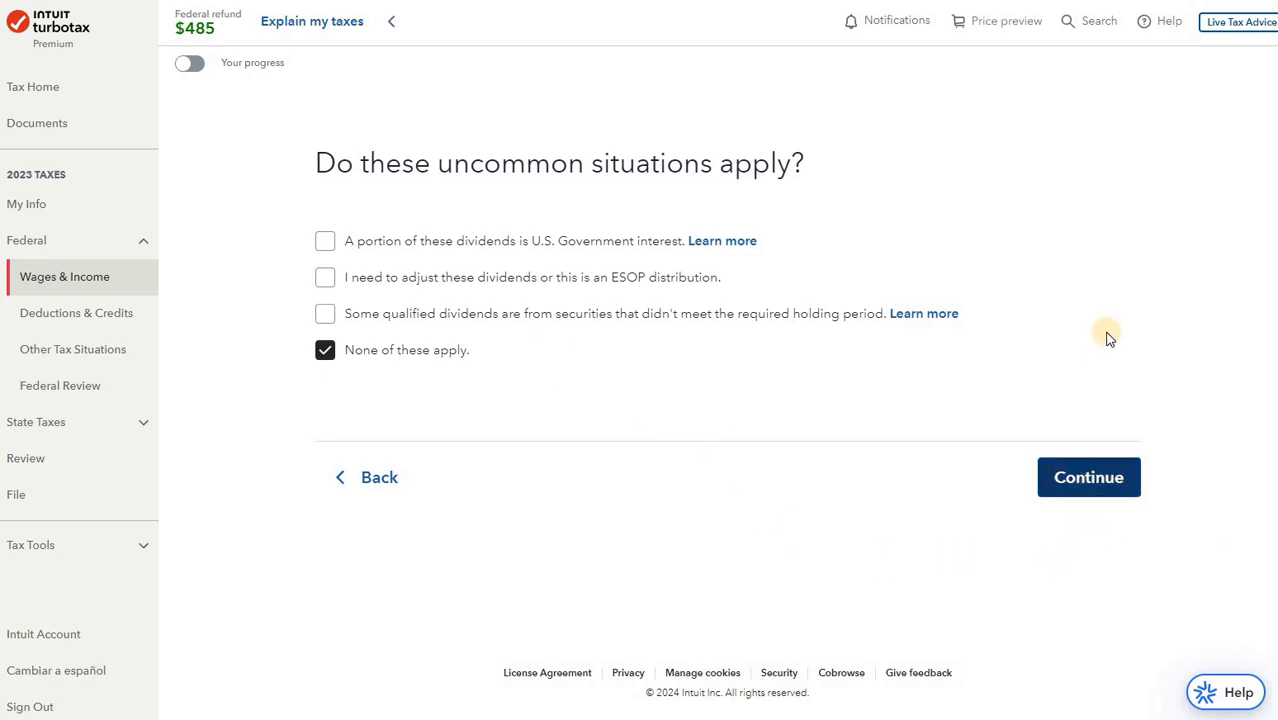
click(1088, 477)
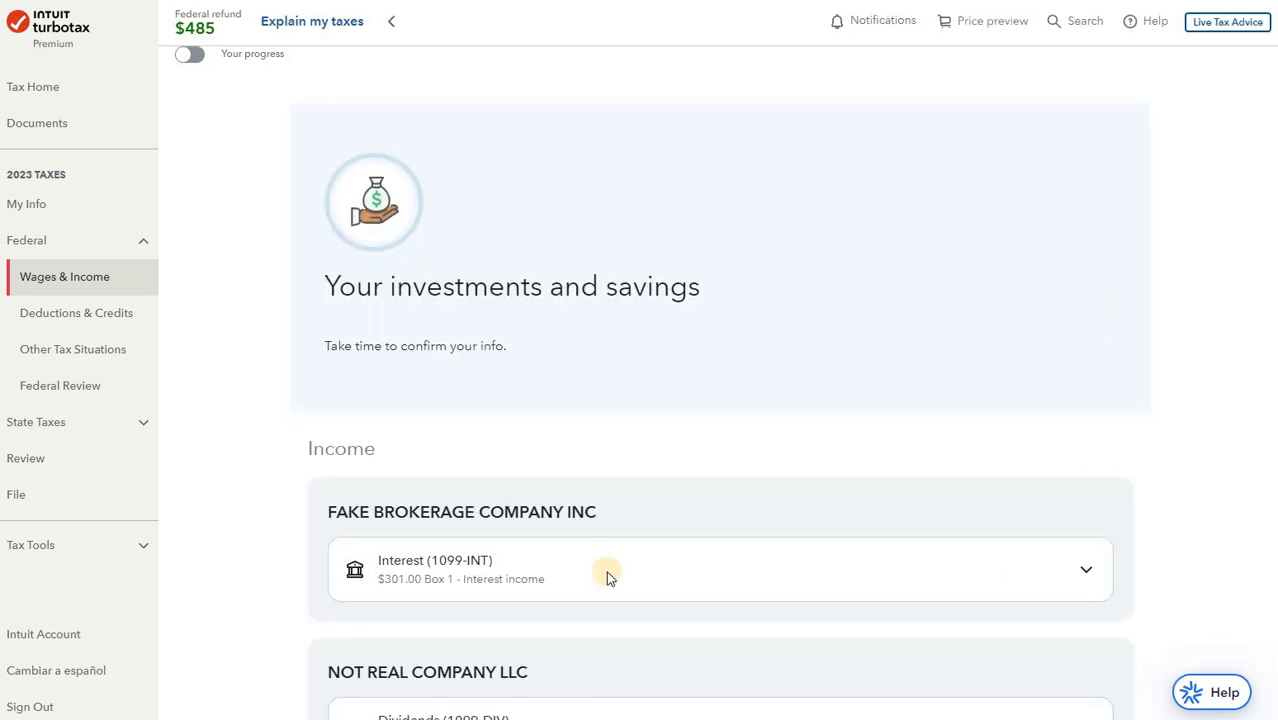
Step: Scroll the investments summary showing the $223.00 1099-DIV and $301.00 brokerage interest
scroll(down, 3)
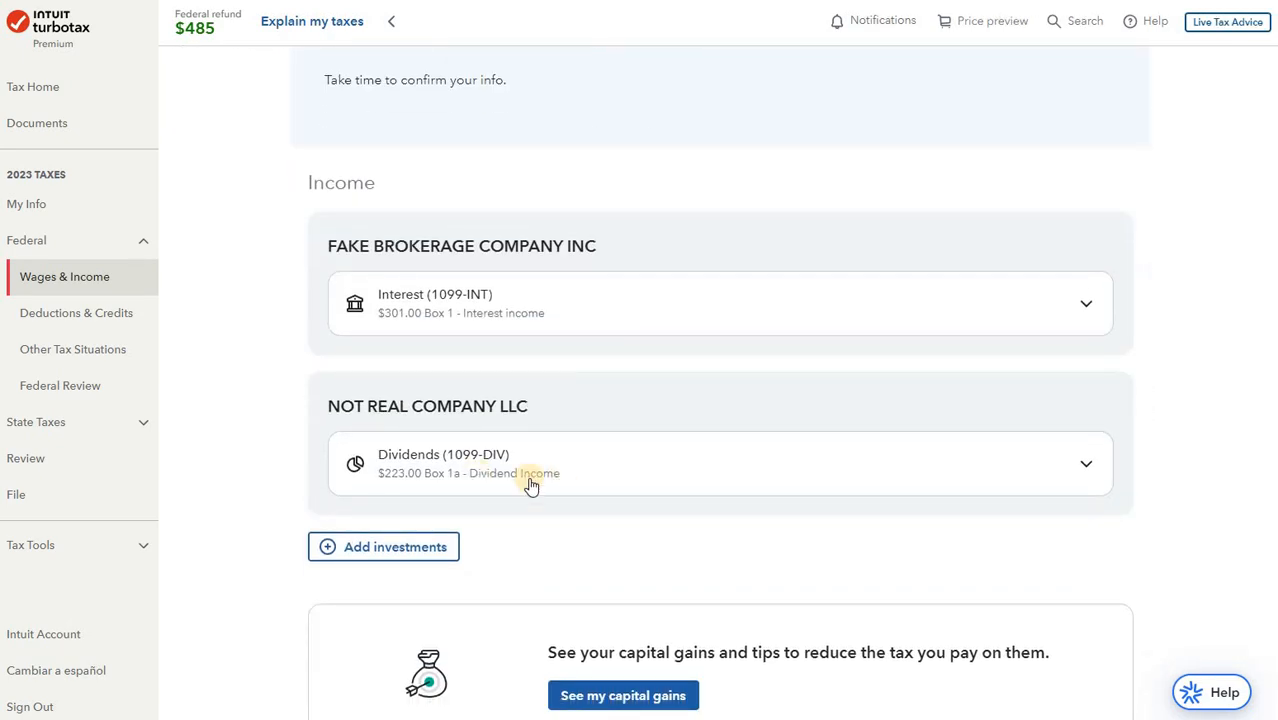
mouse_move(490, 470)
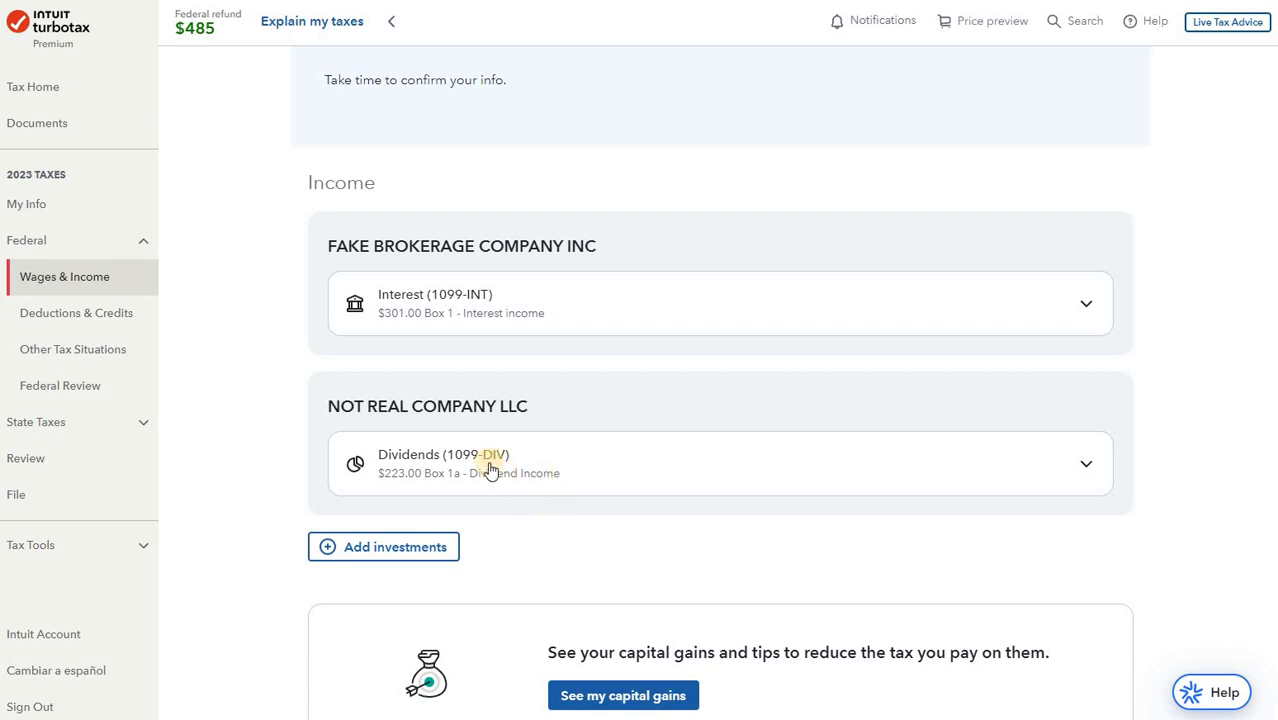
mouse_move(725, 533)
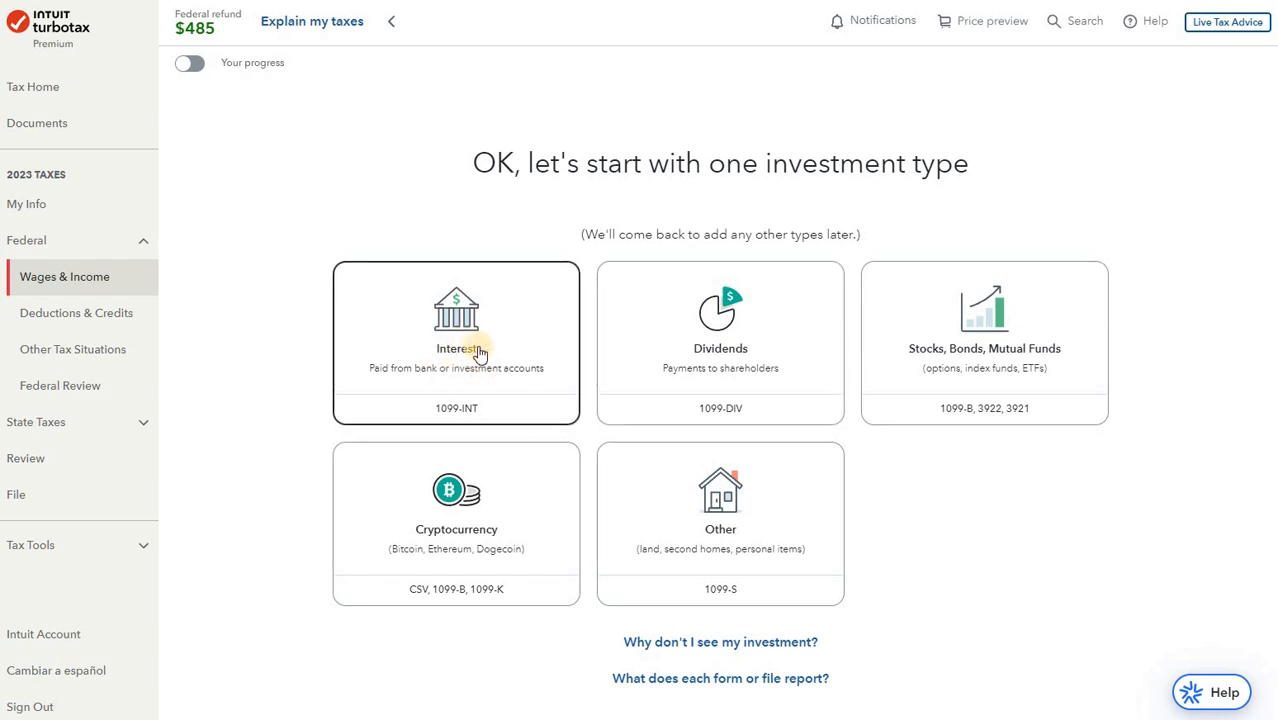
Step: Choose Interest (1099-INT) as the investment type and enter it manually
click(456, 340)
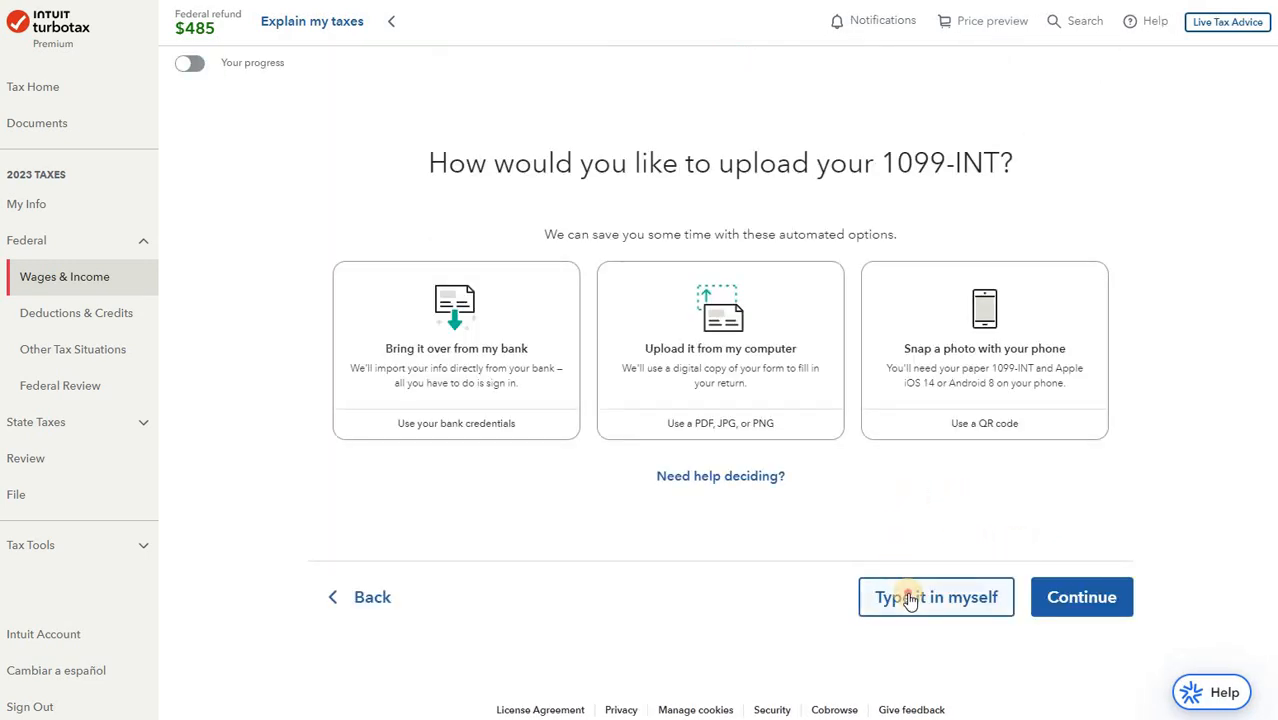
click(935, 597)
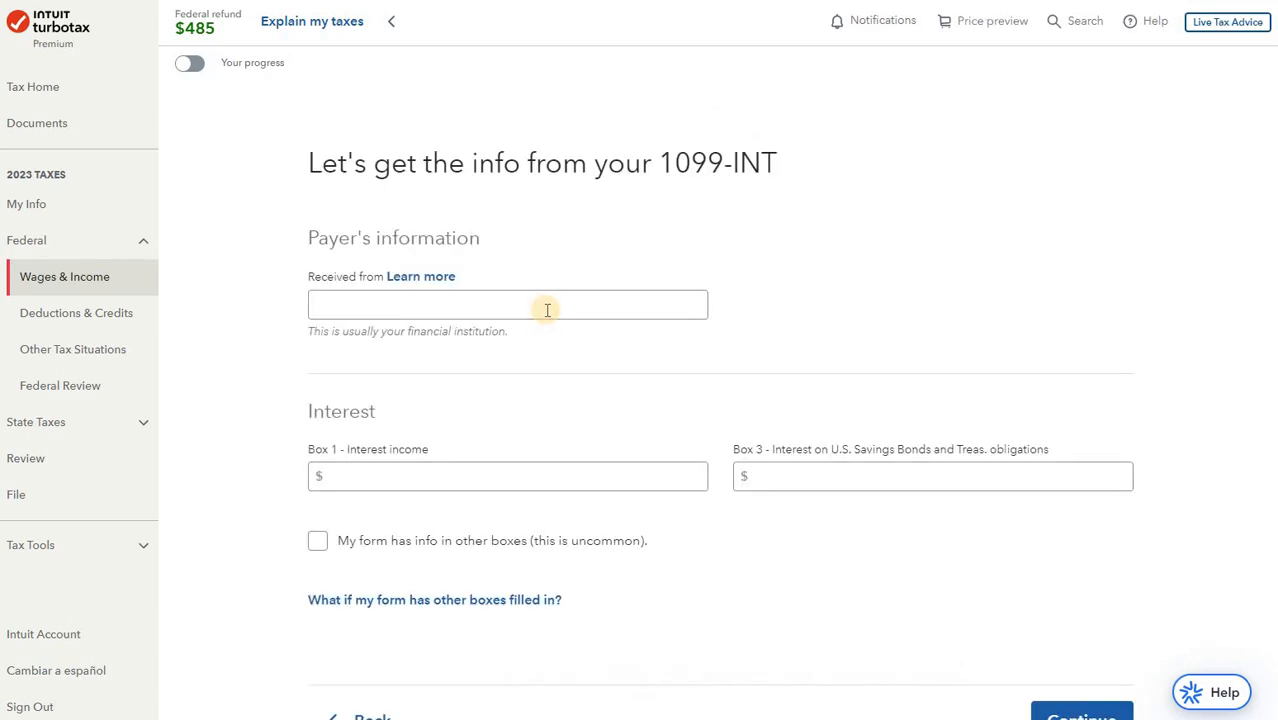
Step: Enter NOT REAL COMPANY LLC as payer with $3 Box 1 interest, then submit
click(508, 304)
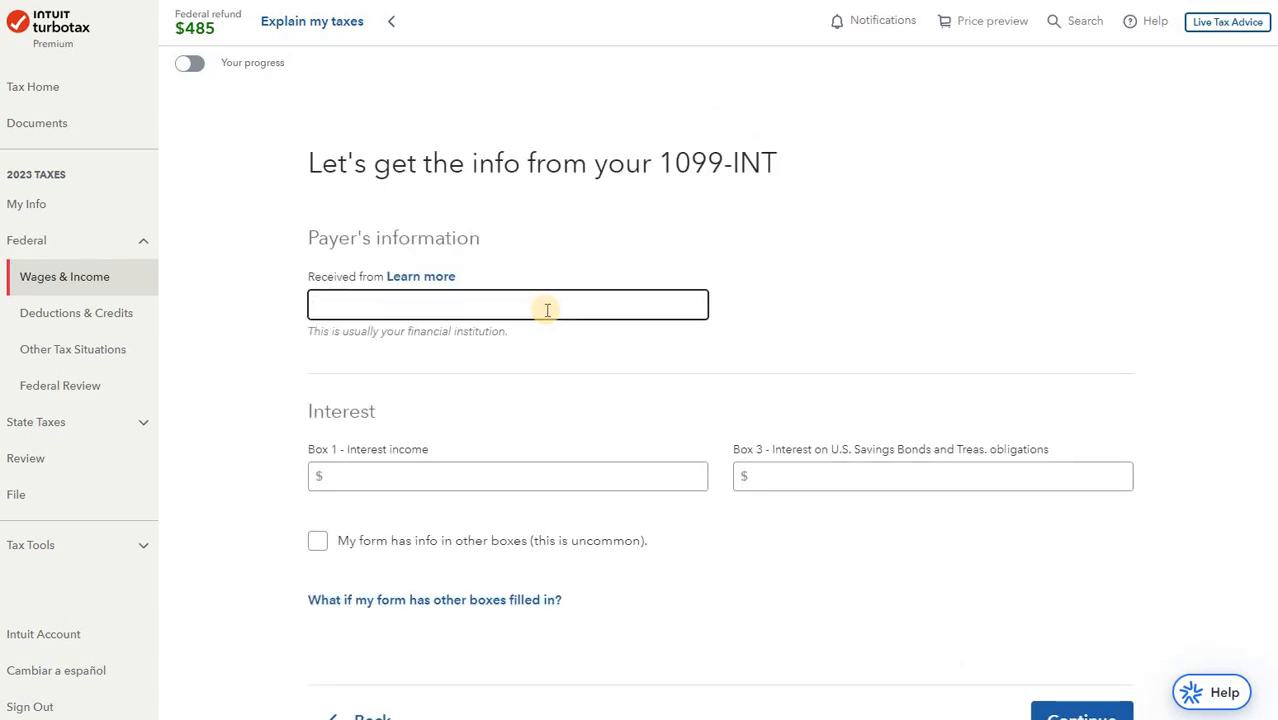
text(NOT REAL C)
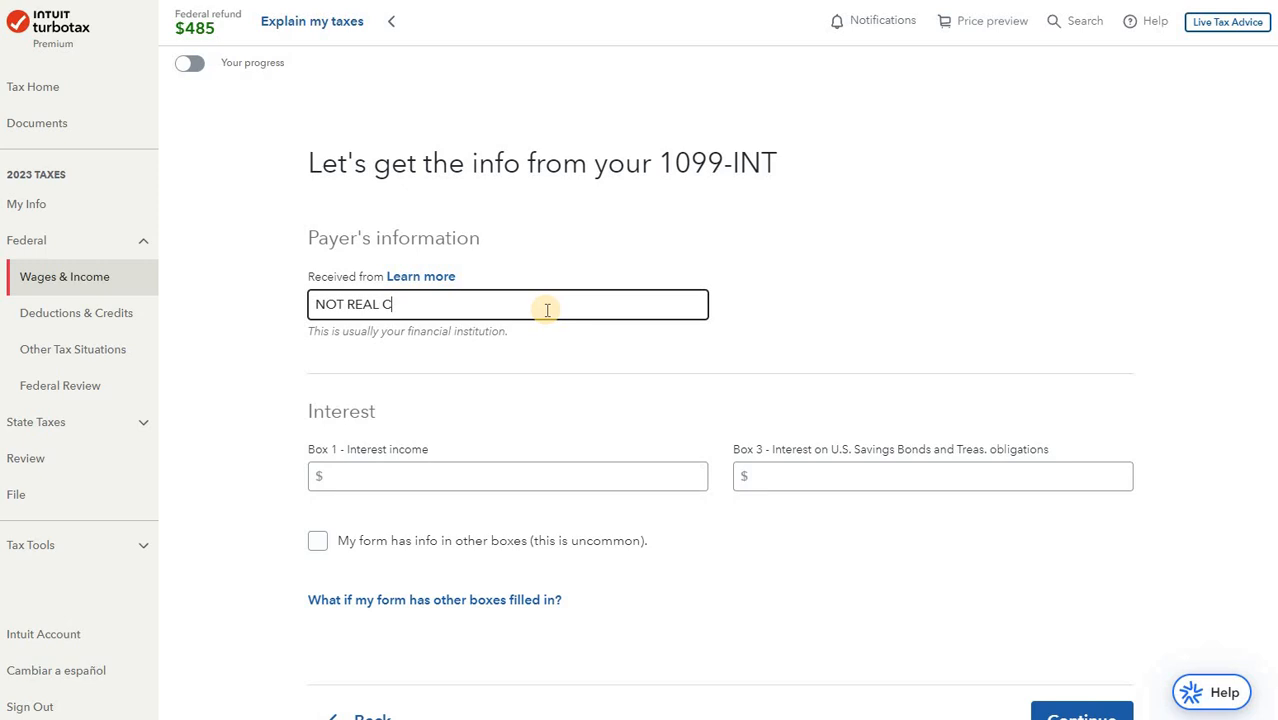
text(OMPANY LLC)
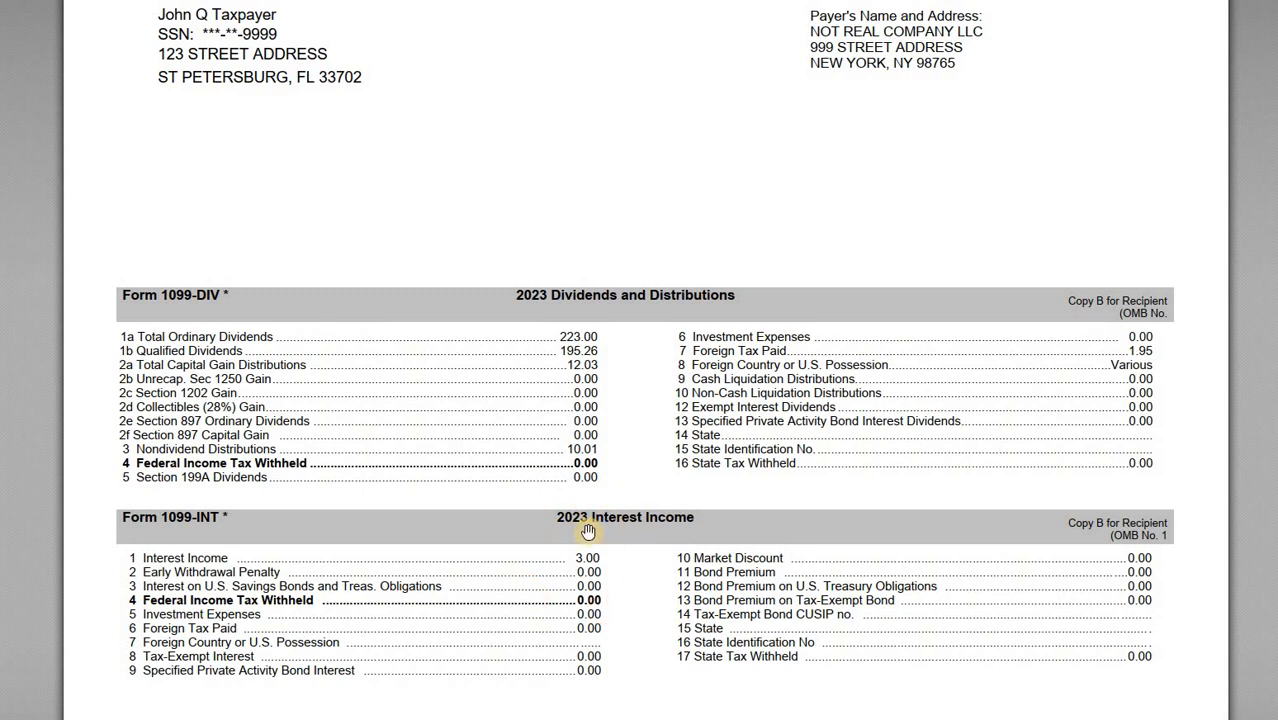
mouse_move(1067, 640)
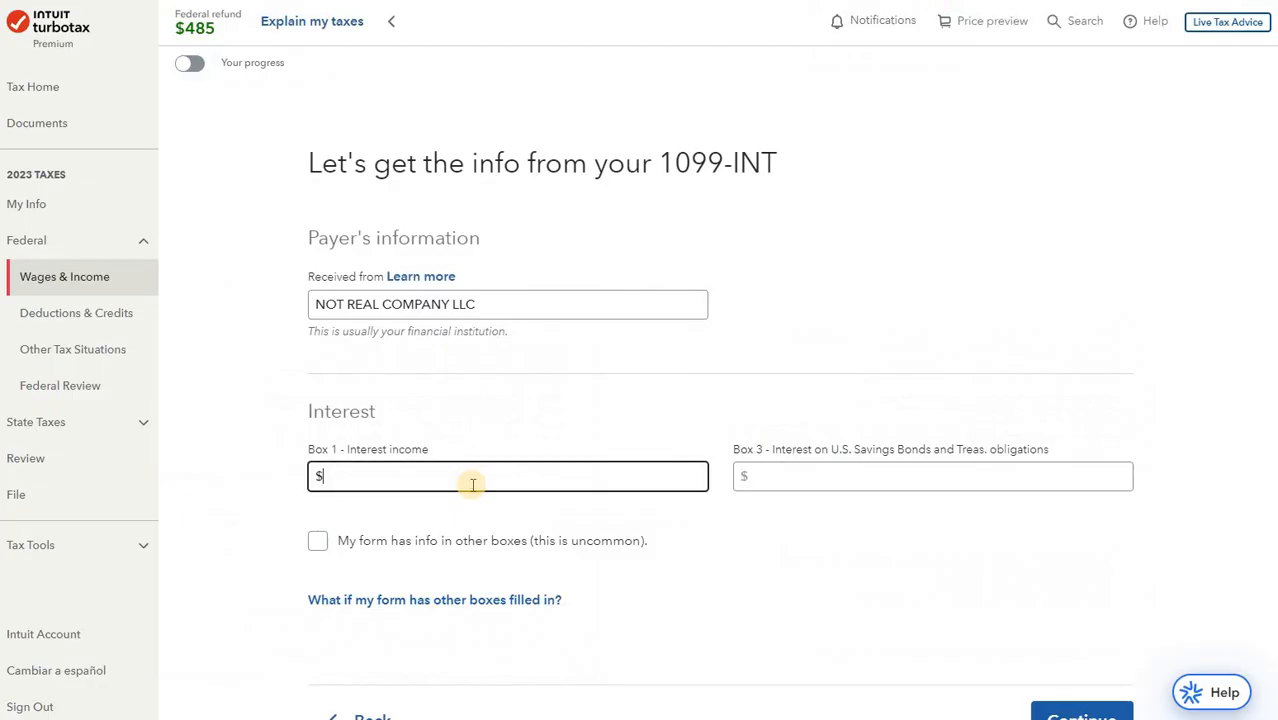
text(3)
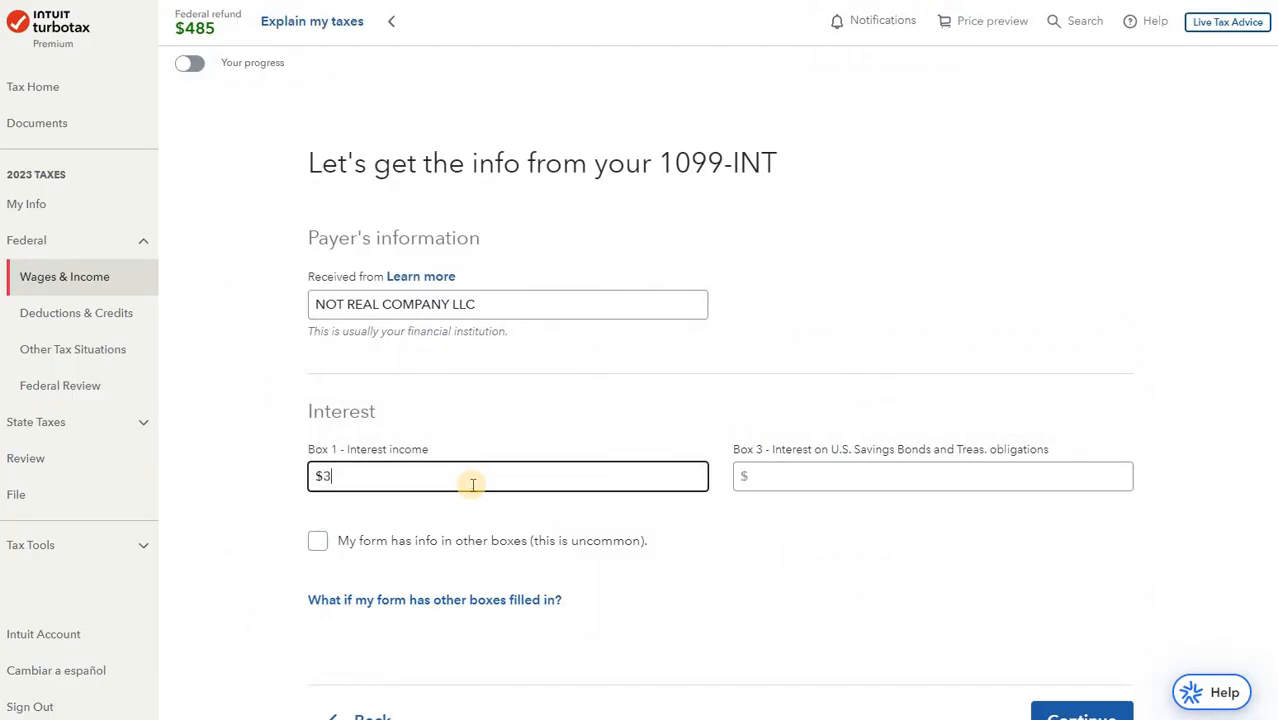
scroll(down, 3)
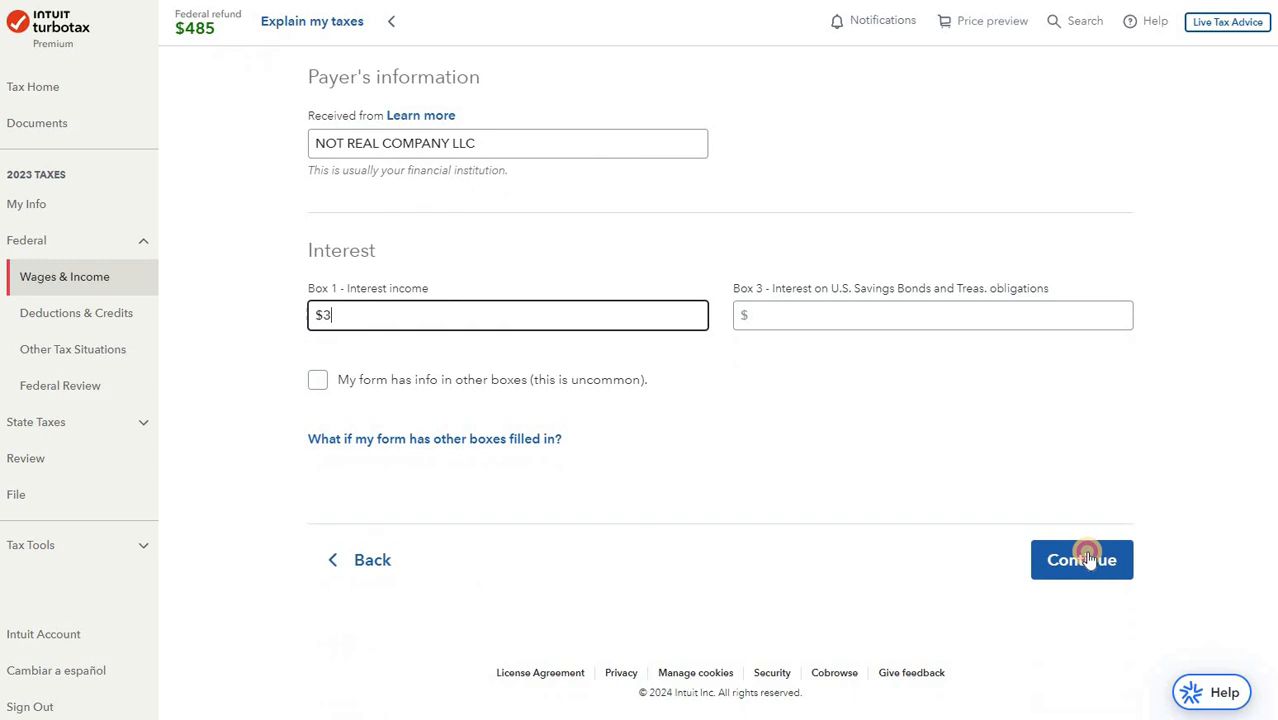
click(1081, 559)
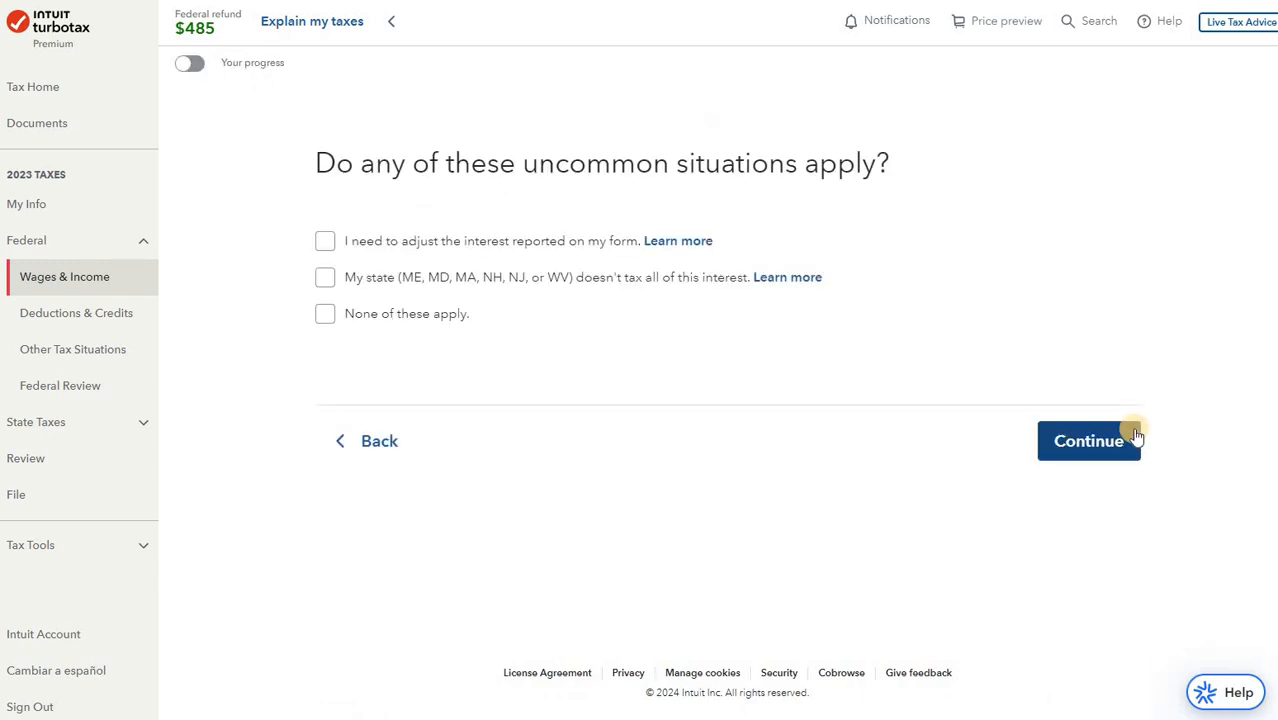
mouse_move(824, 190)
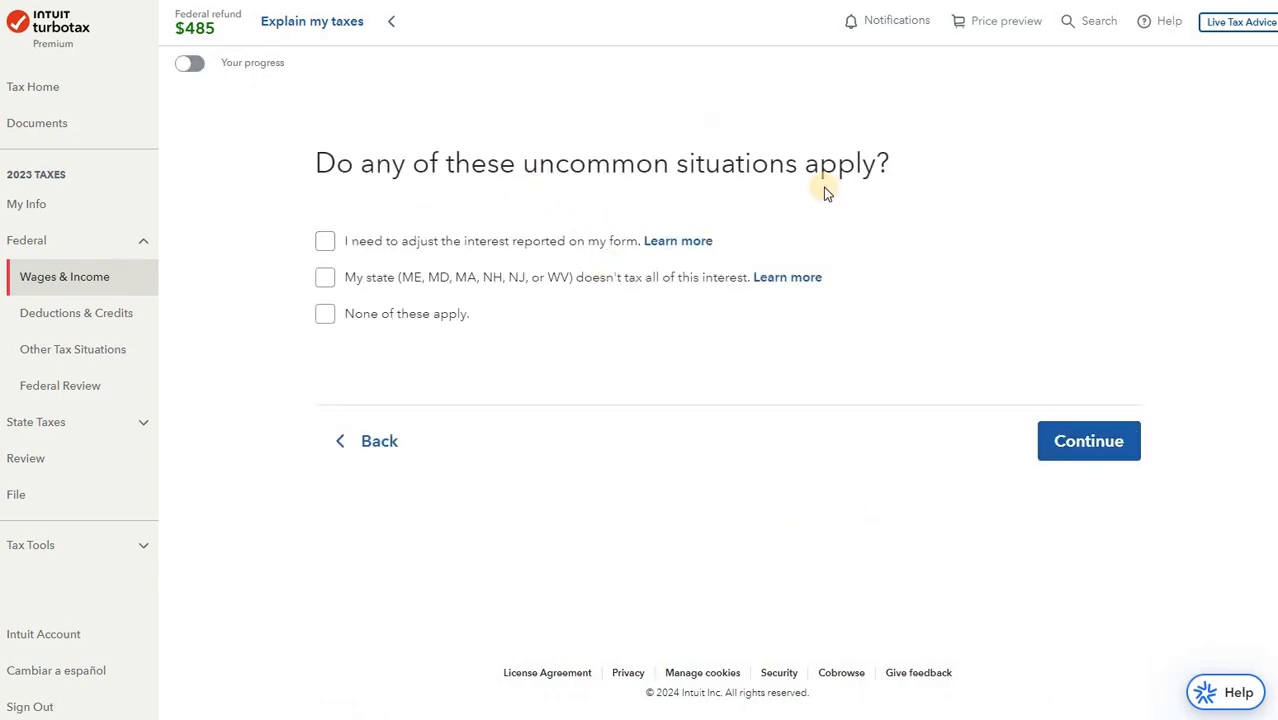
mouse_move(449, 247)
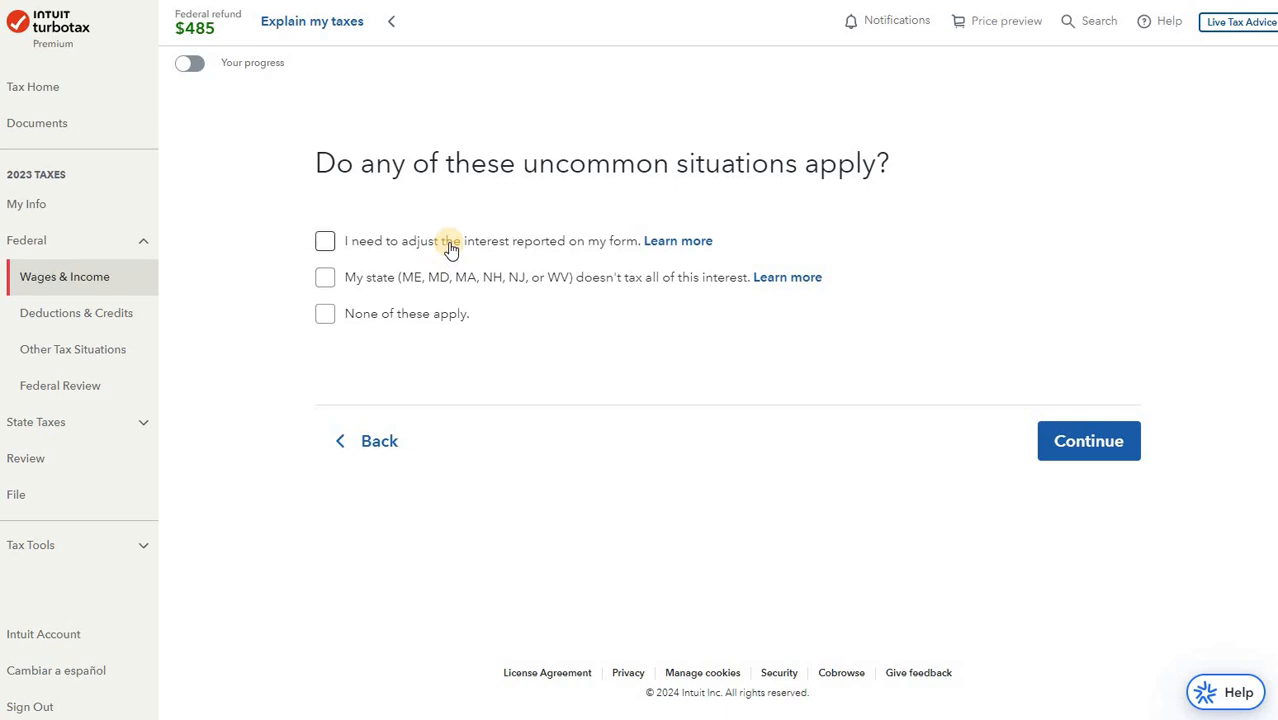
mouse_move(446, 288)
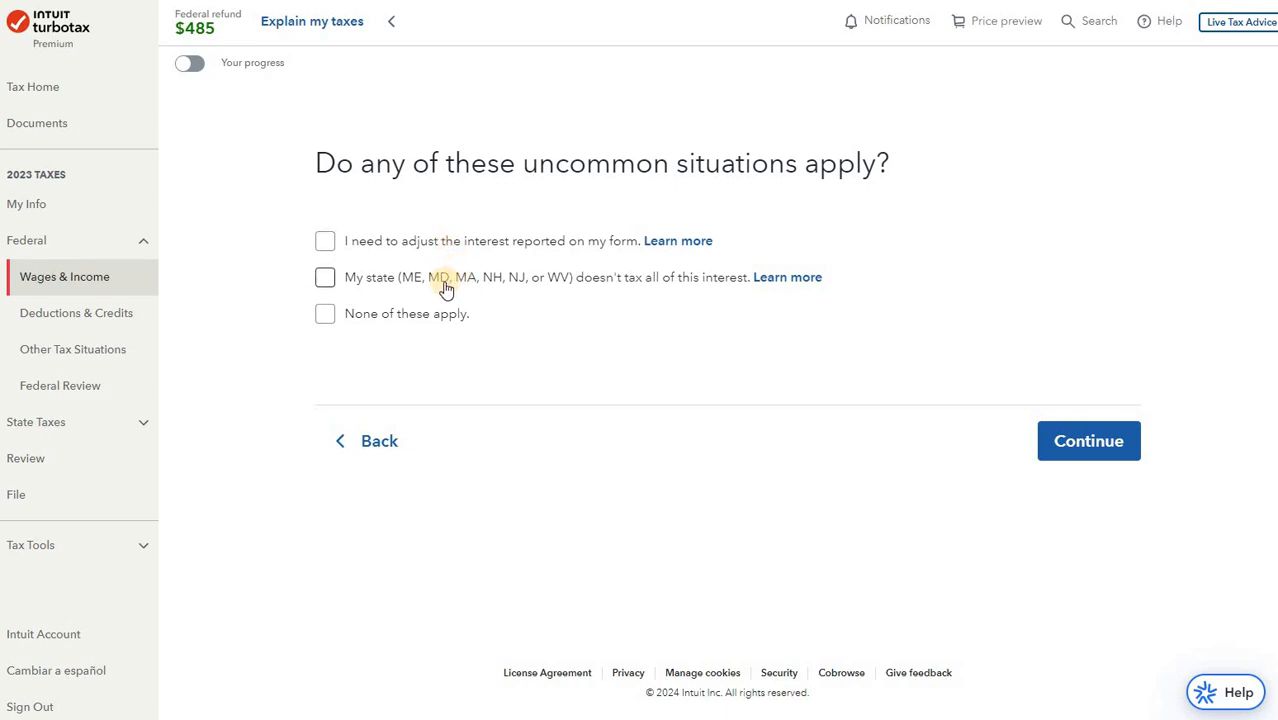
mouse_move(405, 332)
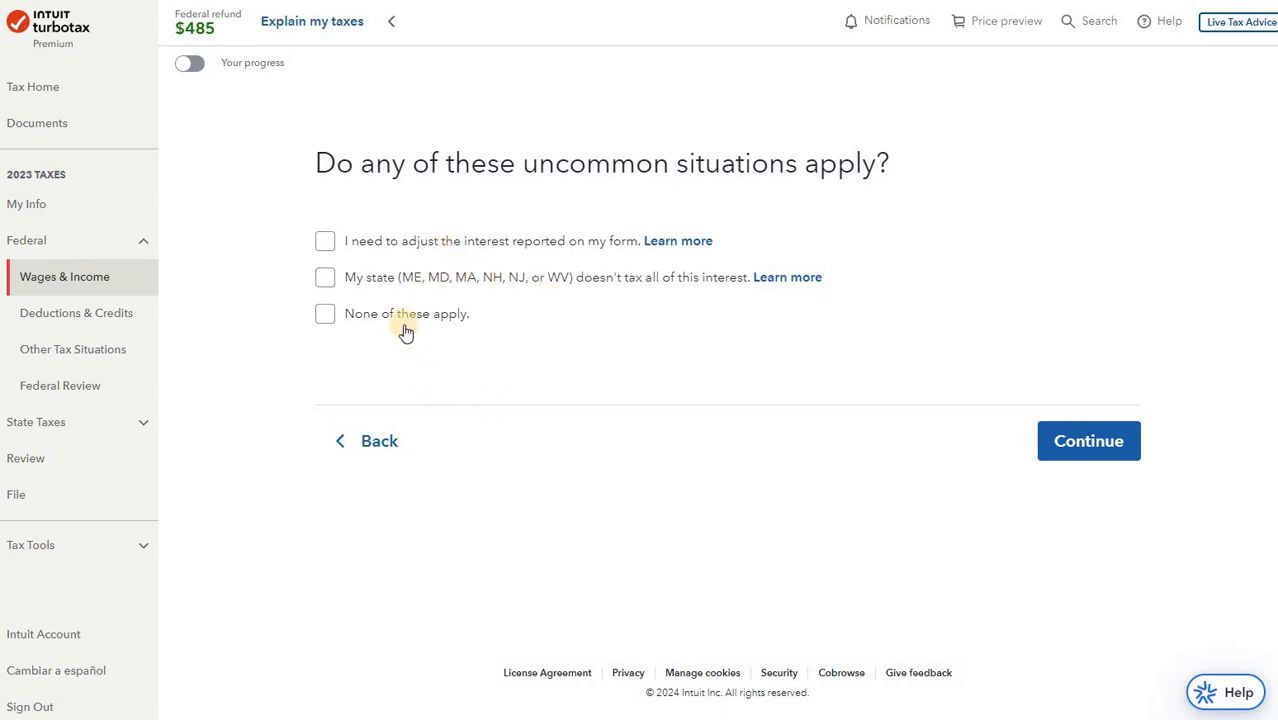
Step: Mark 'None of these apply' for uncommon interest situations and continue to the investments summary
click(324, 313)
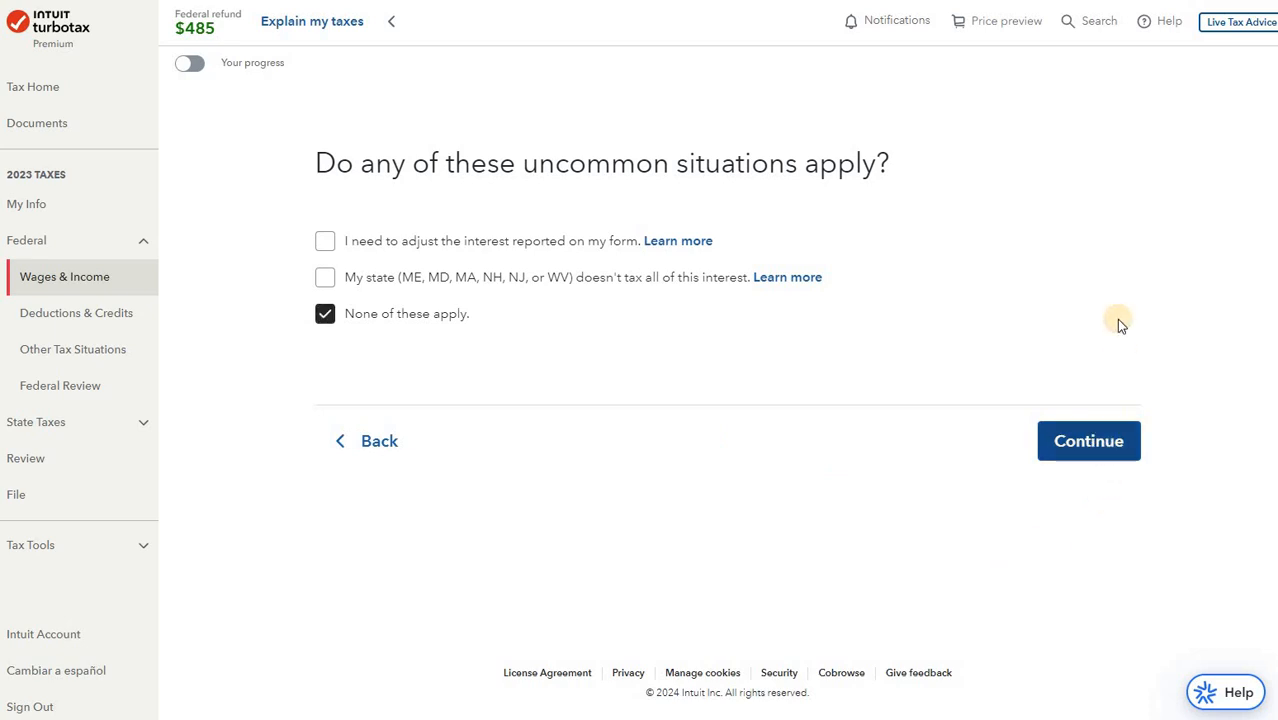
click(1088, 440)
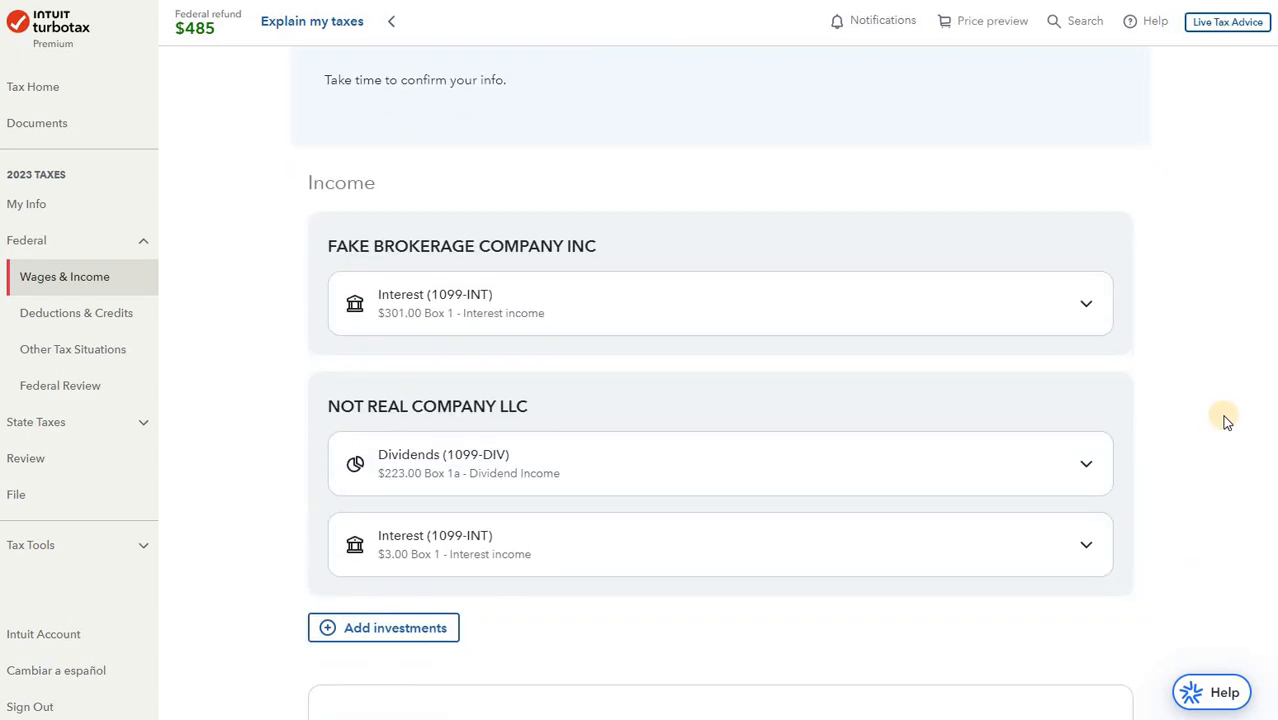
Step: Scroll the investments summary to review the $223 1099-DIV and $3 1099-INT entries
scroll(down, 3)
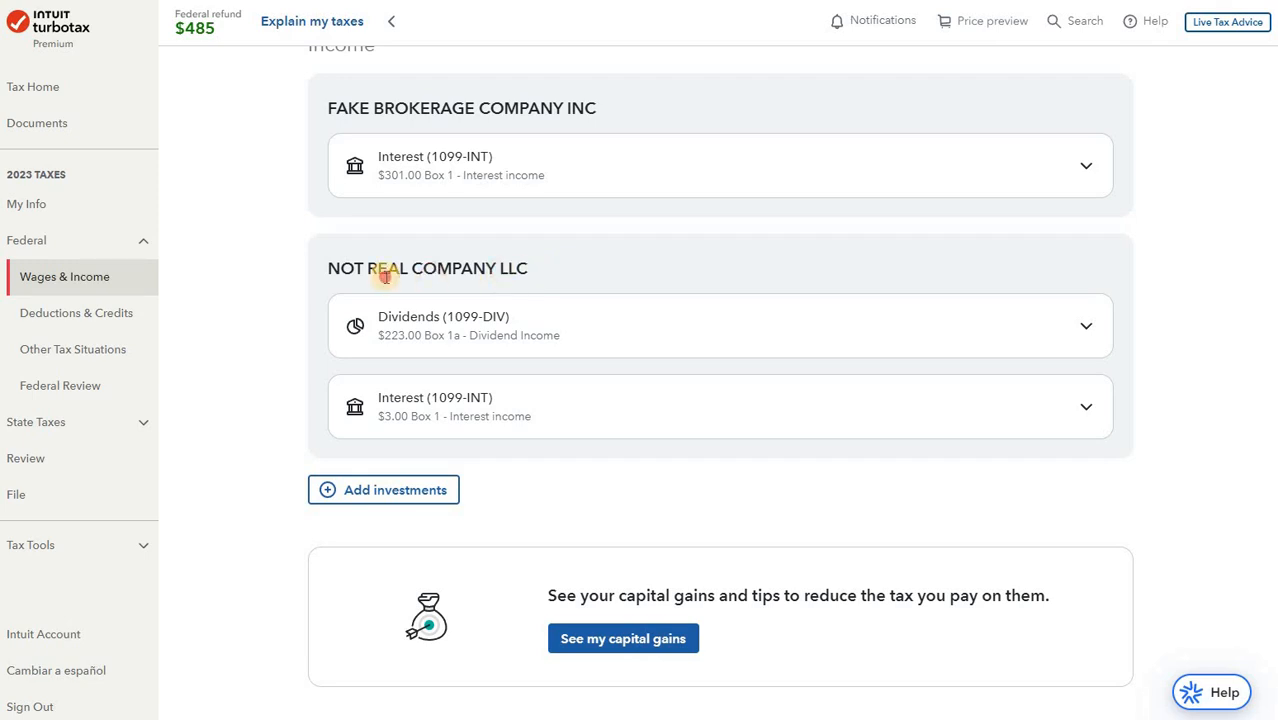
mouse_move(500, 363)
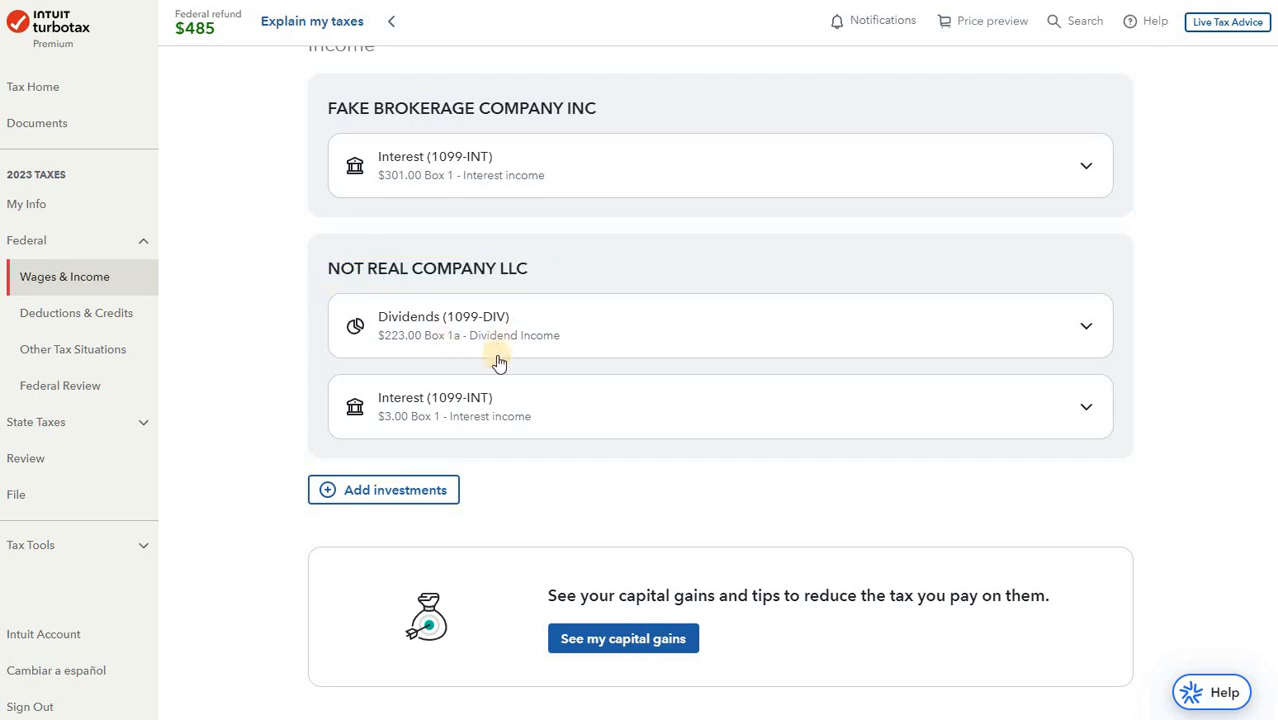
mouse_move(722, 434)
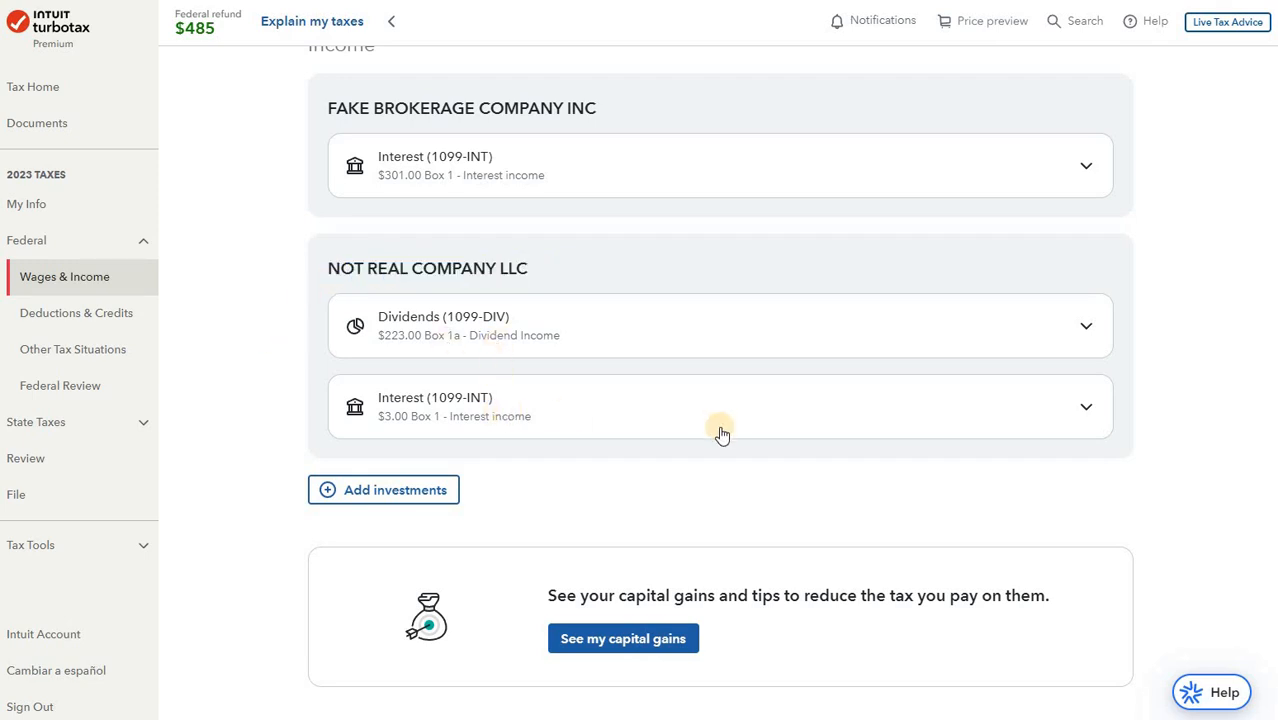
scroll(down, 3)
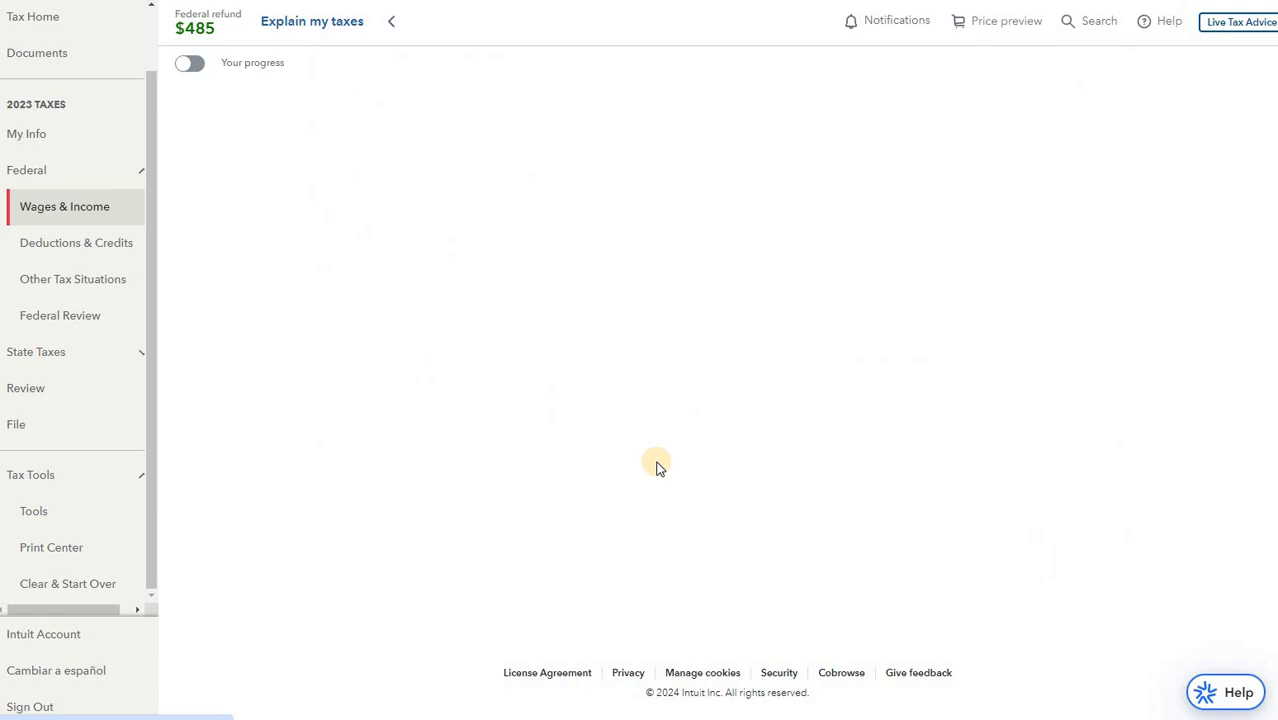
Step: From Print Center, select the 2023 Federal return and view its forms as a PDF
click(16, 424)
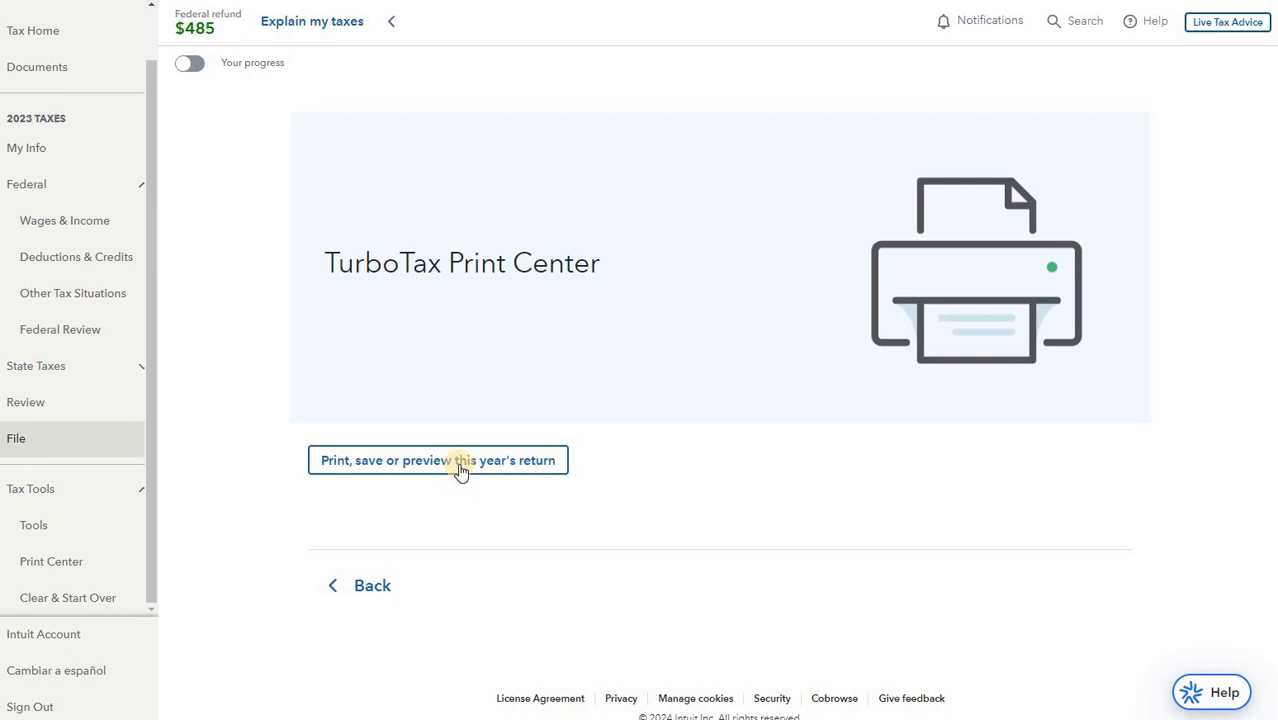
click(437, 460)
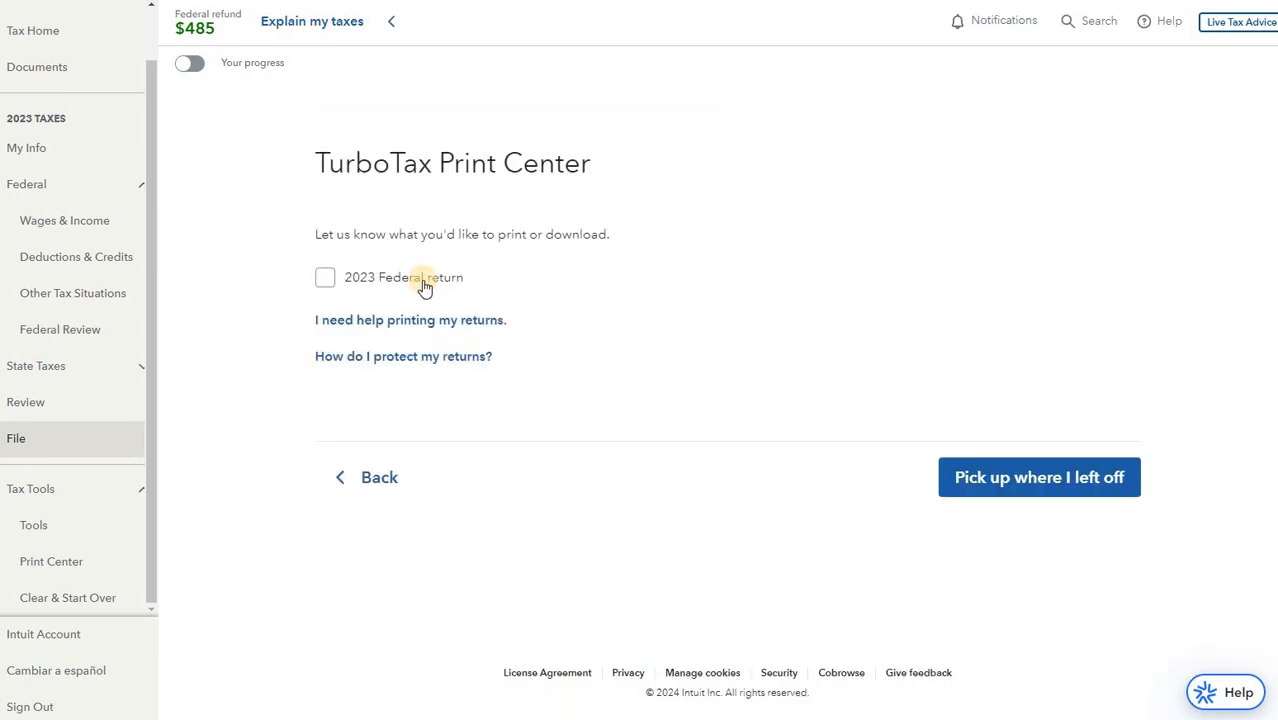
click(325, 277)
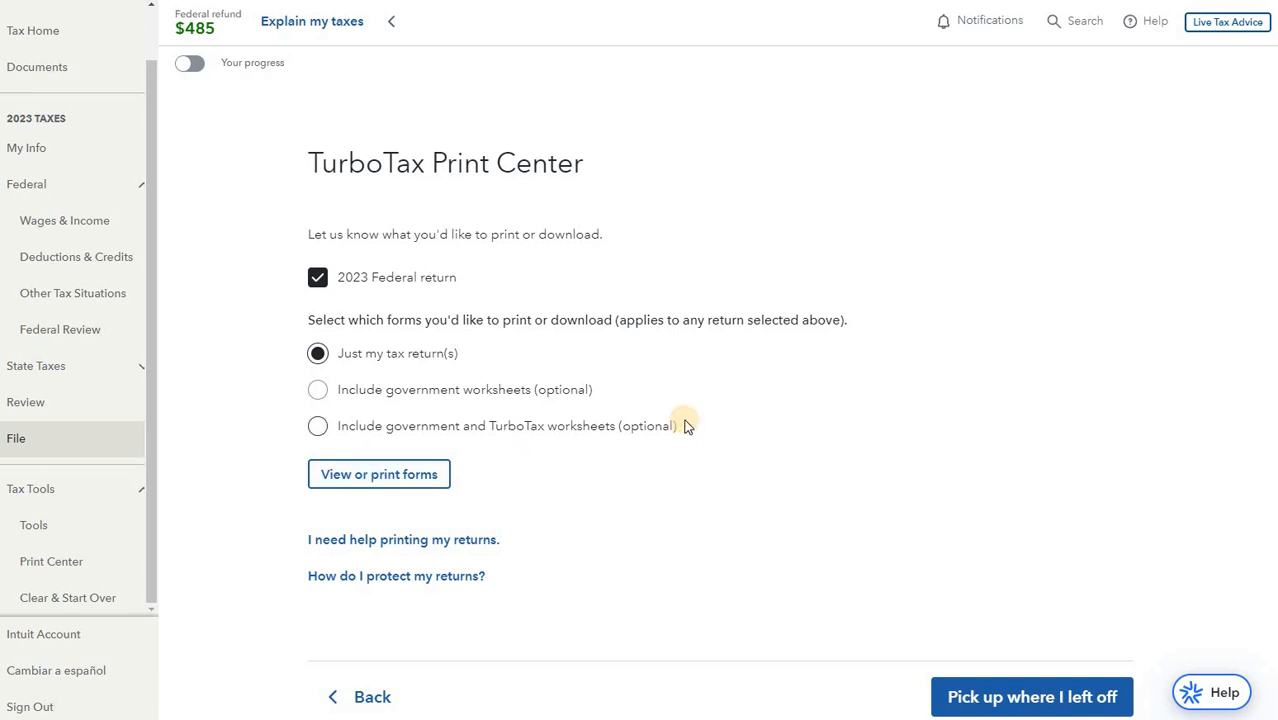
click(378, 473)
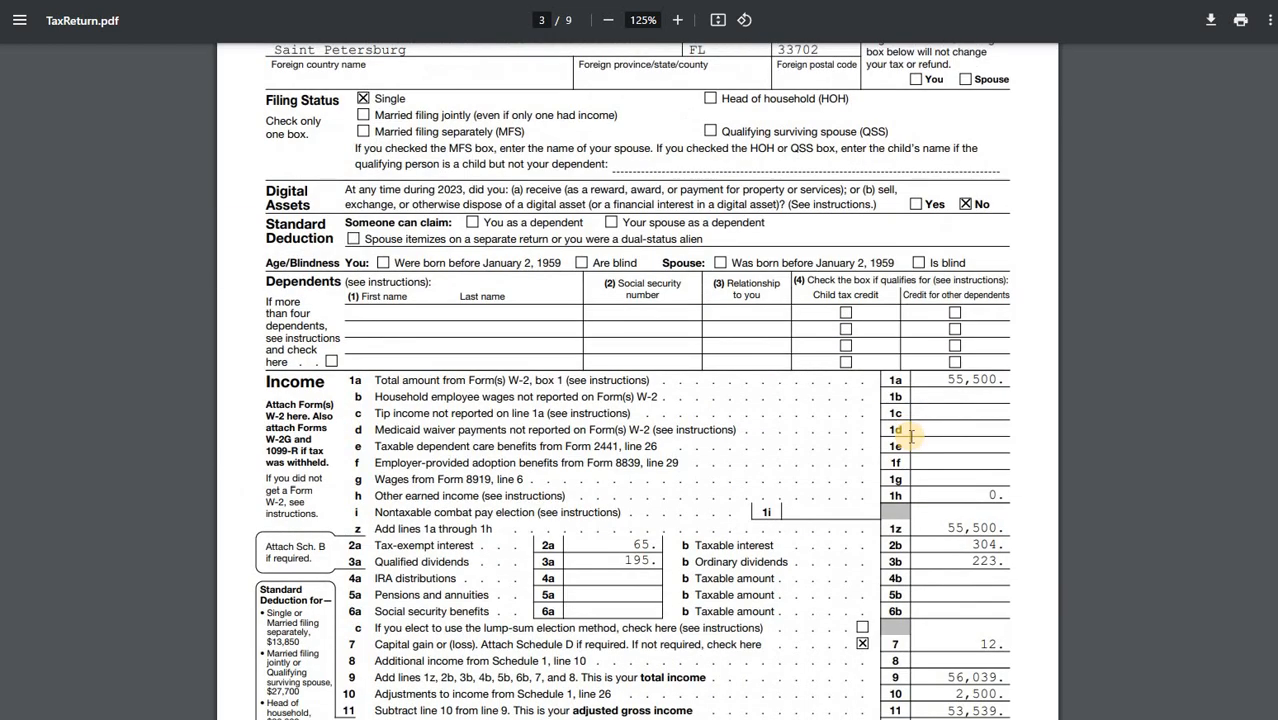
scroll(down, 3)
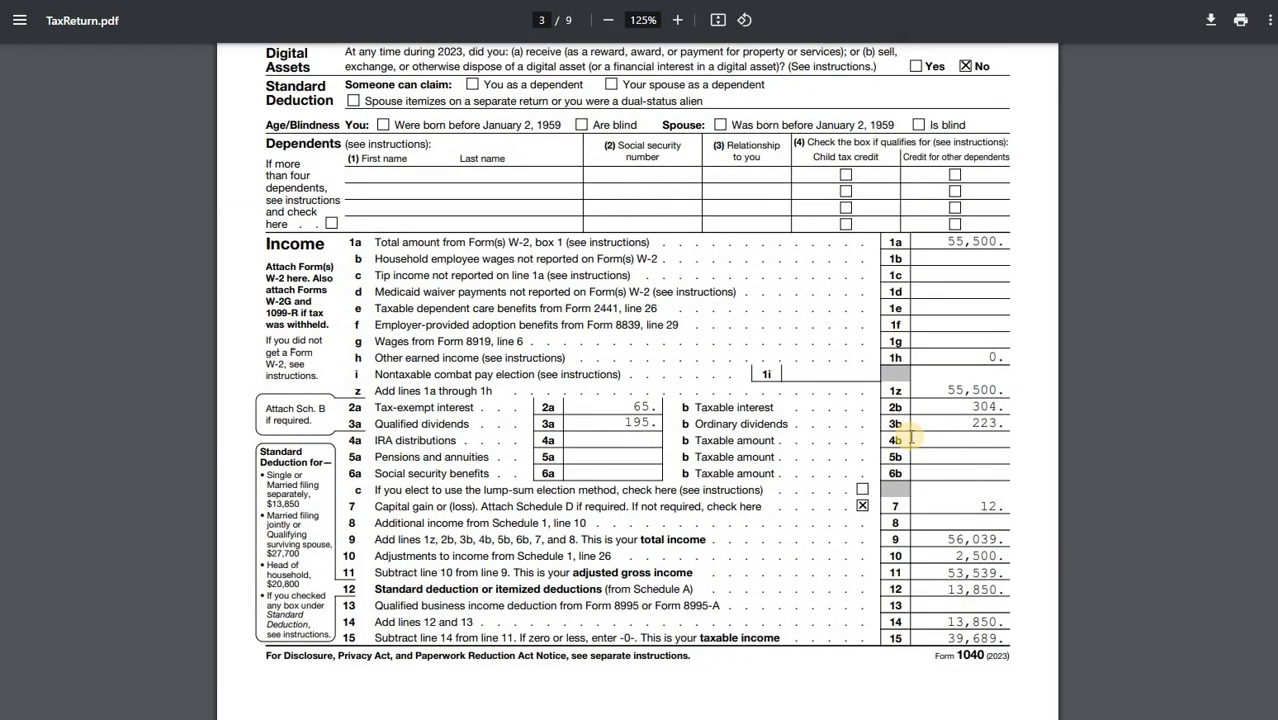
mouse_move(1028, 280)
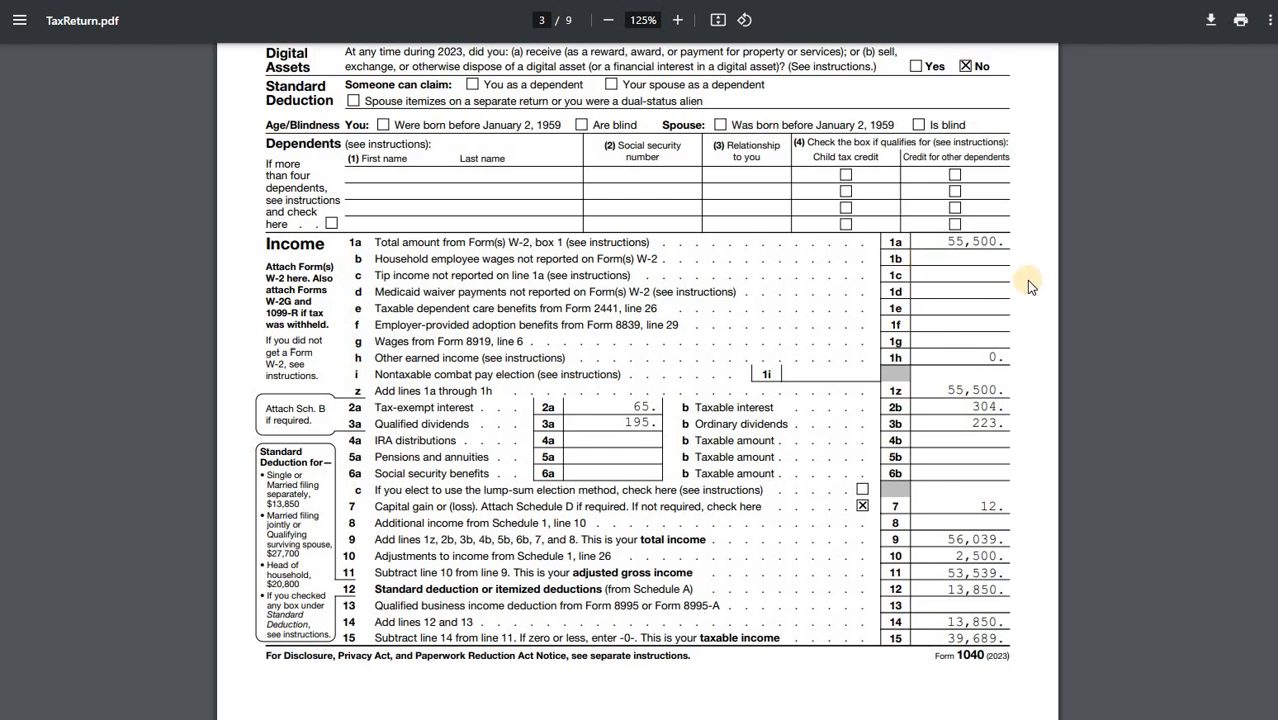
mouse_move(987, 192)
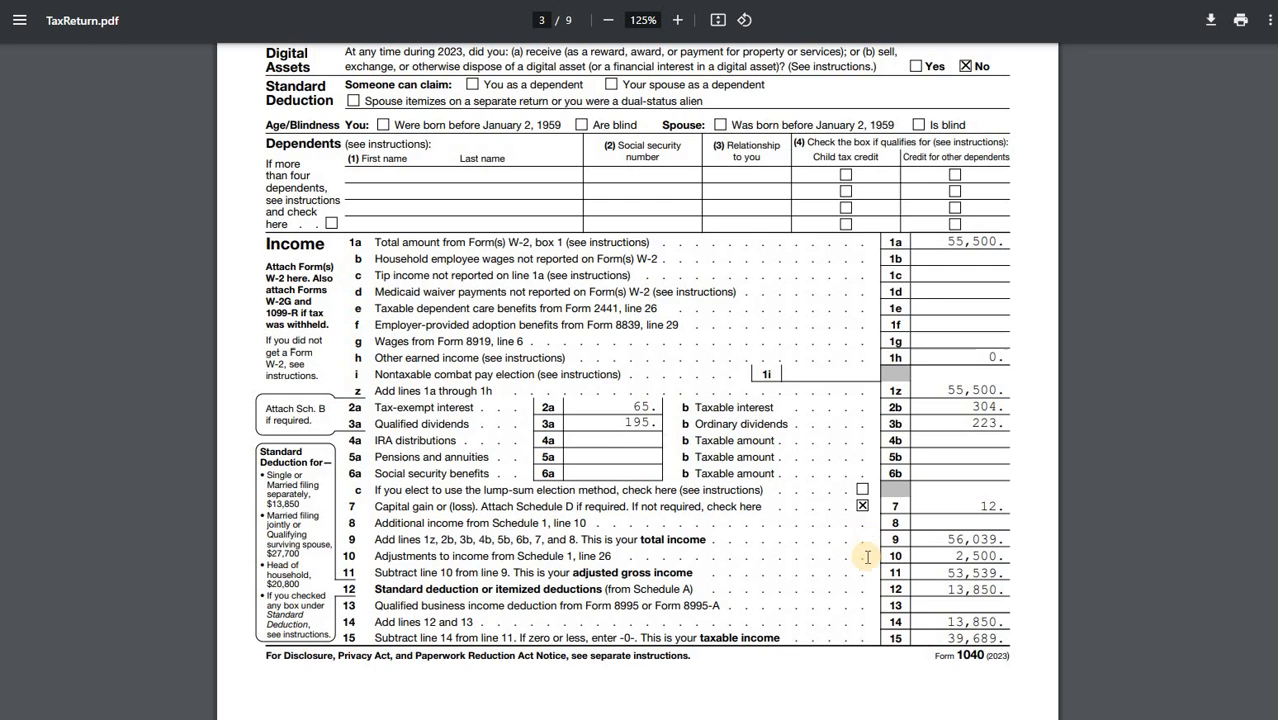
double_click(975, 556)
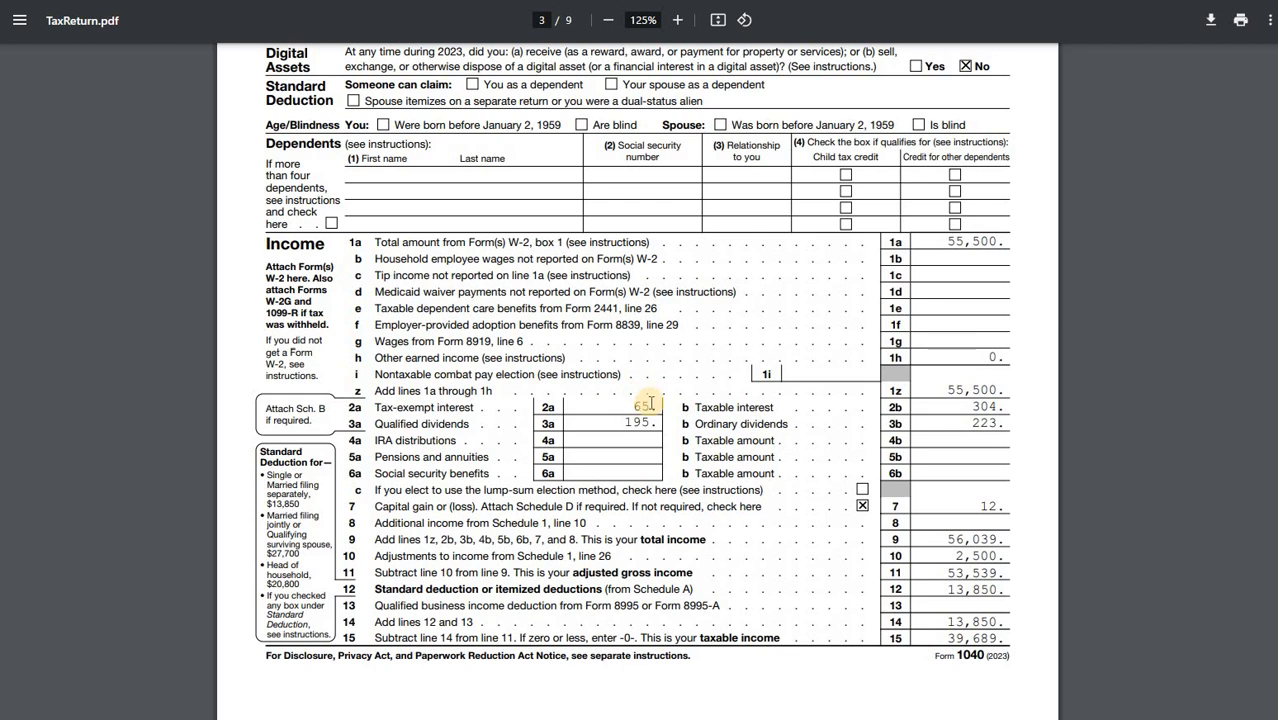
mouse_move(757, 407)
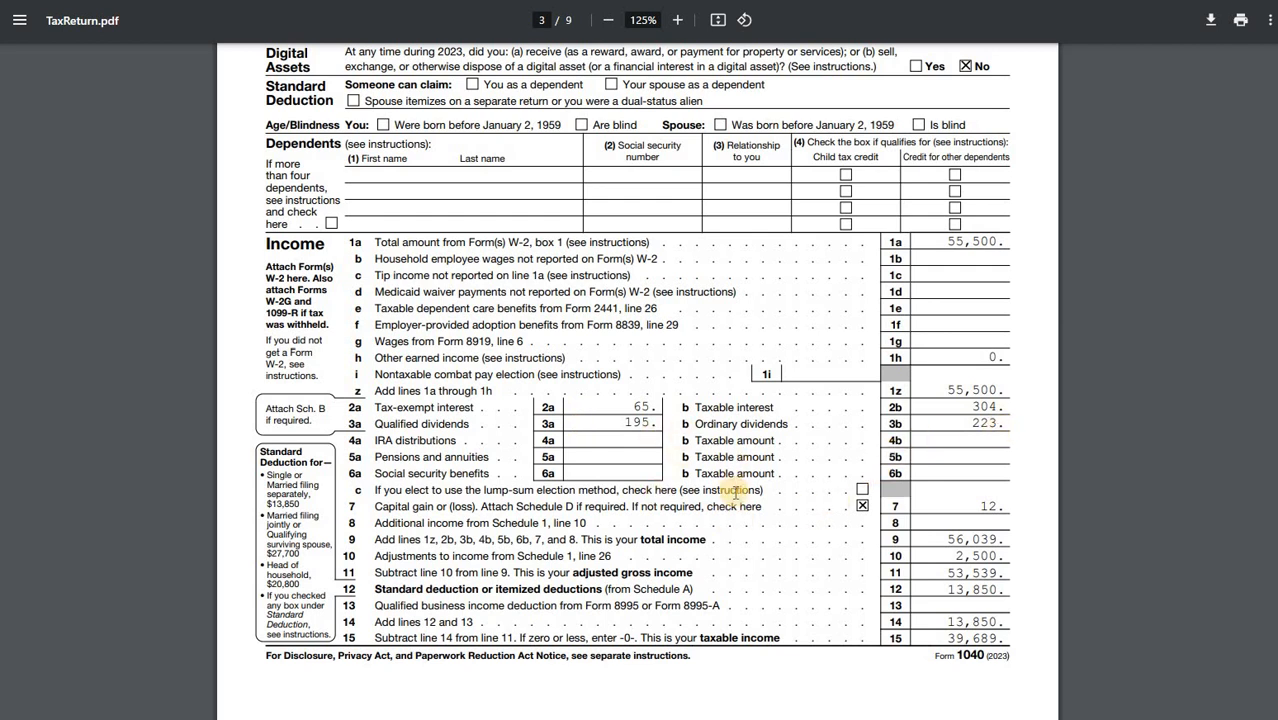
scroll(down, 3)
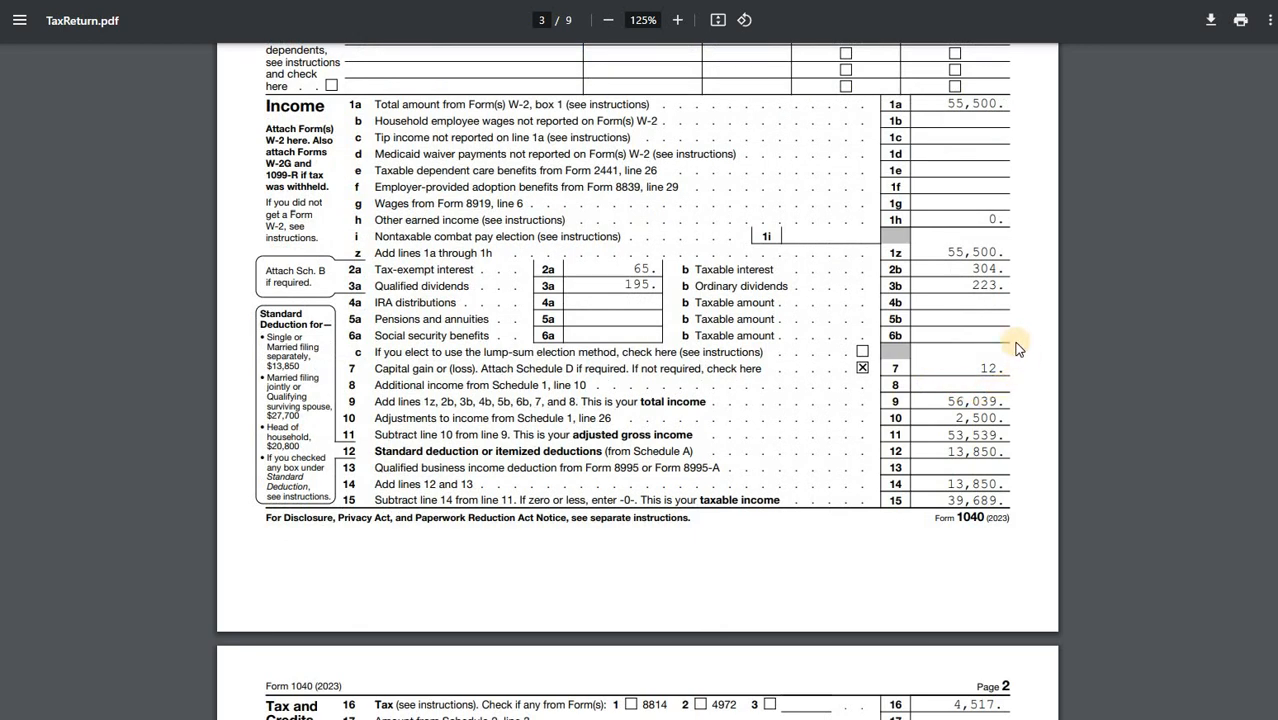
mouse_move(1032, 410)
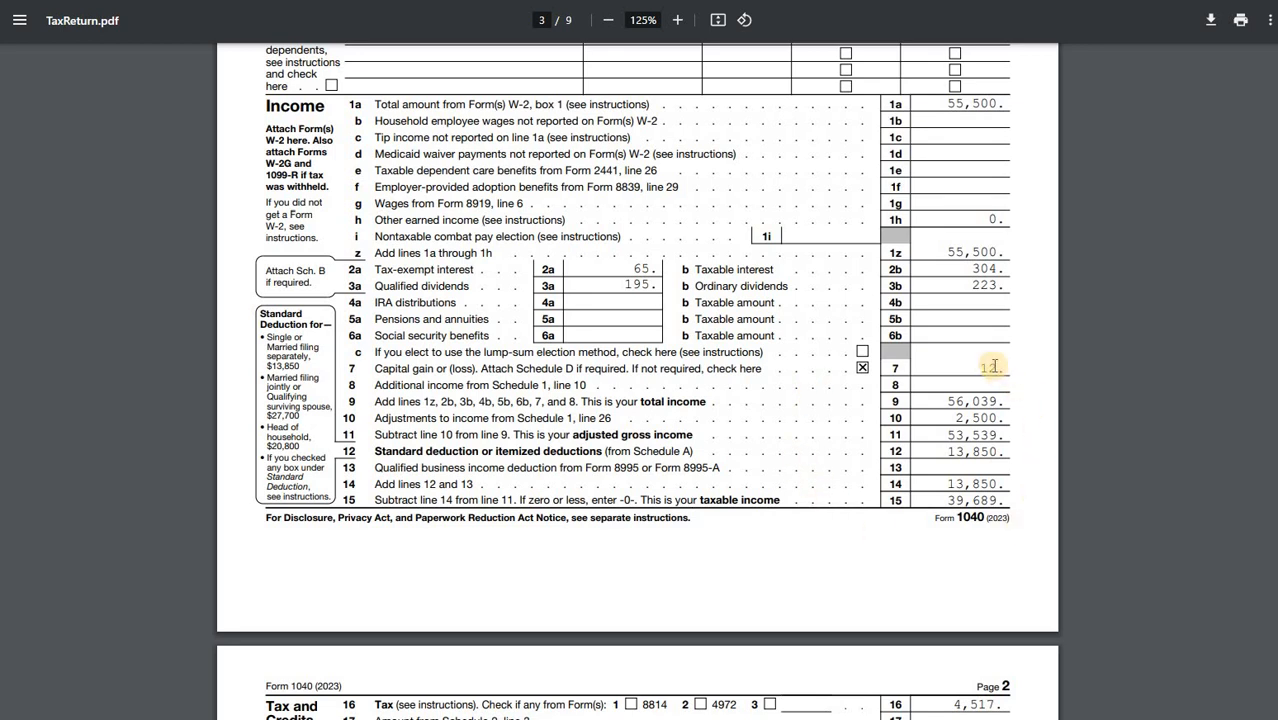
click(862, 368)
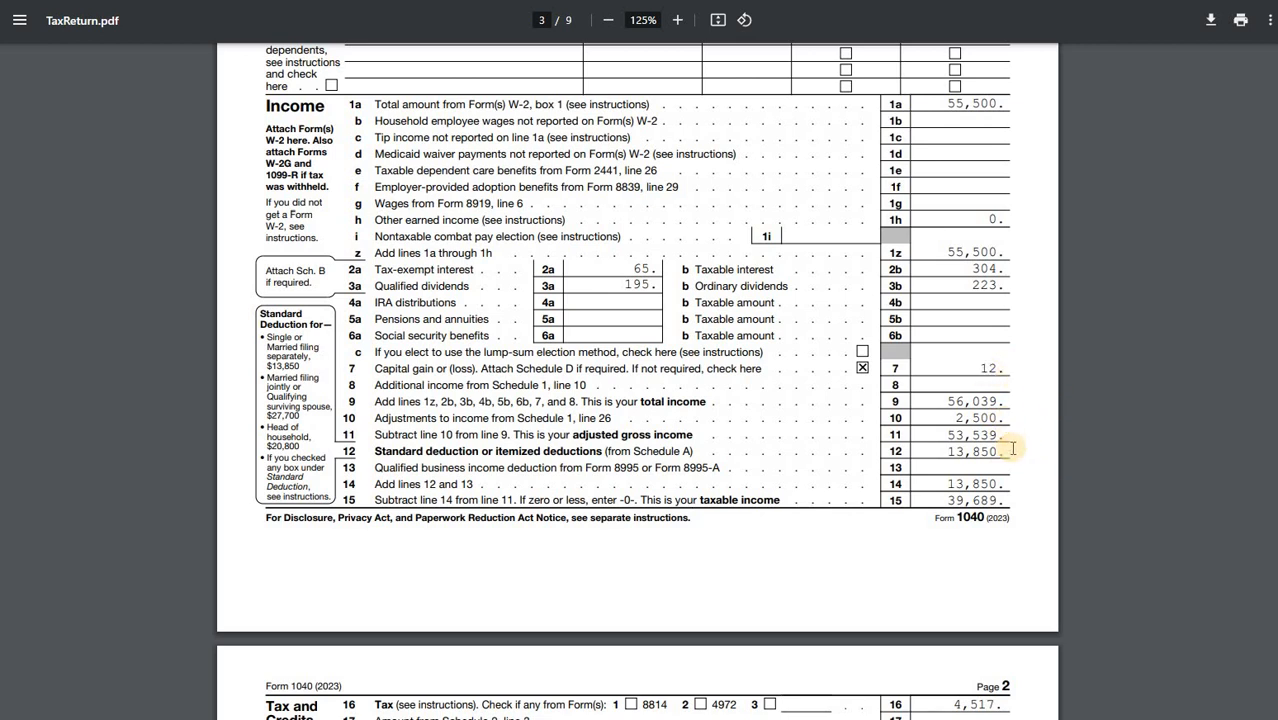
mouse_move(370, 303)
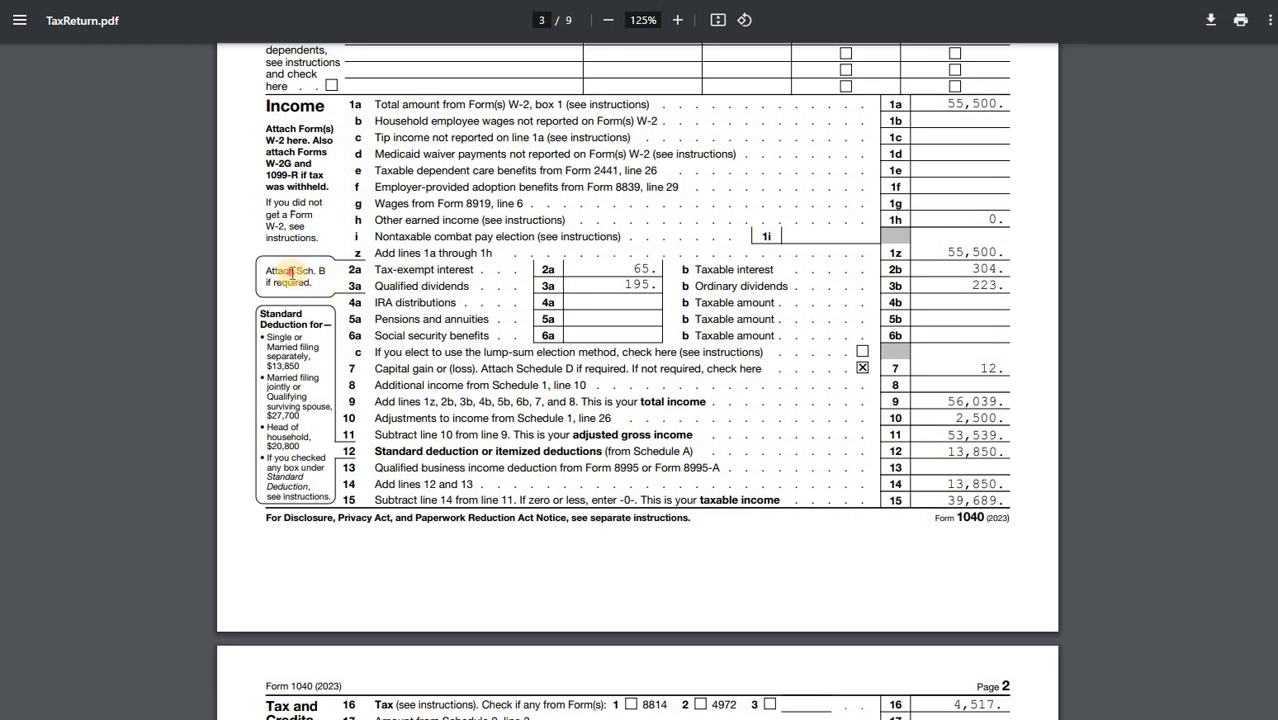
mouse_move(820, 326)
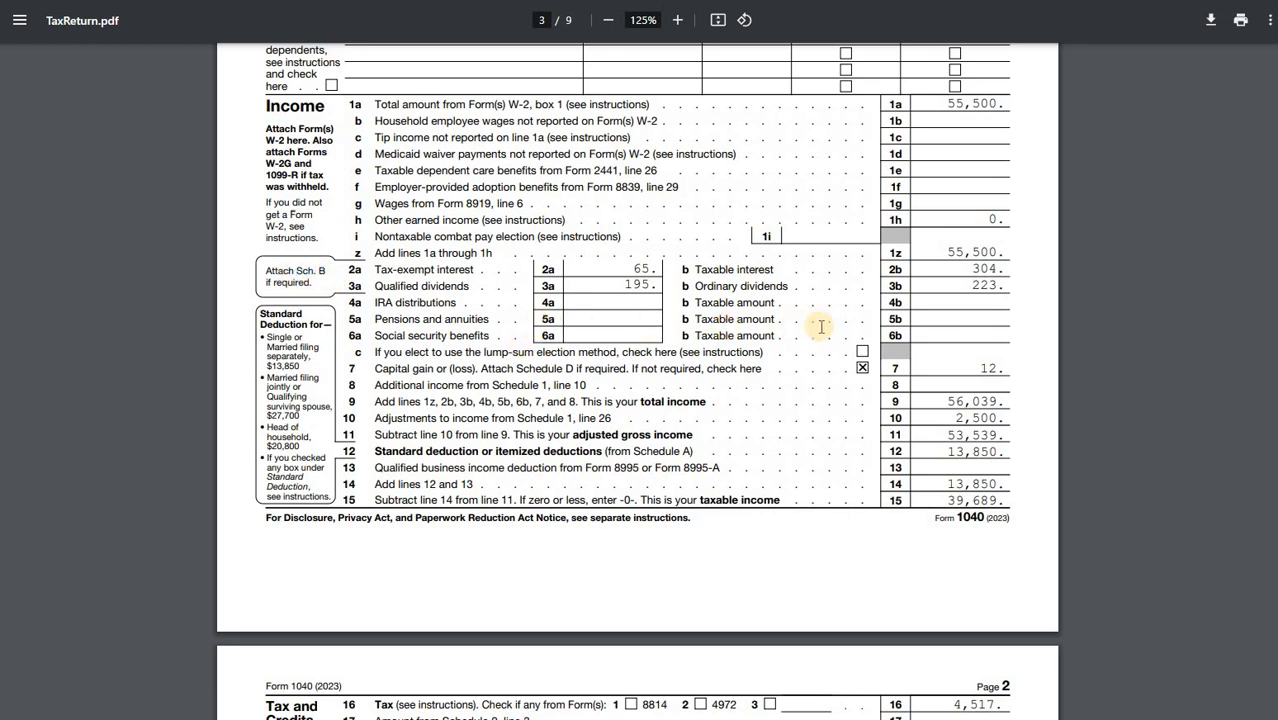
mouse_move(1007, 291)
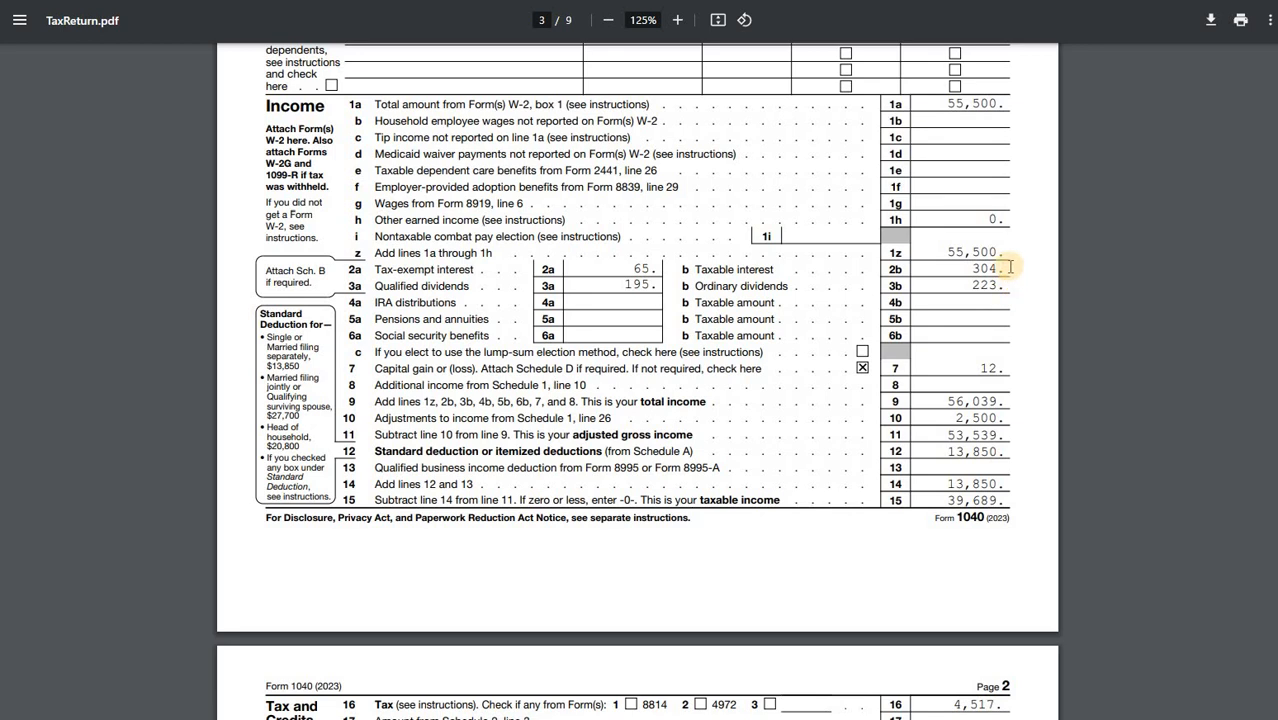
mouse_move(1035, 303)
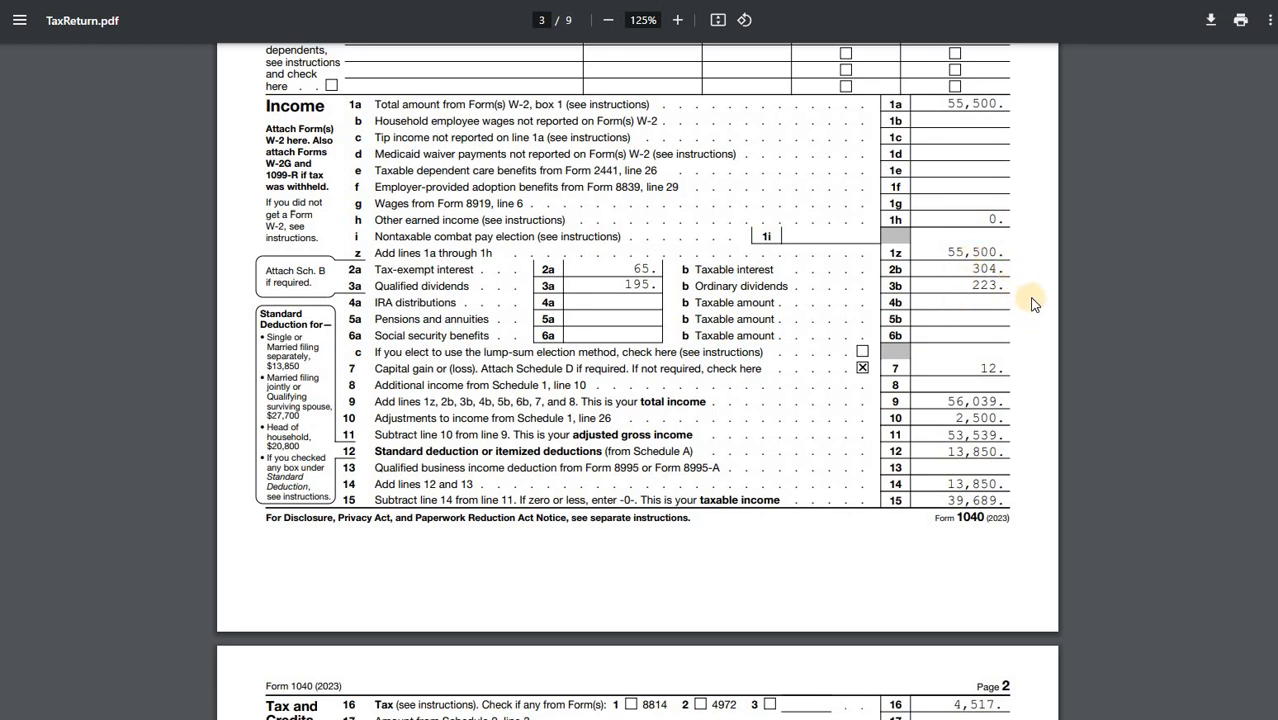
mouse_move(1037, 349)
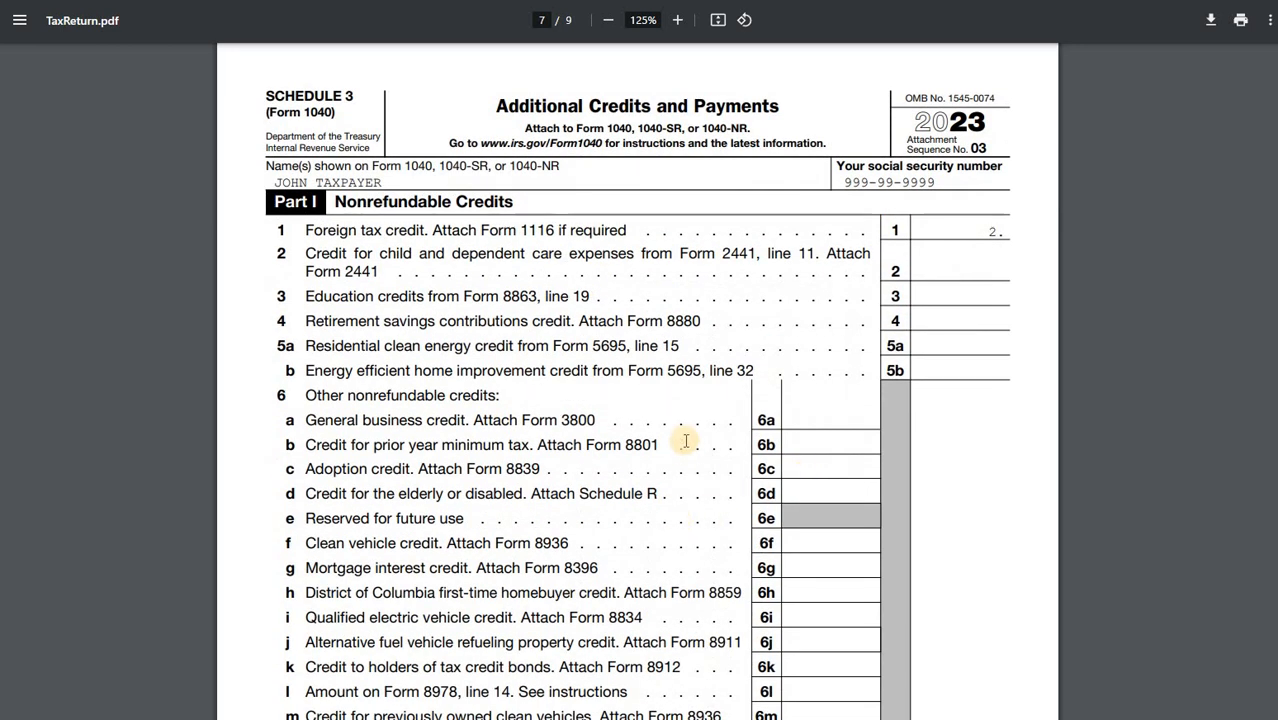
mouse_move(986, 262)
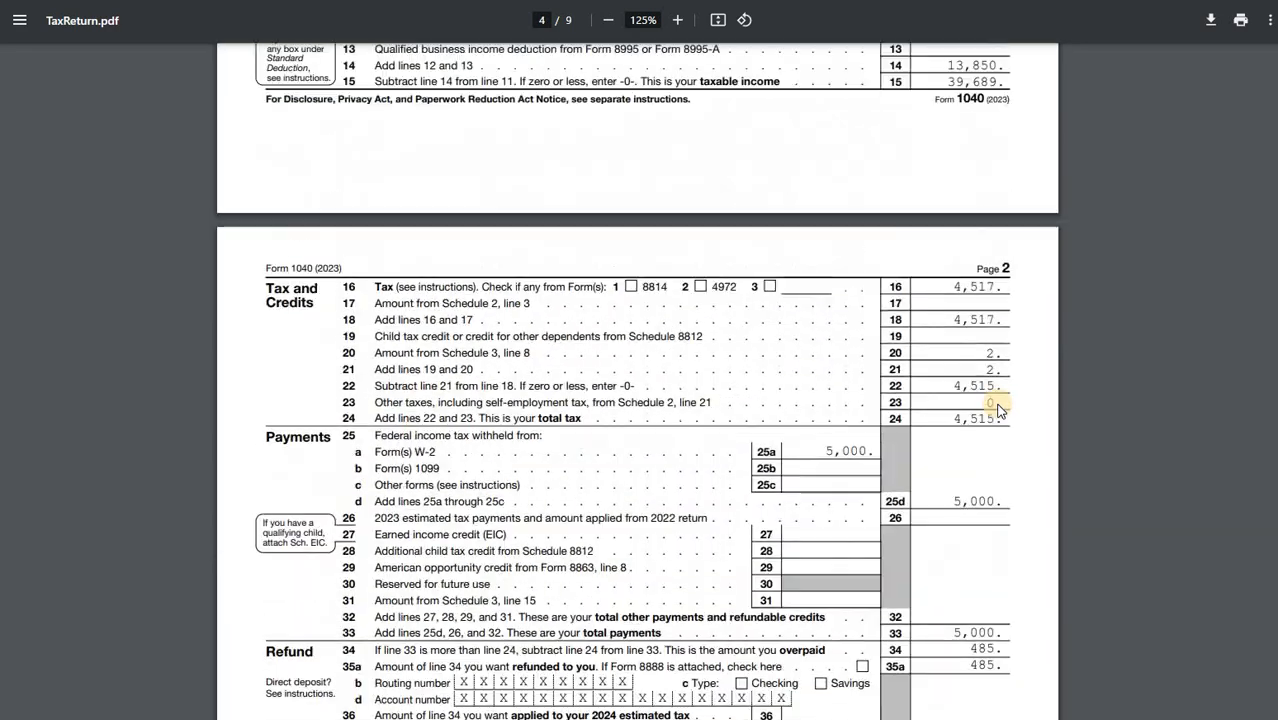
Step: Scroll through Form 1040 page 2 to show total tax 4,515 and the 485 refund
scroll(down, 3)
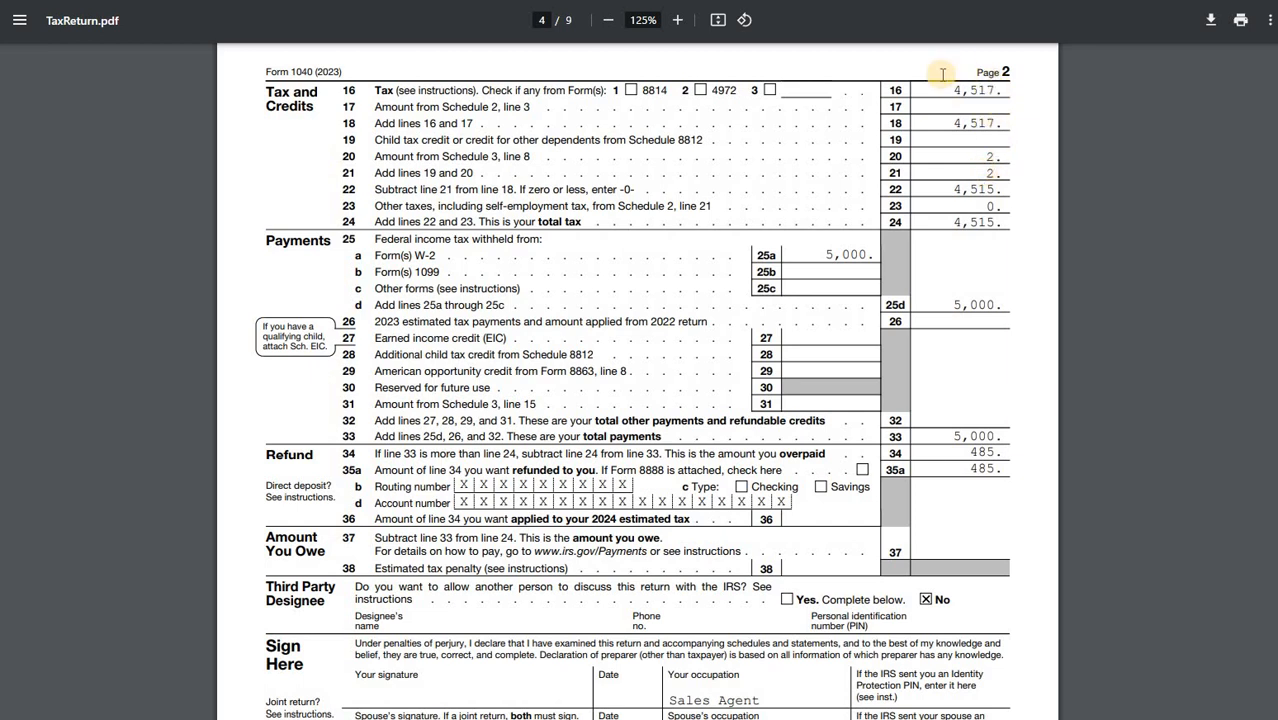
mouse_move(1020, 115)
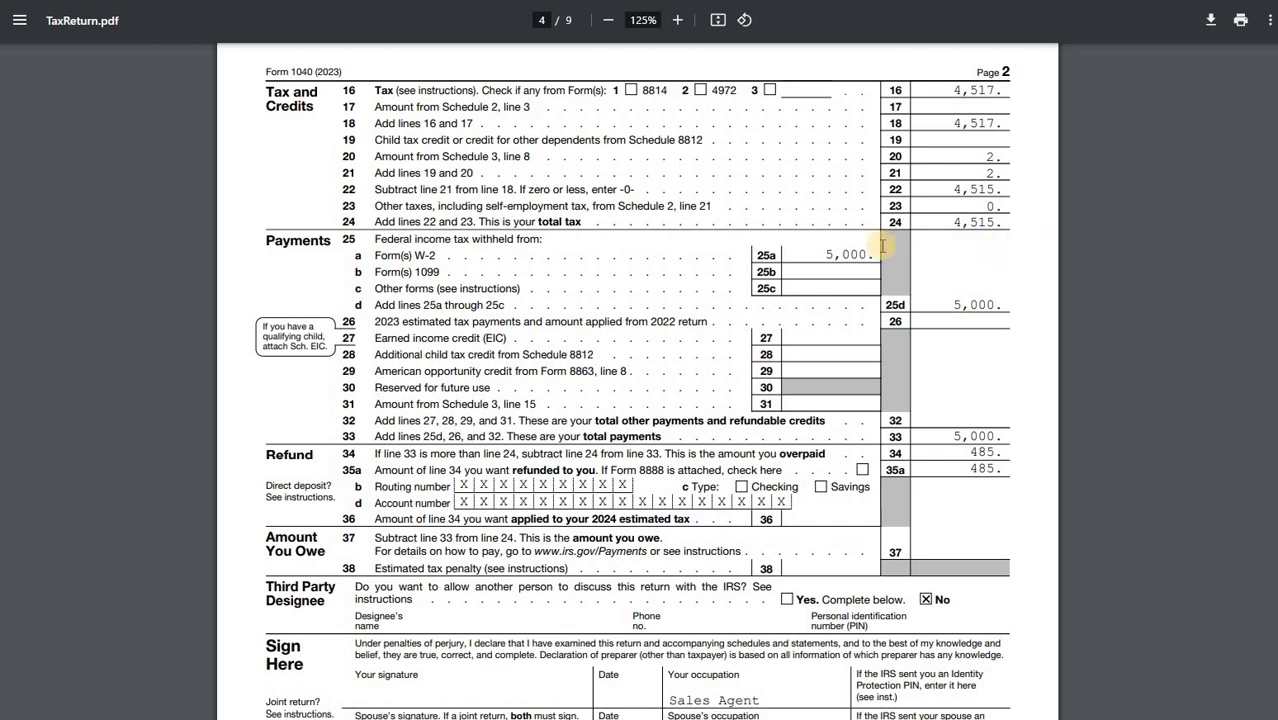
mouse_move(1014, 336)
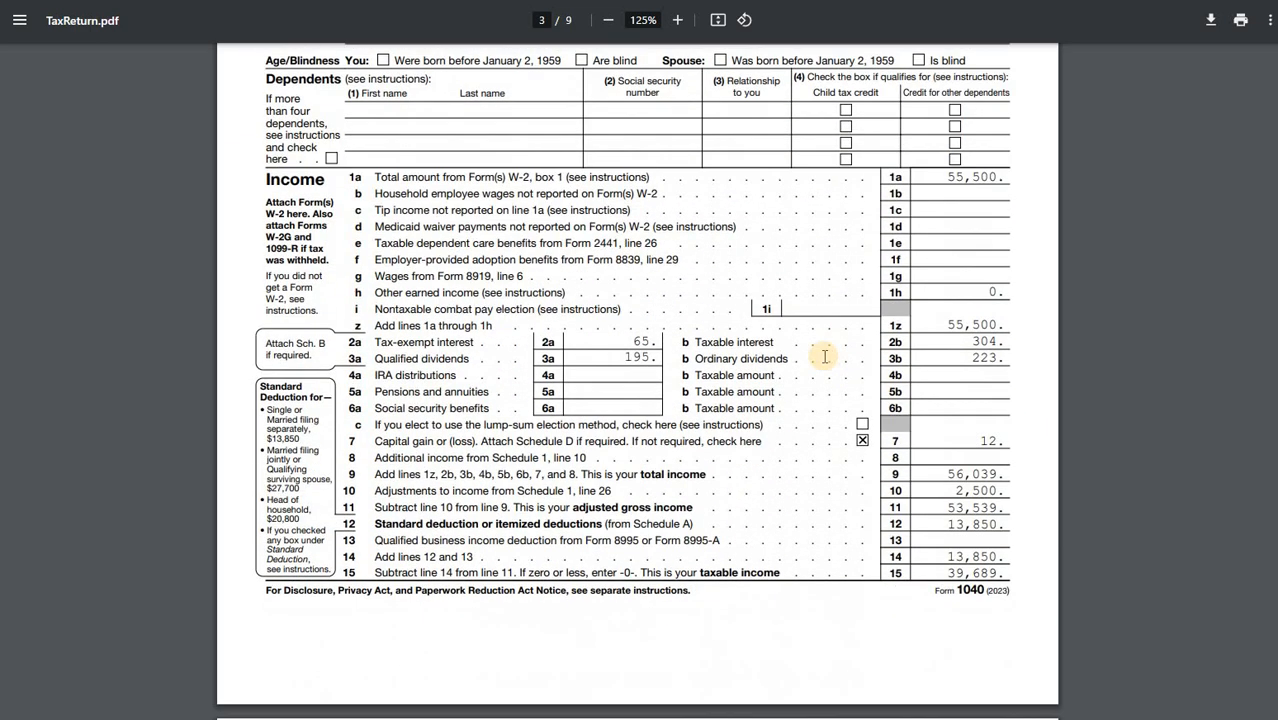
mouse_move(824, 370)
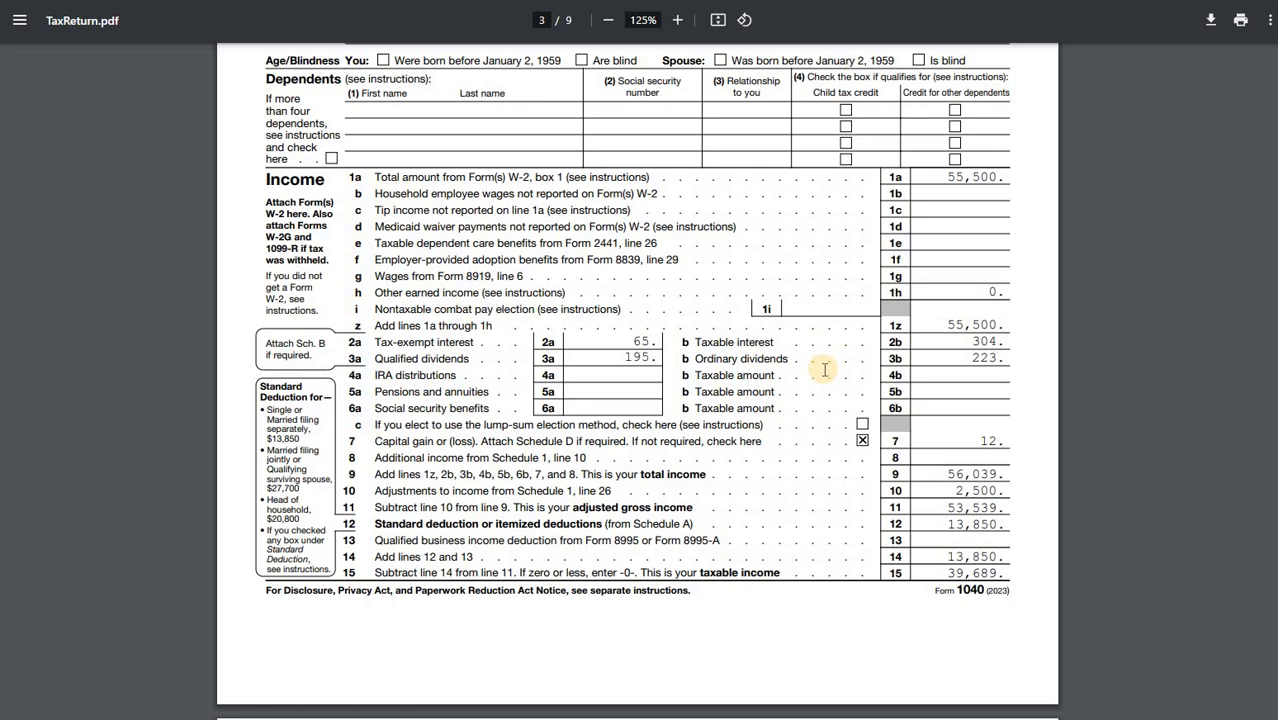